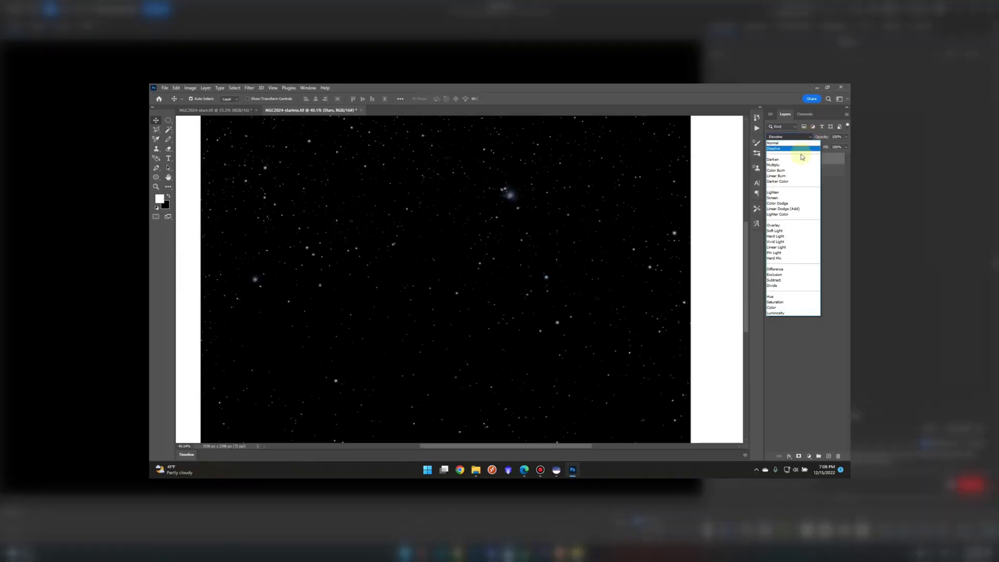
Recombine the starless nebula and stars images with the starless+stars expression in Pixel Math
click(783, 209)
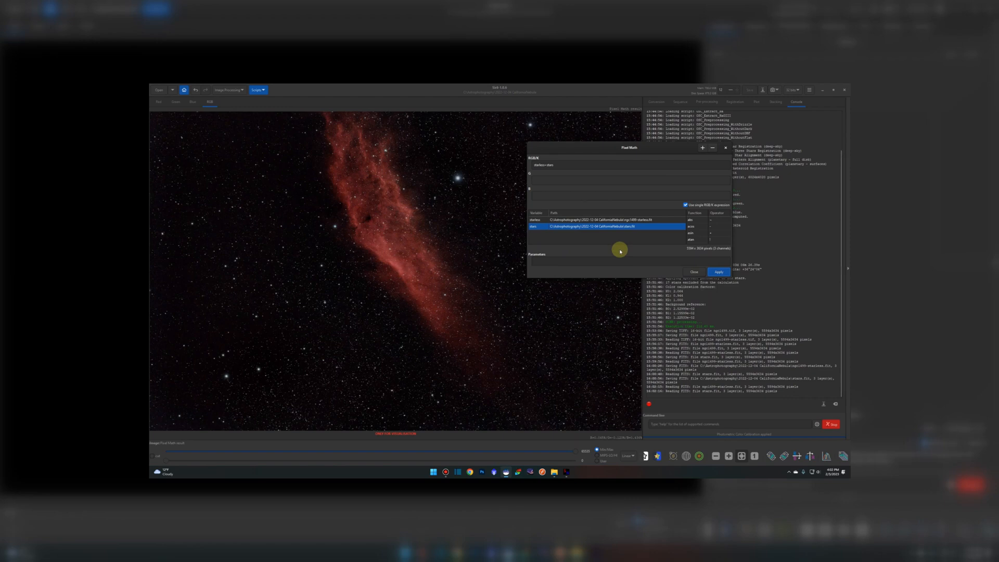
click(718, 271)
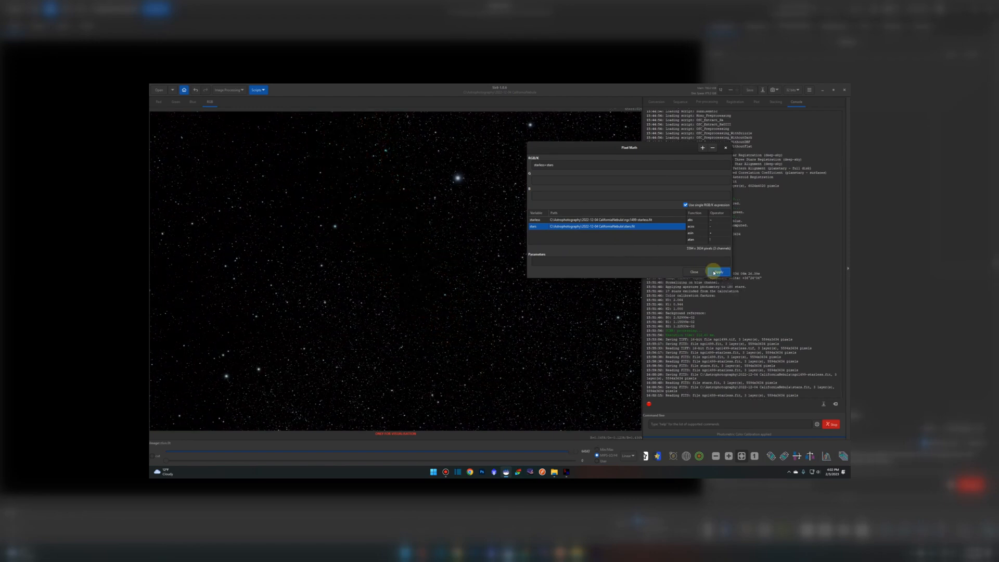
click(717, 271)
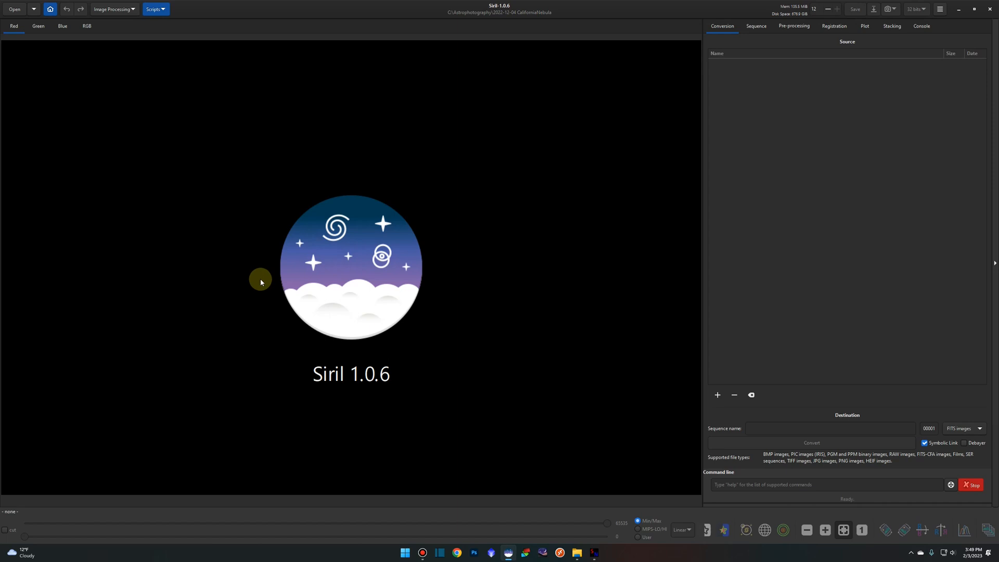
mouse_move(434, 367)
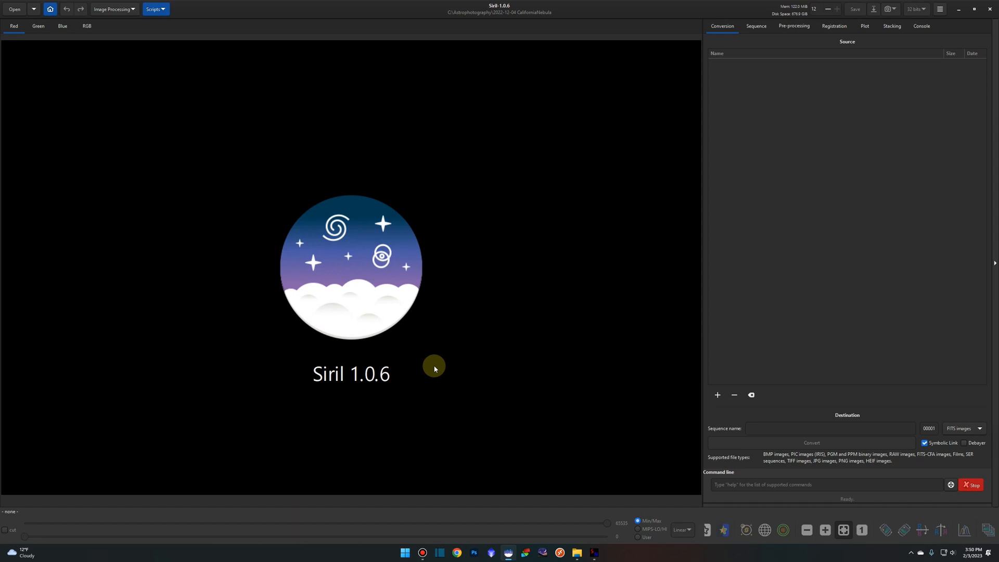
mouse_move(471, 295)
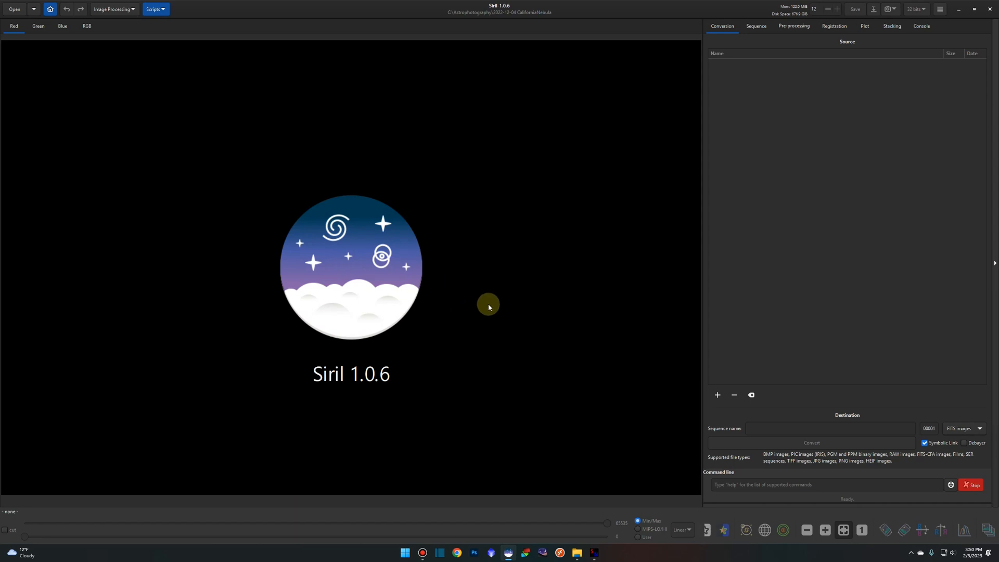
mouse_move(15, 9)
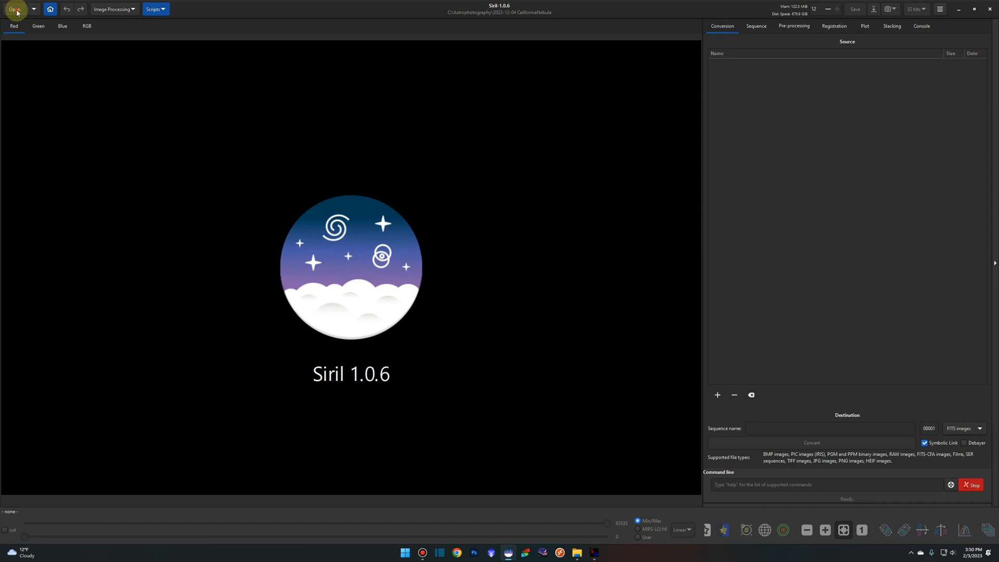
Load result.fit and switch the display from Linear to Histogram so the nebula shows
click(14, 10)
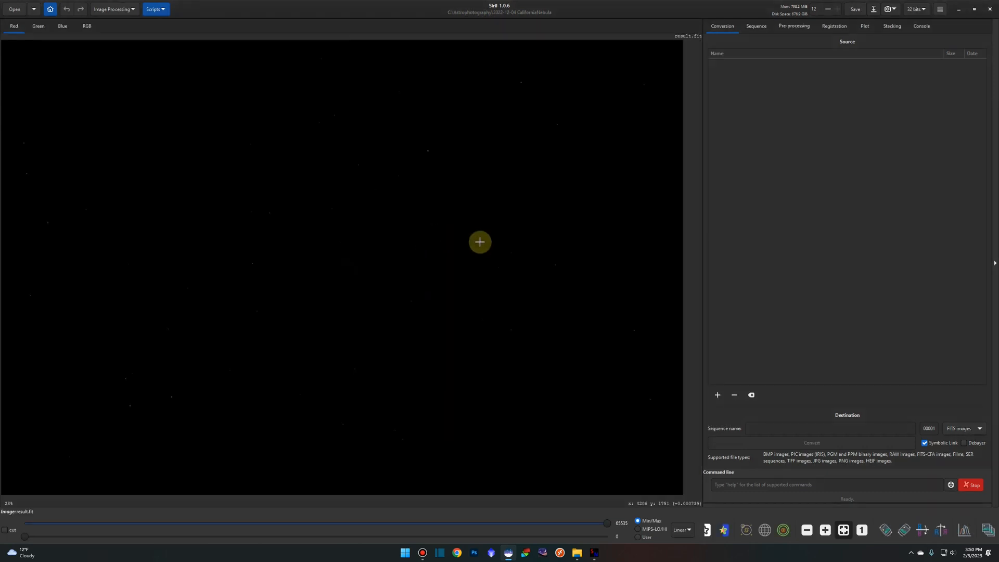
click(682, 529)
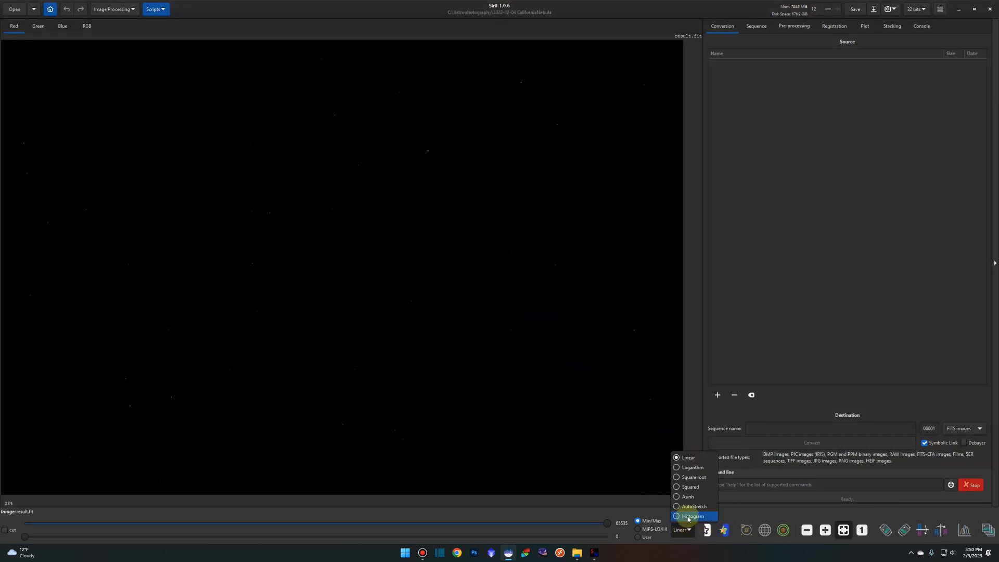
click(694, 517)
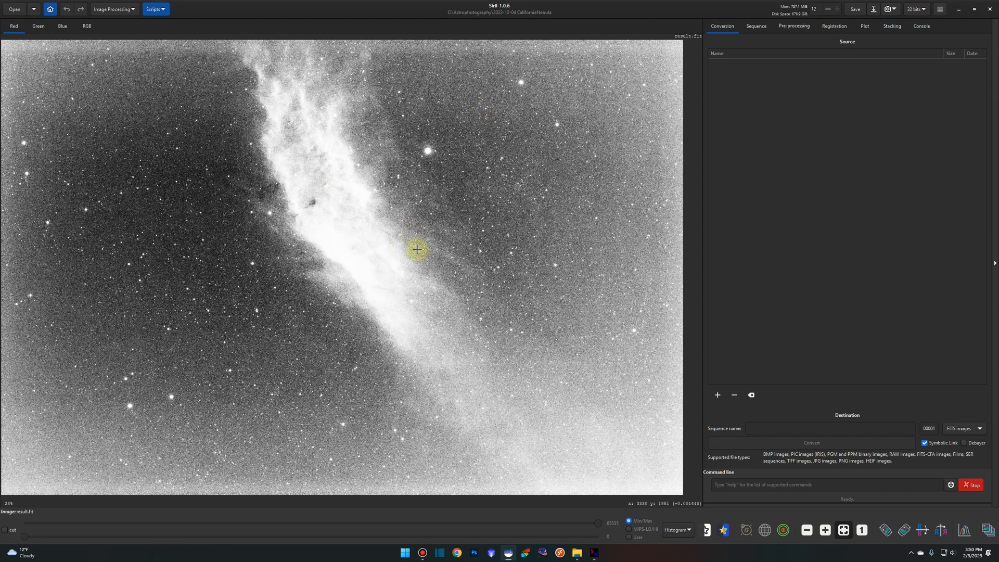
mouse_move(30, 64)
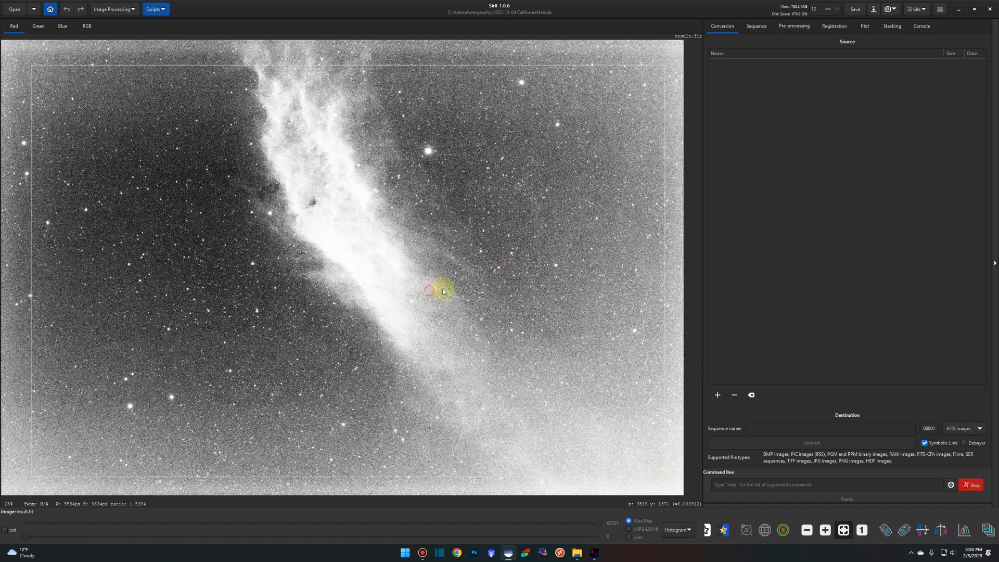
click(114, 10)
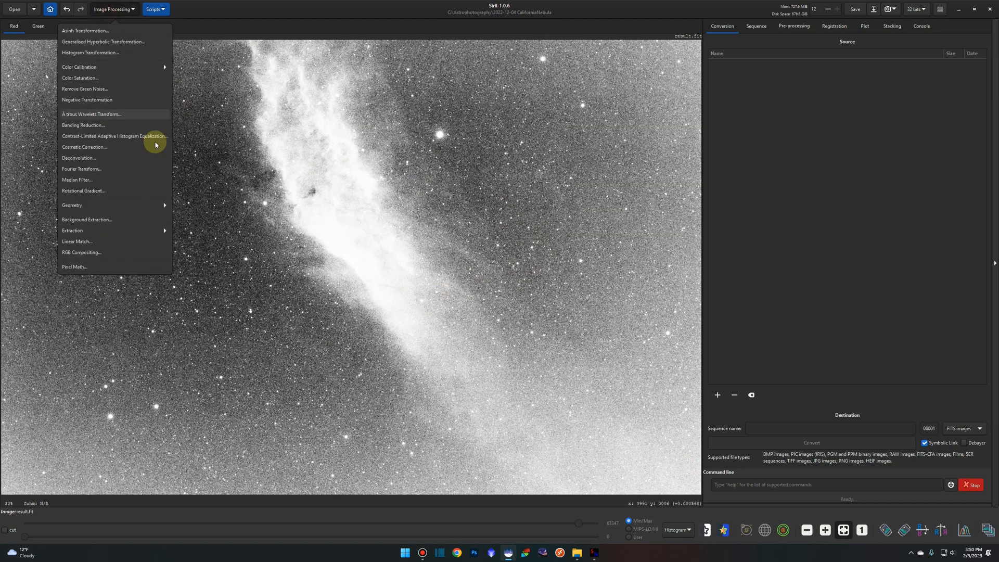
Generate background samples, compute the model, view in RGB and apply the background subtraction
click(87, 220)
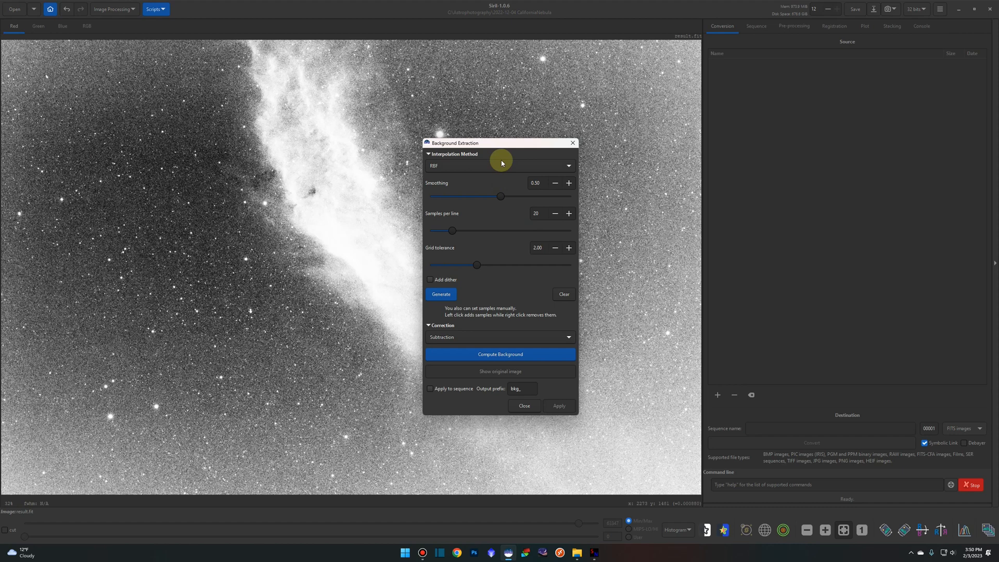
click(440, 294)
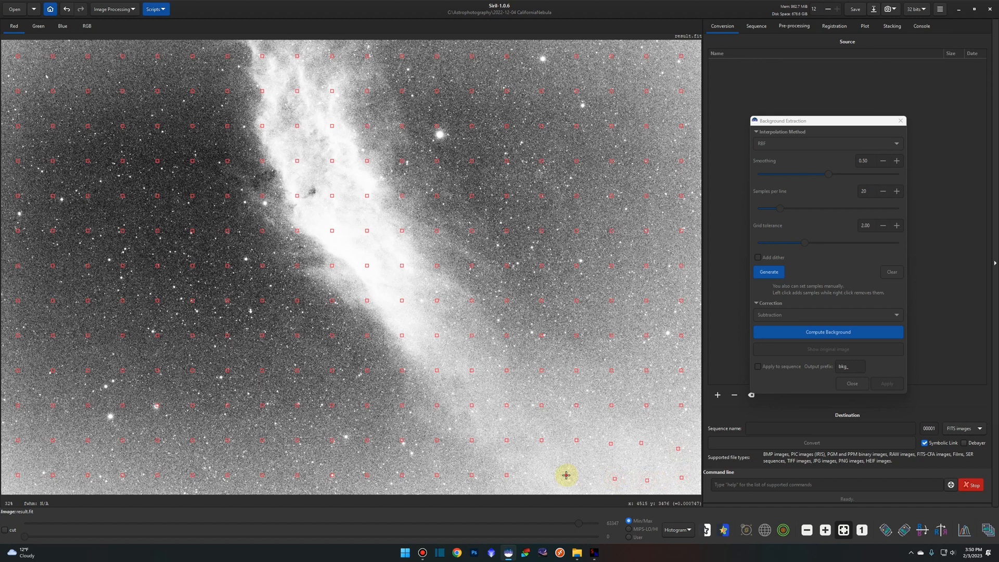
mouse_move(317, 61)
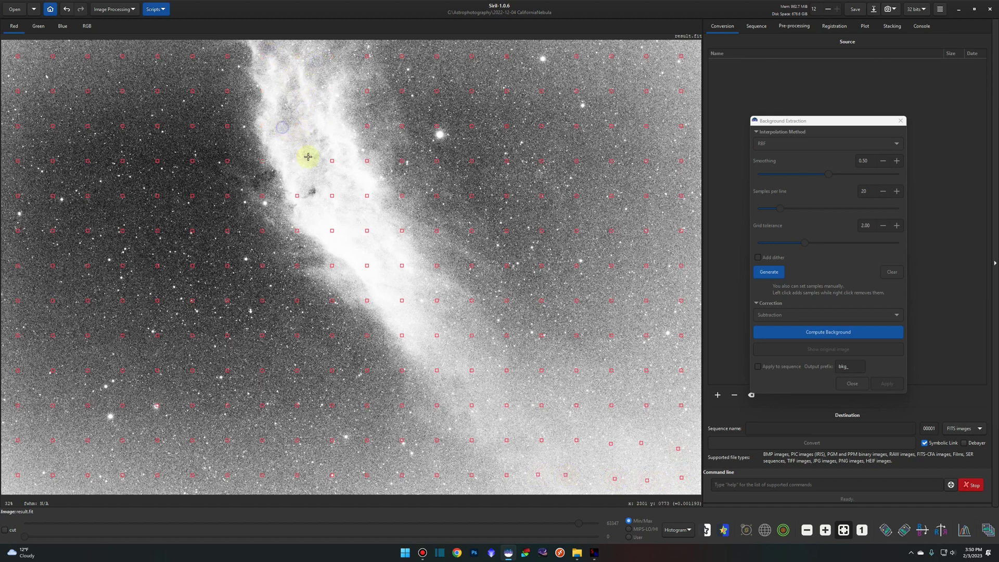
mouse_move(343, 232)
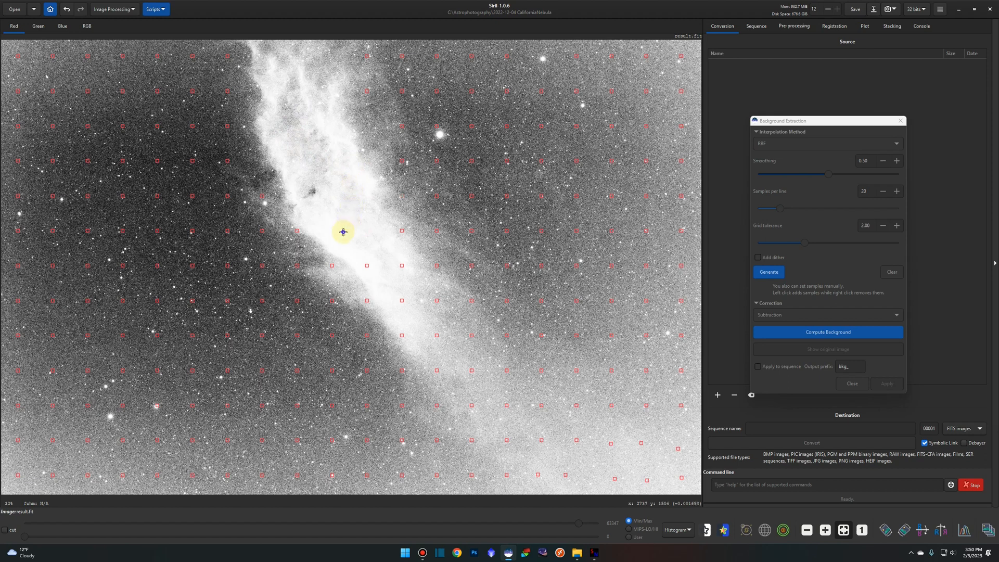
mouse_move(424, 320)
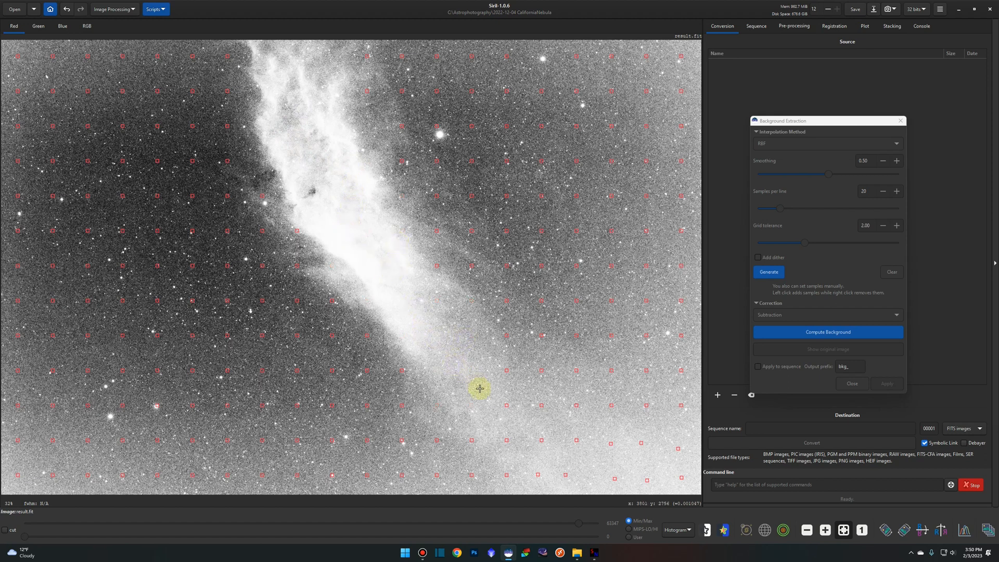
mouse_move(503, 405)
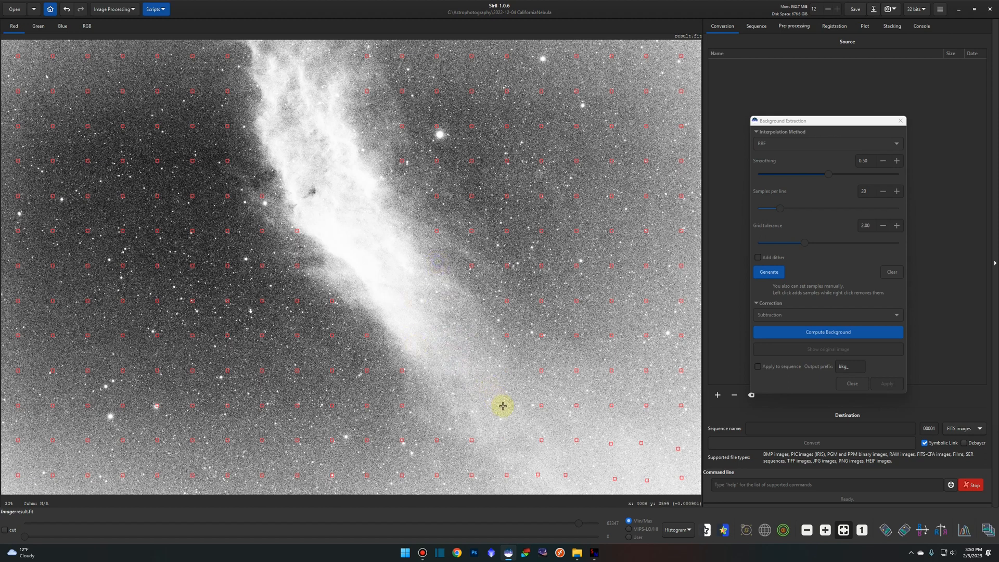
mouse_move(827, 332)
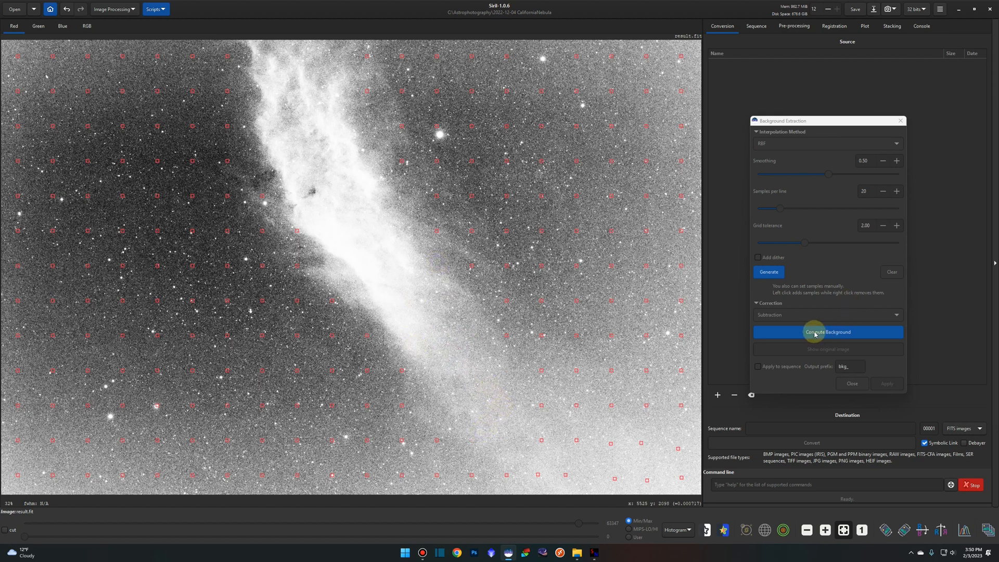
click(827, 332)
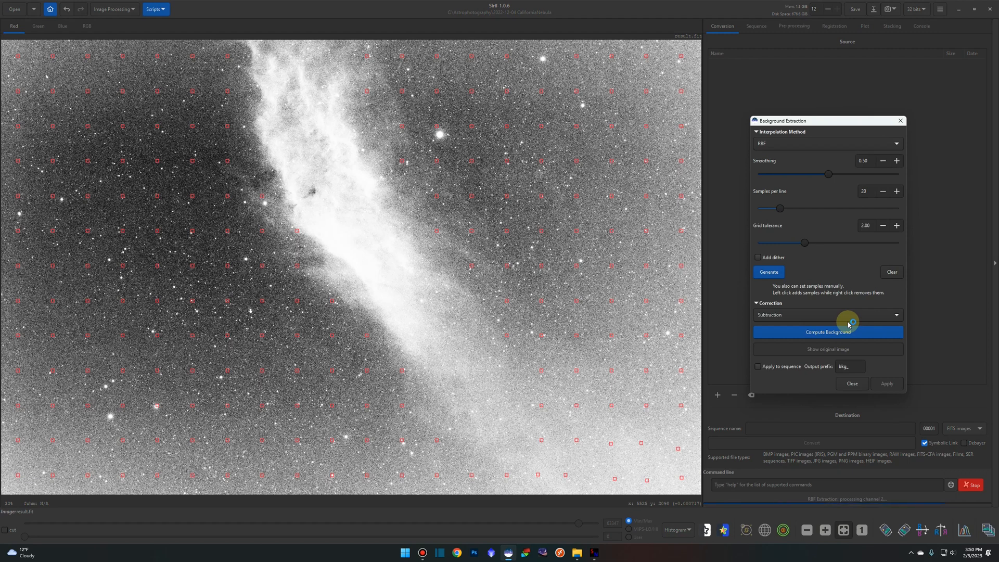
click(828, 332)
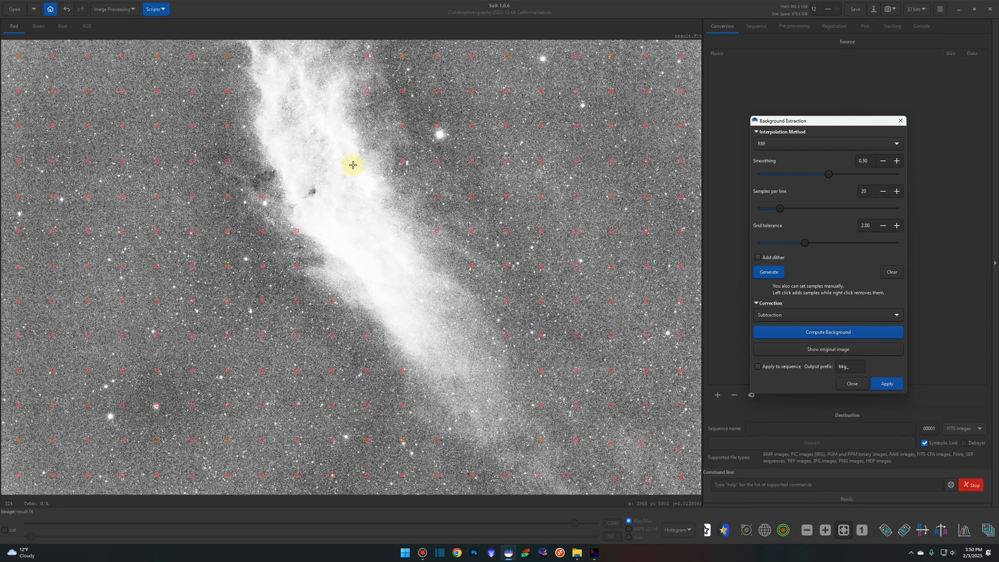
mouse_move(690, 524)
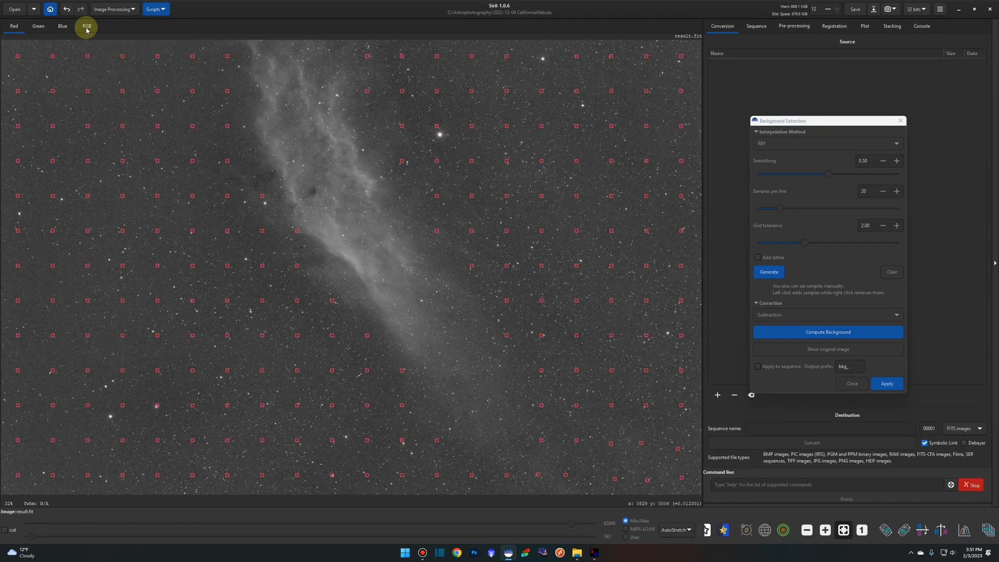
click(86, 26)
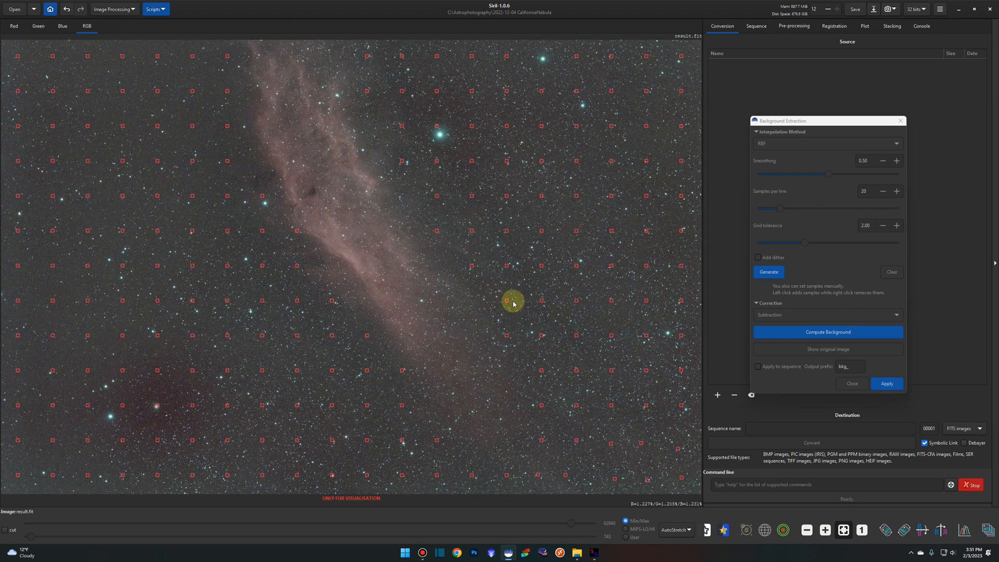
mouse_move(145, 443)
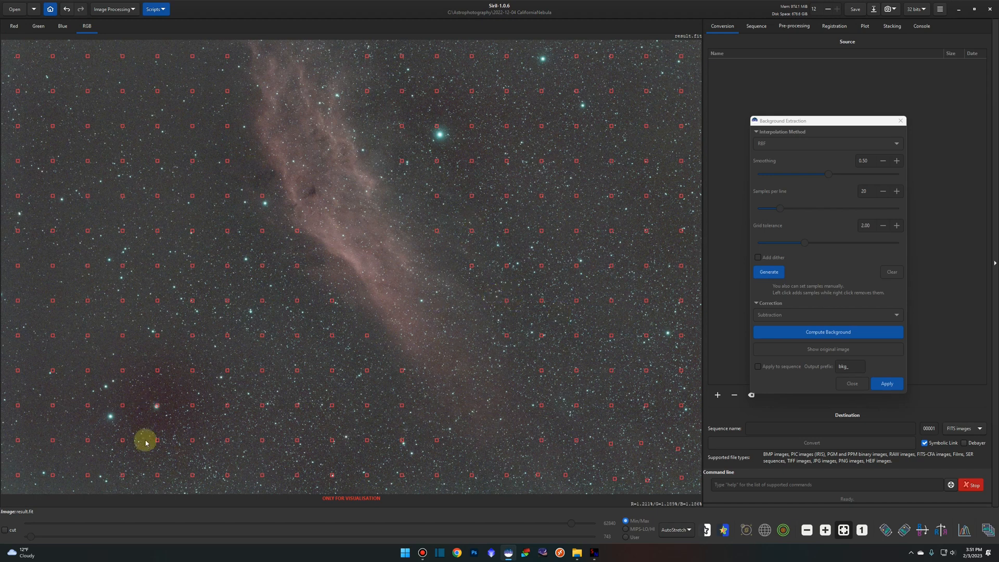
mouse_move(488, 248)
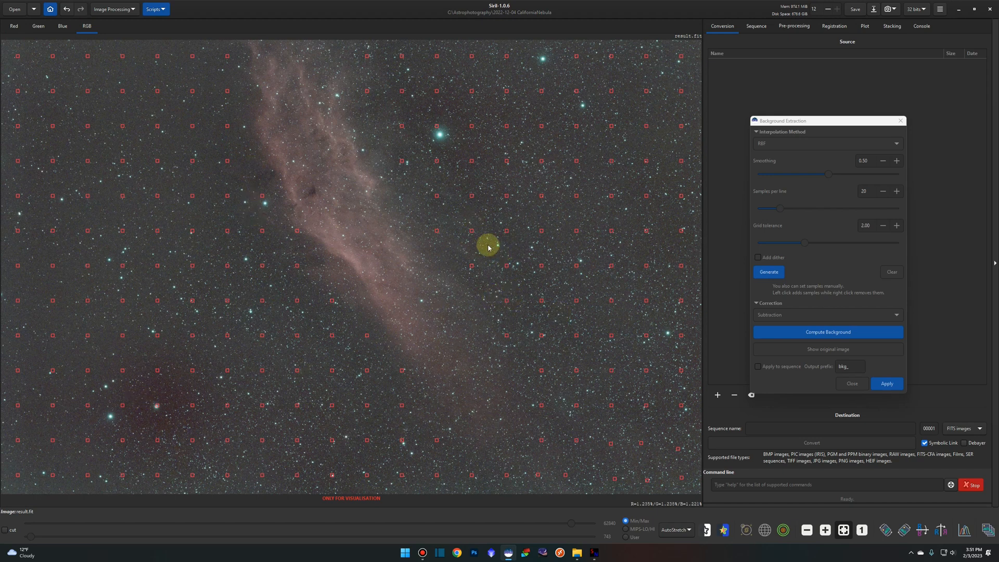
click(887, 384)
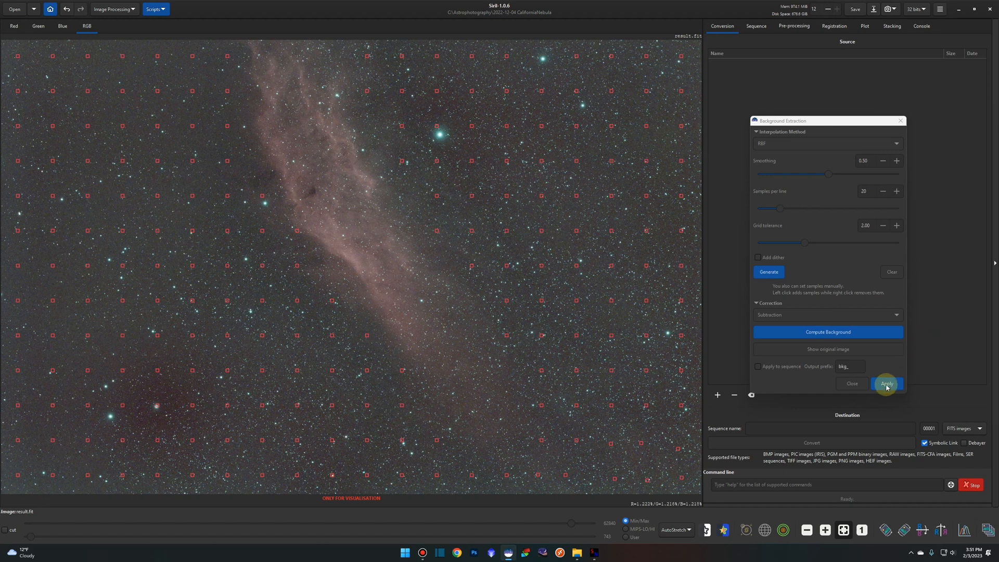
Close background extraction and run photometric colour calibration plate-solved on NGC 1499
click(887, 384)
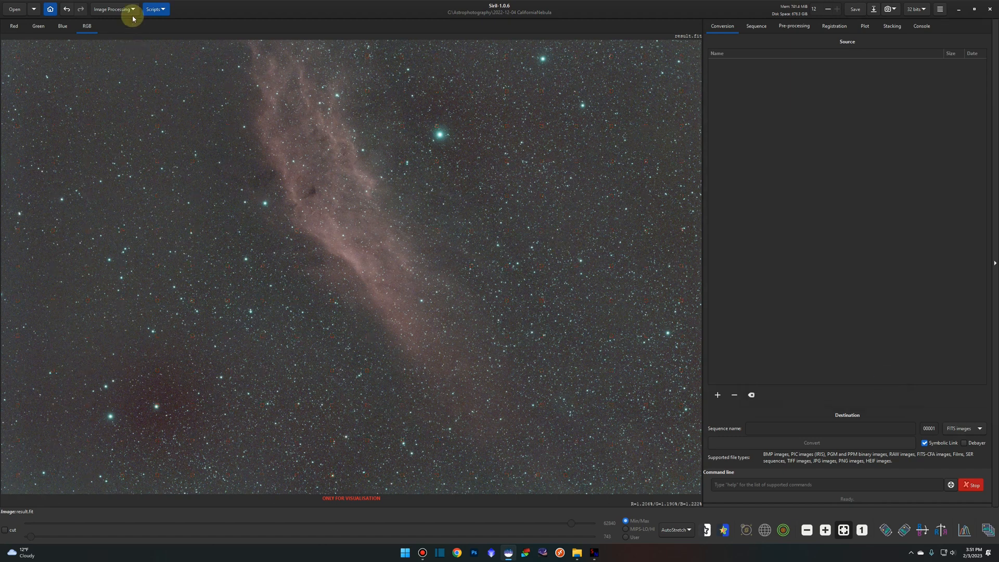
click(113, 9)
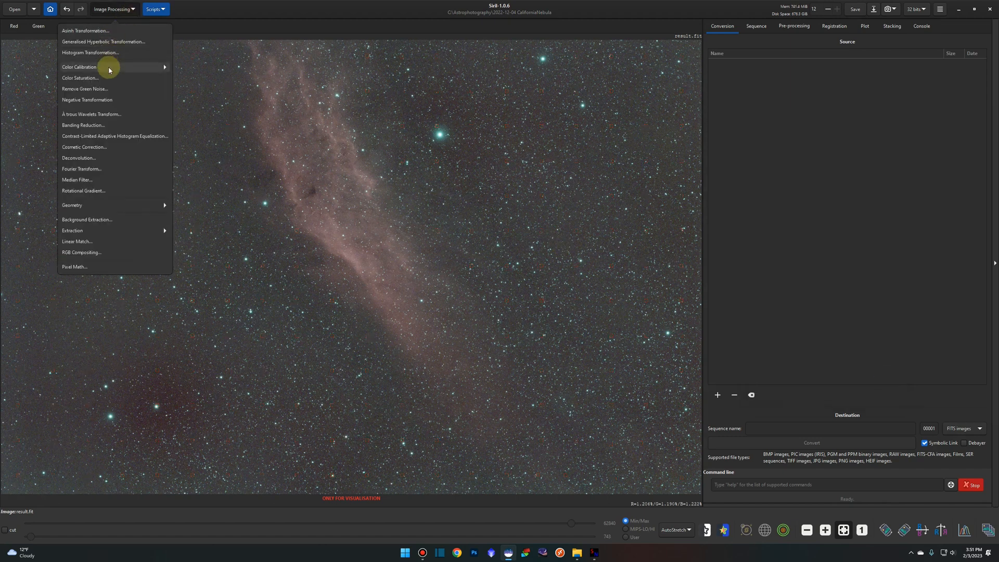
click(80, 67)
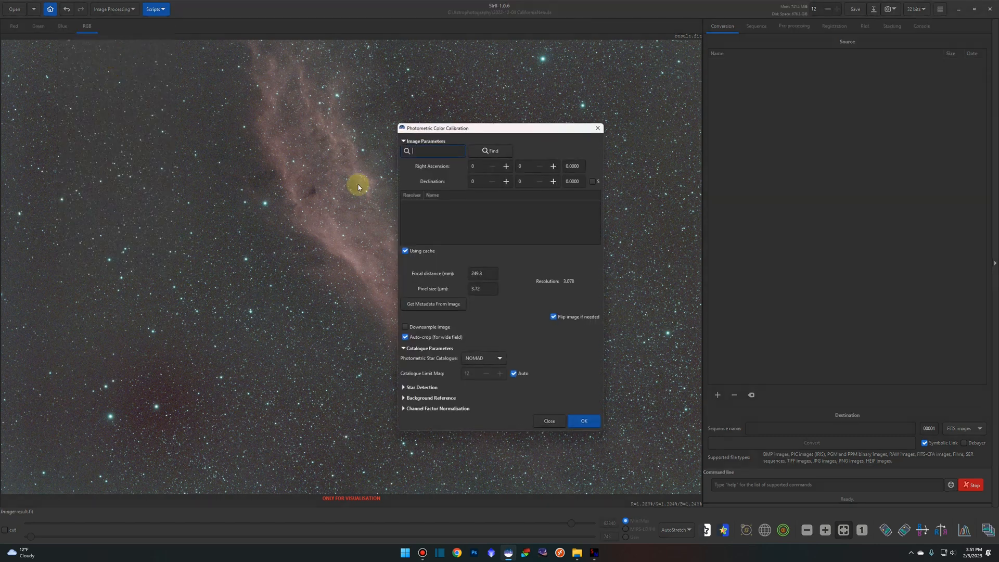
mouse_move(417, 150)
text(ngc1499)
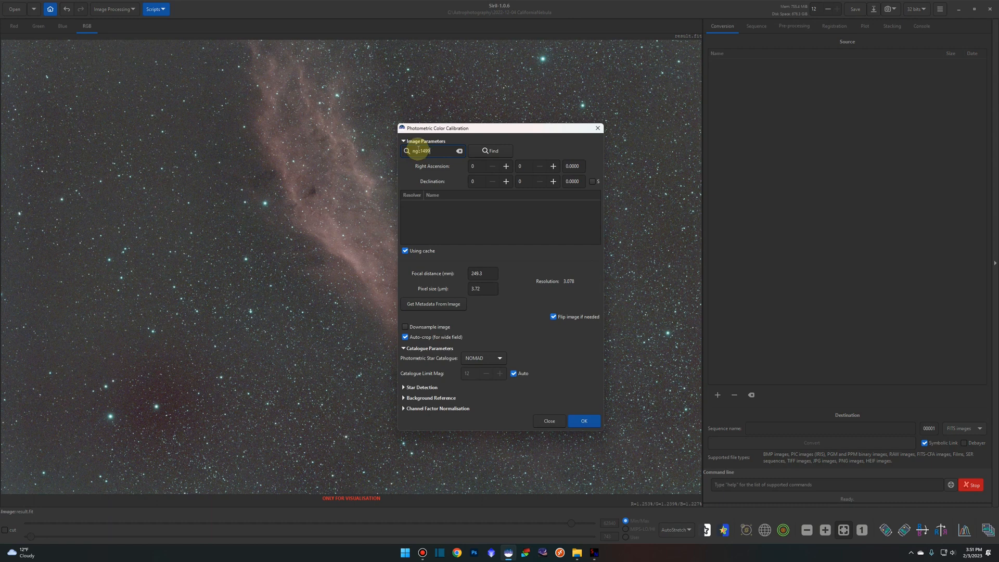
click(490, 151)
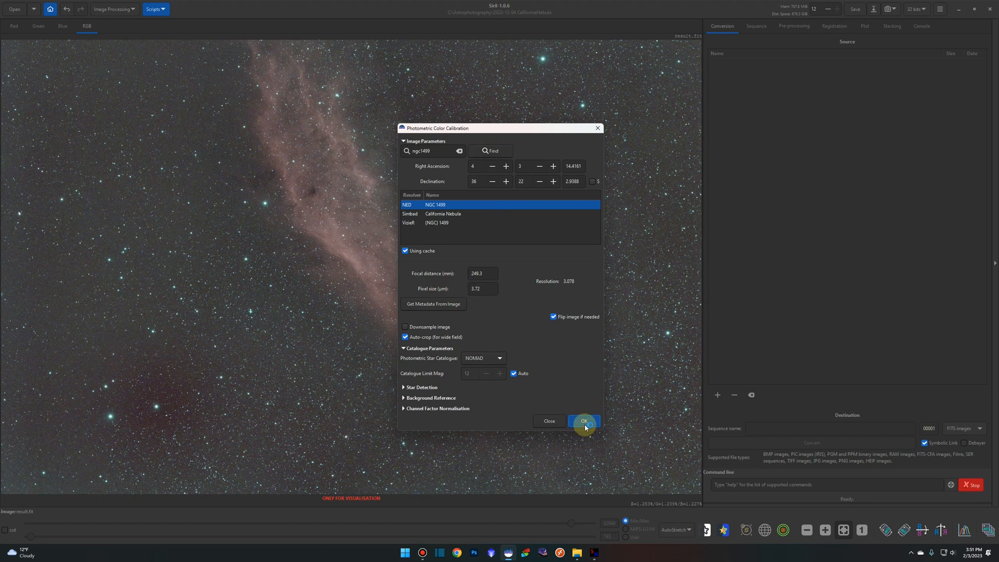
click(584, 420)
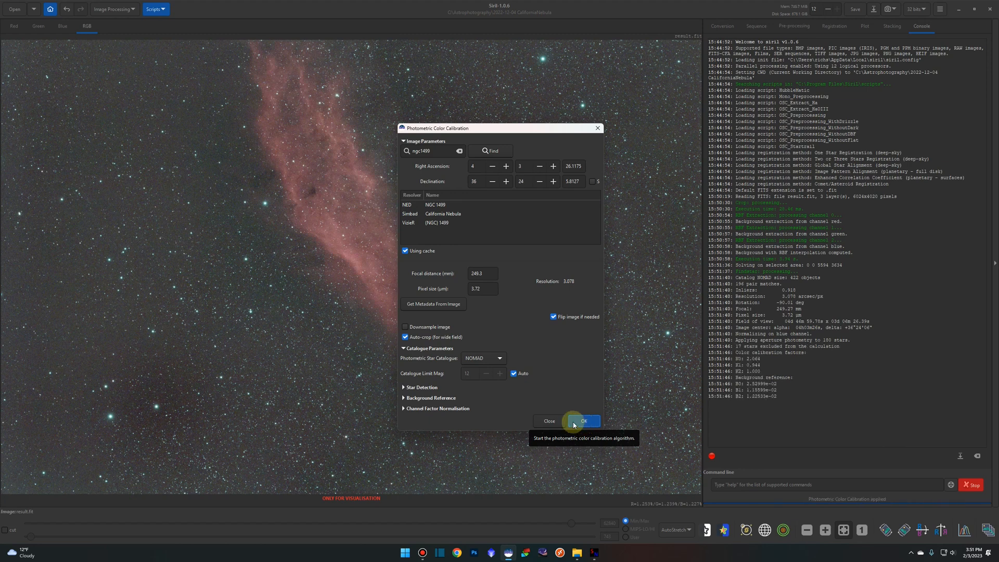
click(581, 422)
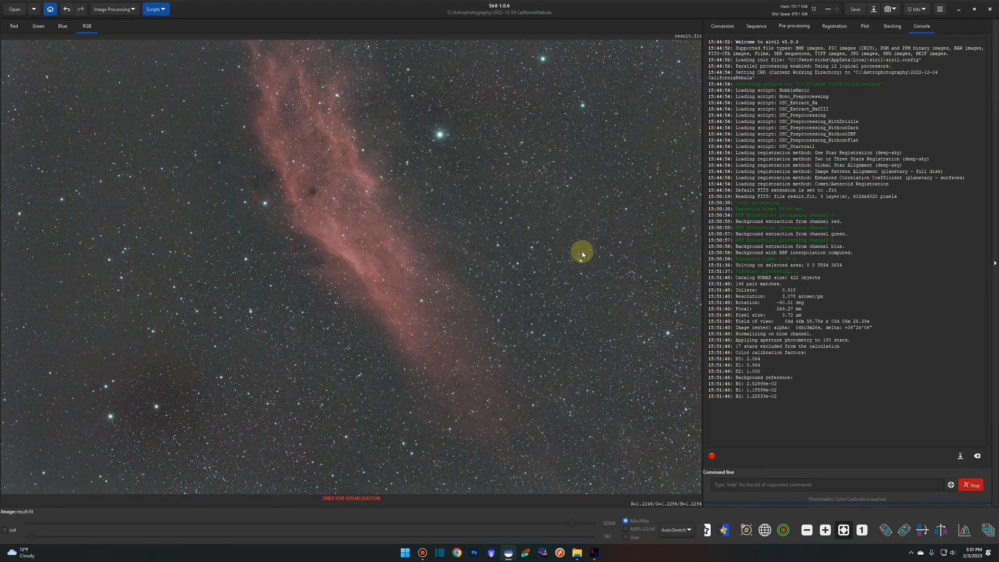
Remove green noise with Average Neutral and Preserve lightness
click(114, 9)
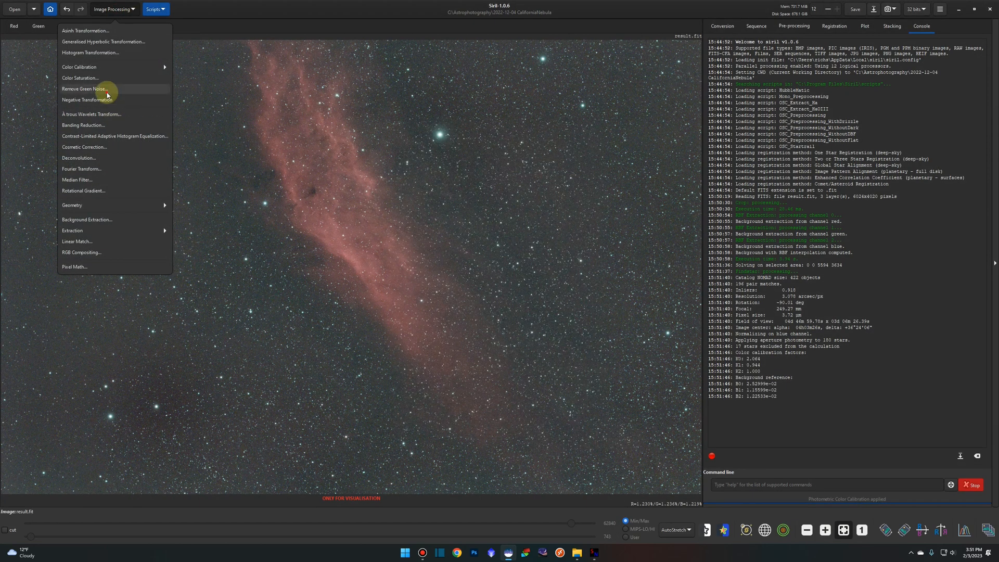
click(84, 89)
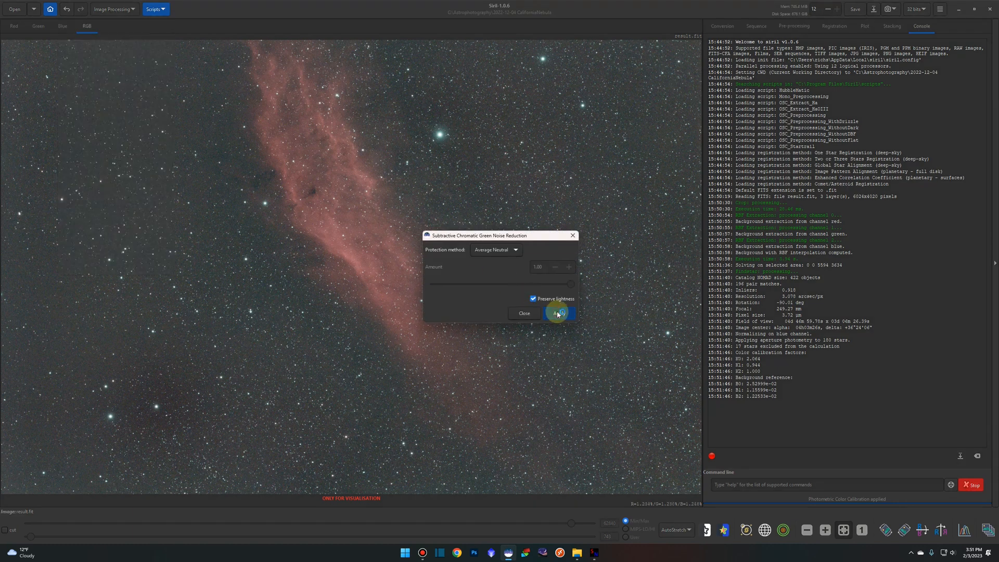
click(560, 313)
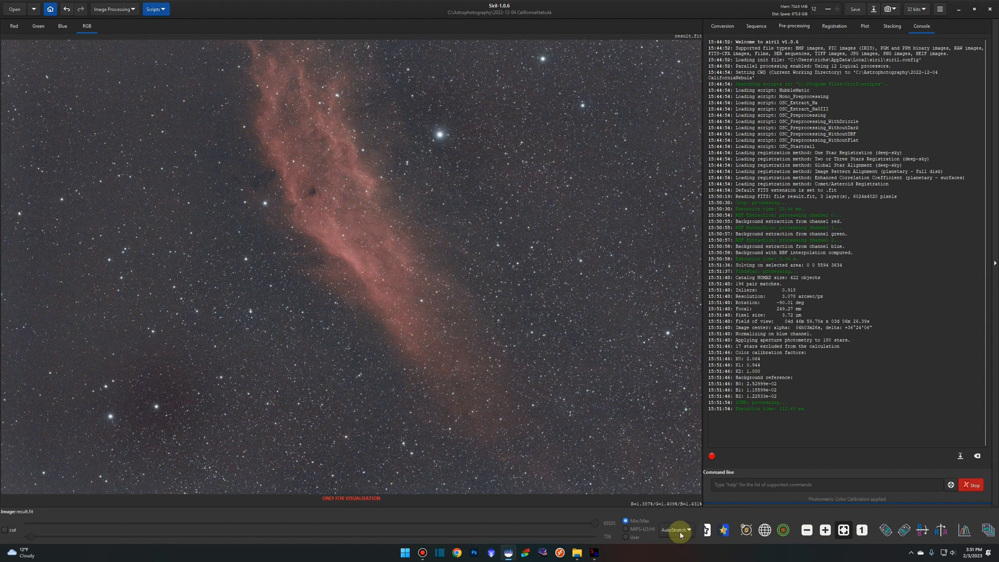
mouse_move(682, 462)
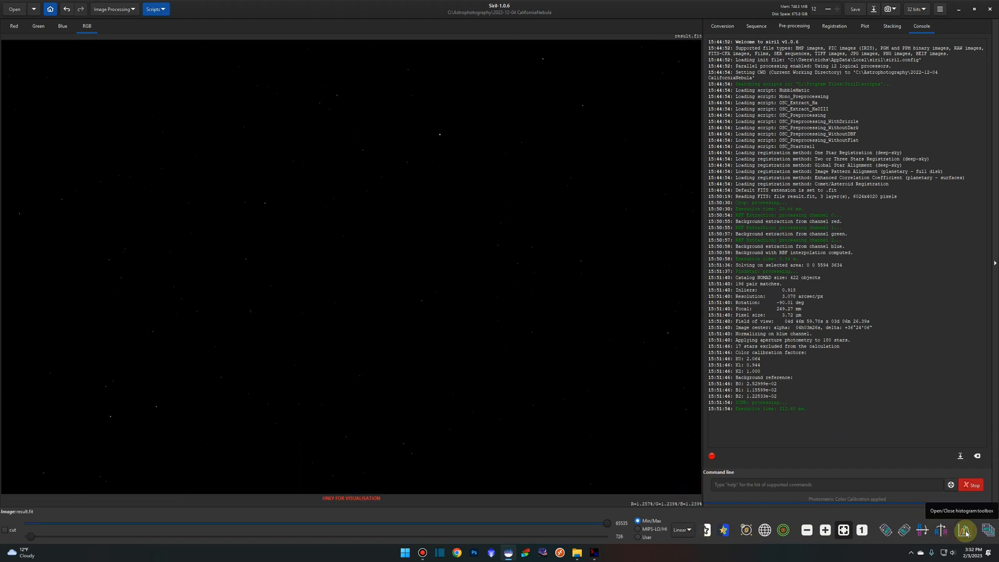
Apply the autostretch histogram transformation permanently and close the tool
click(964, 530)
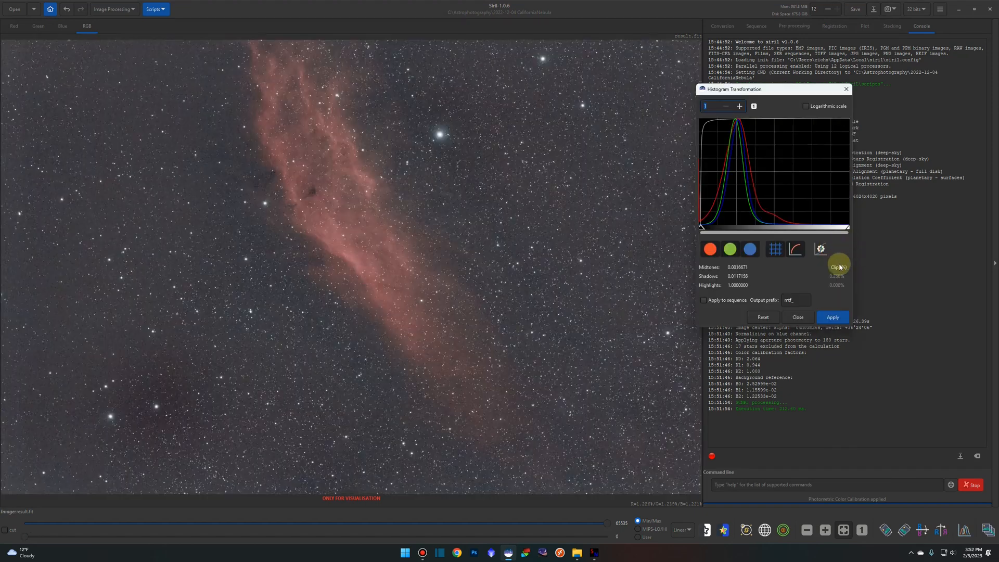
mouse_move(820, 283)
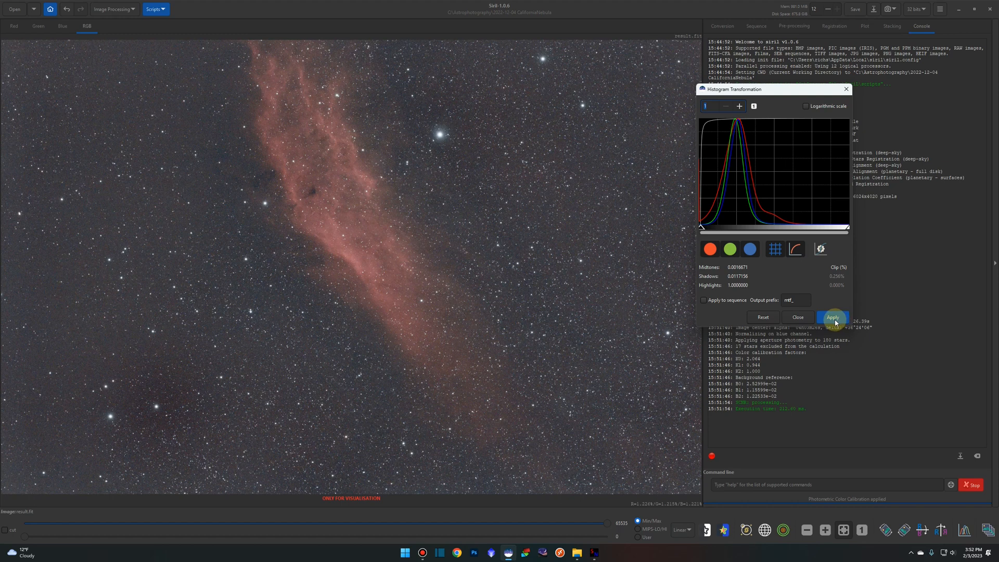
mouse_move(833, 318)
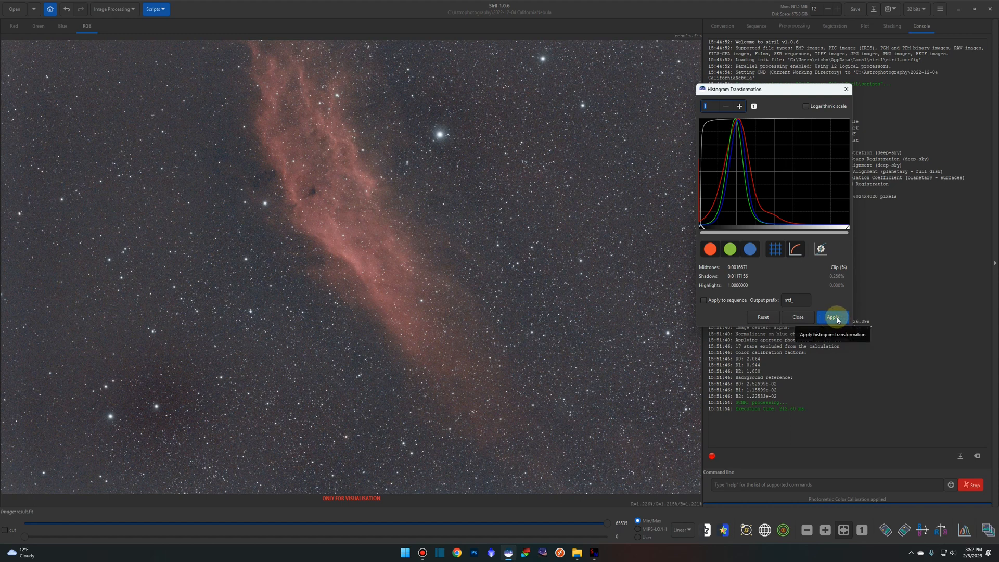
click(763, 317)
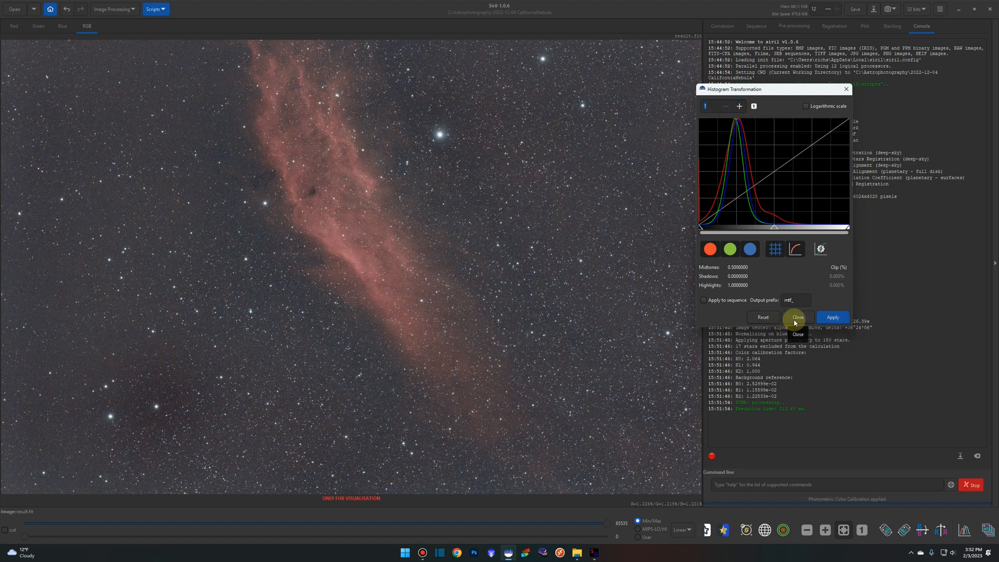
click(797, 318)
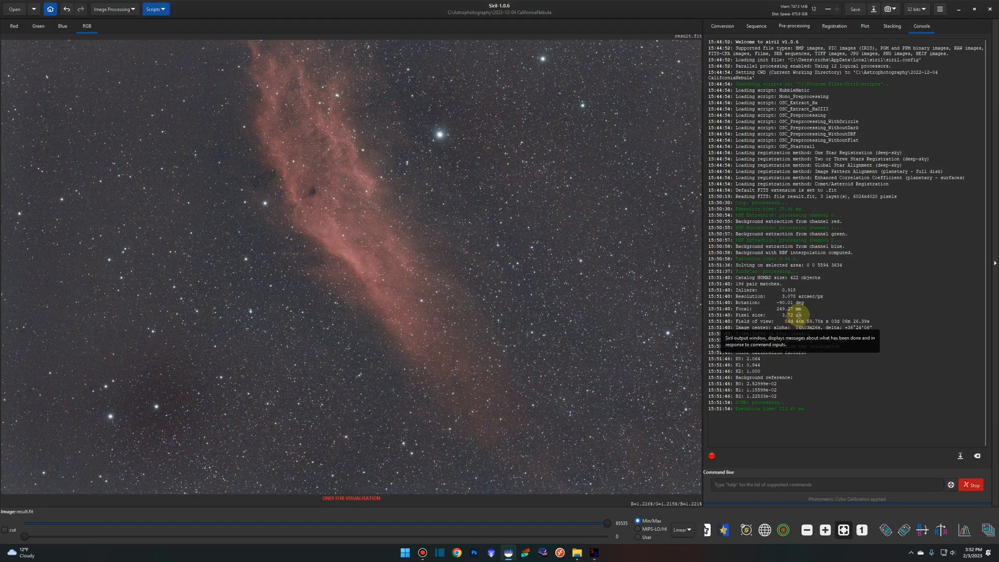
mouse_move(477, 285)
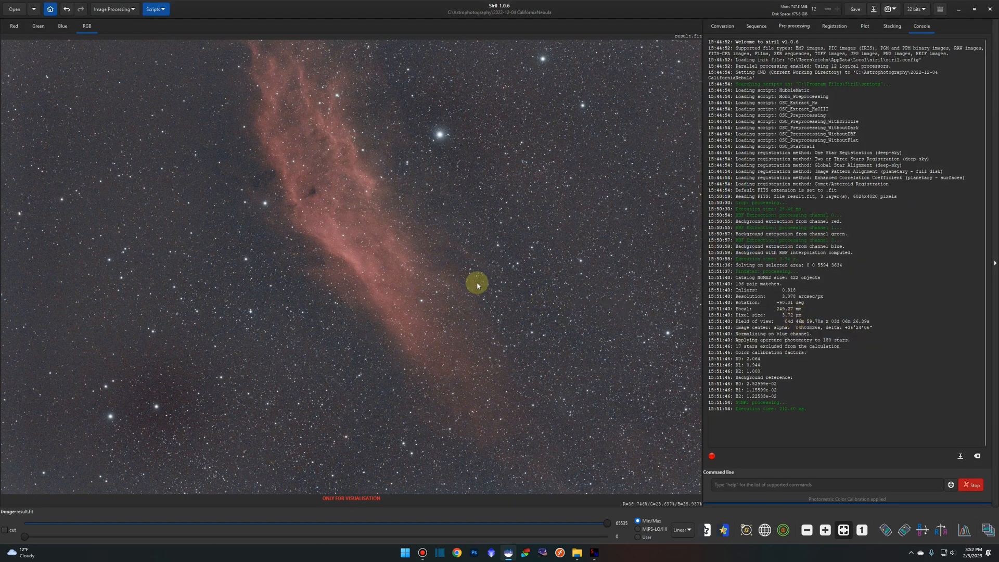
mouse_move(464, 289)
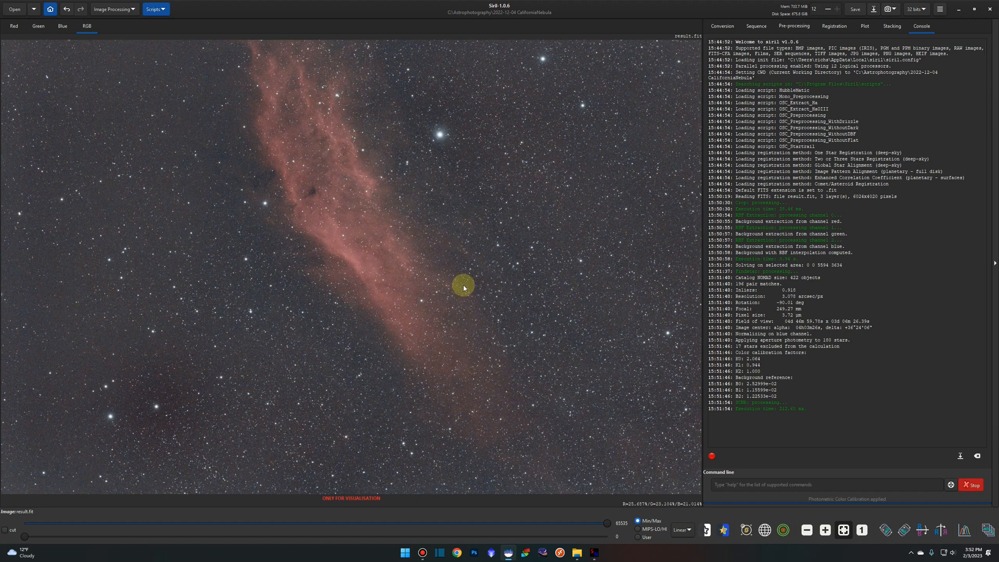
mouse_move(502, 265)
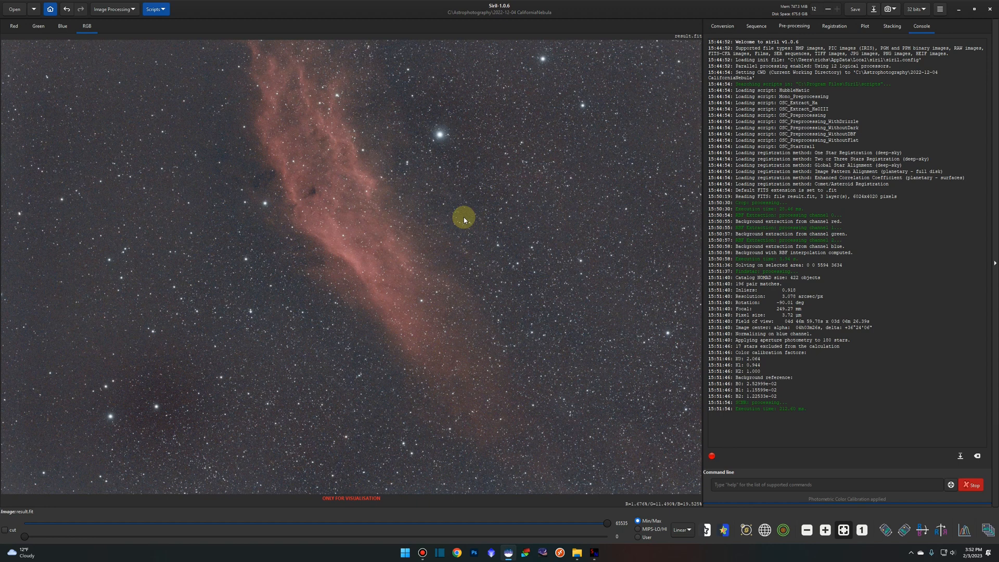
mouse_move(428, 197)
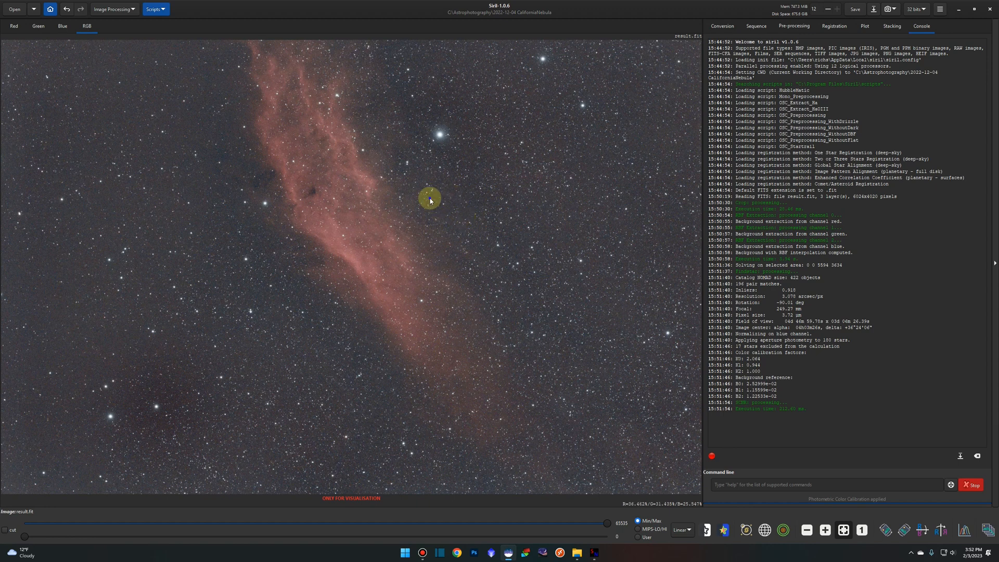
Save the image as a 16-bit unsigned integer TIFF named ngc1499
right_click(430, 198)
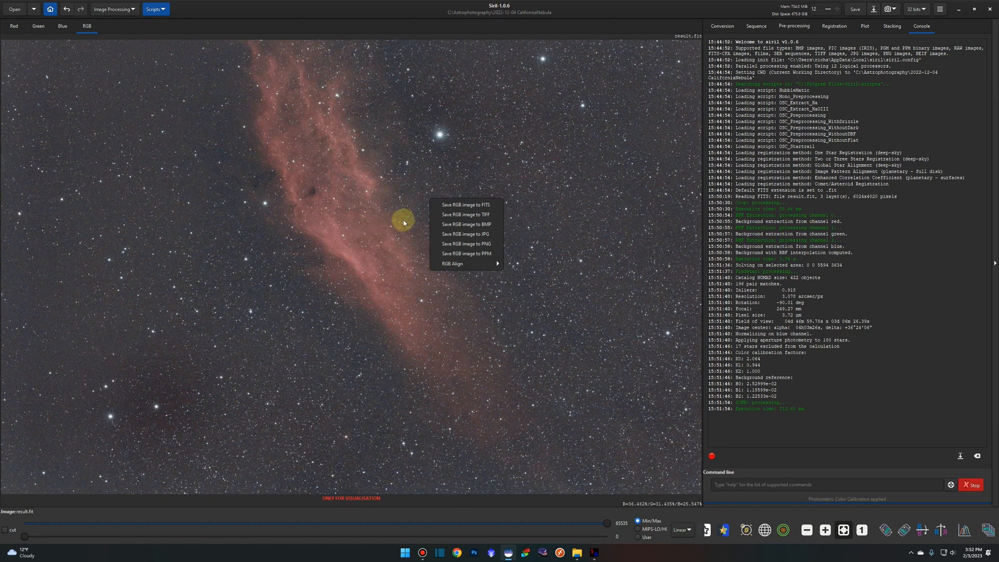
mouse_move(438, 214)
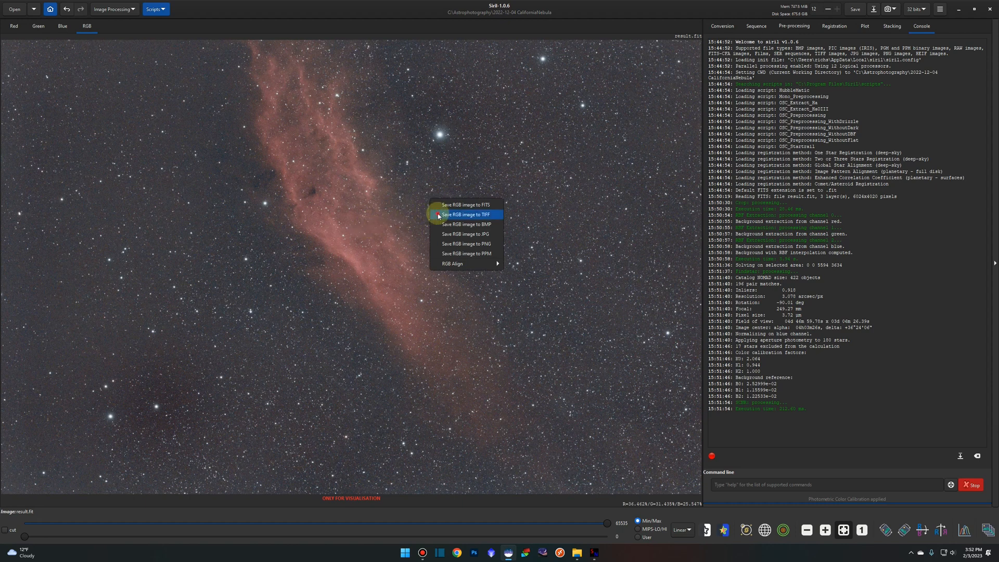
click(467, 214)
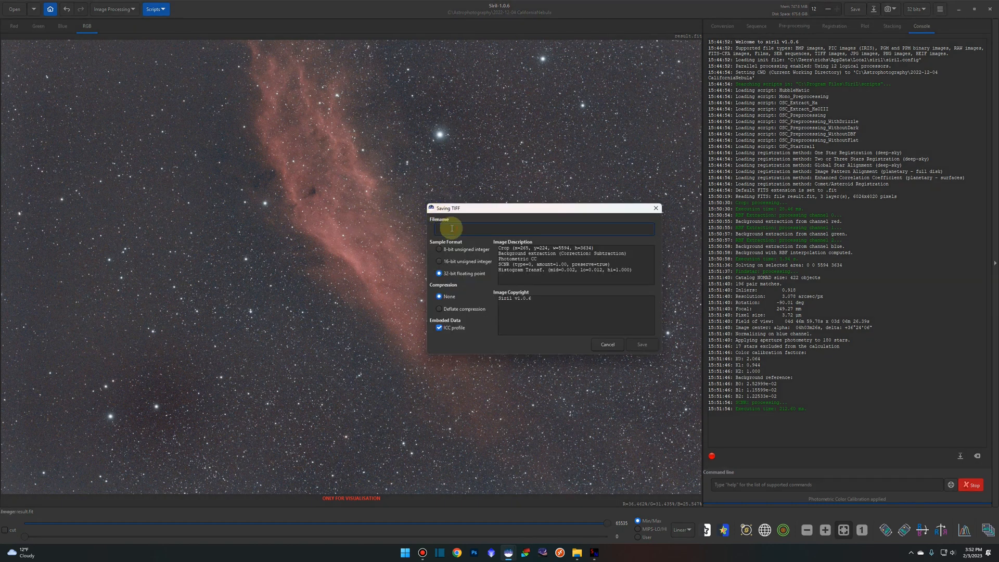
text(ngc1499)
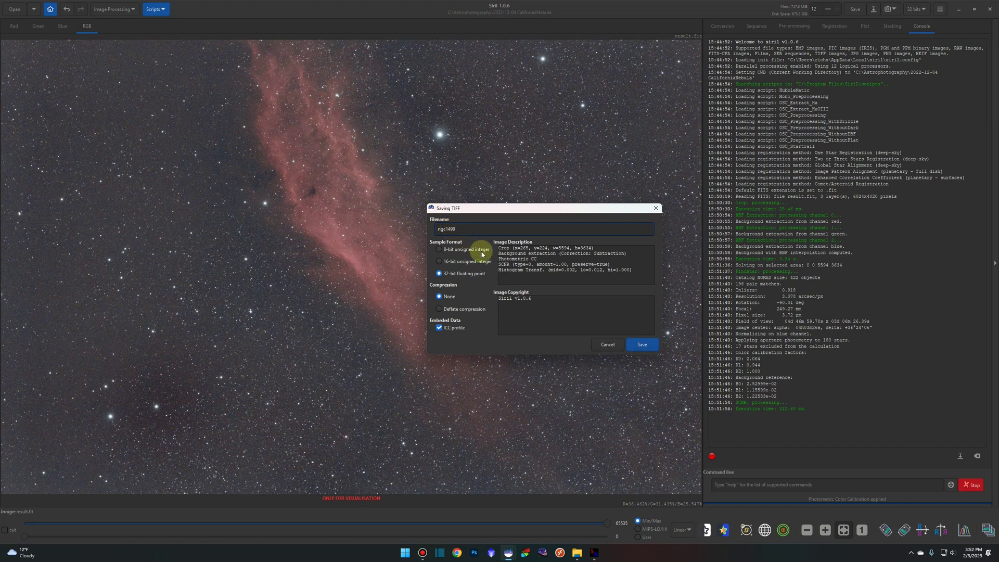
click(438, 262)
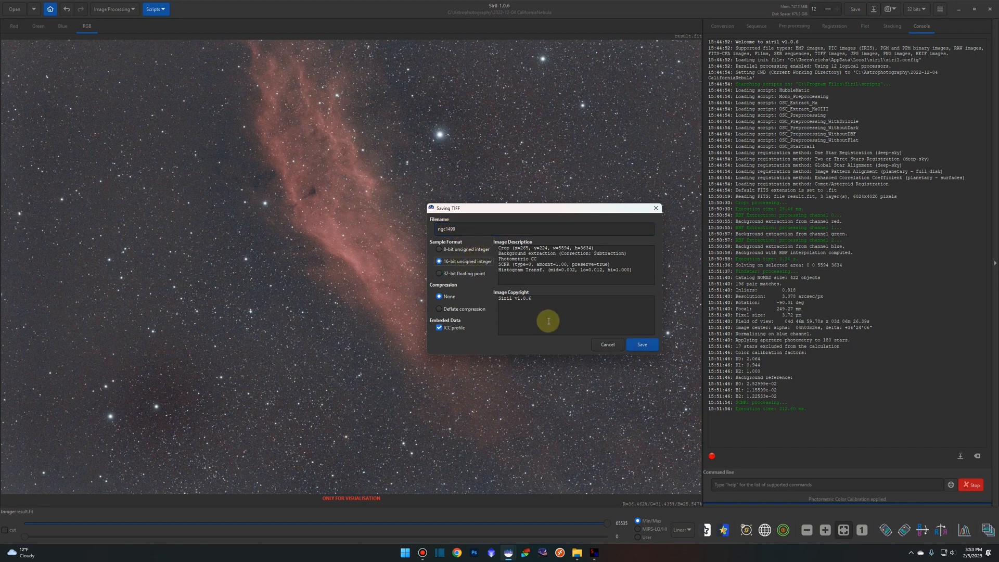
click(642, 344)
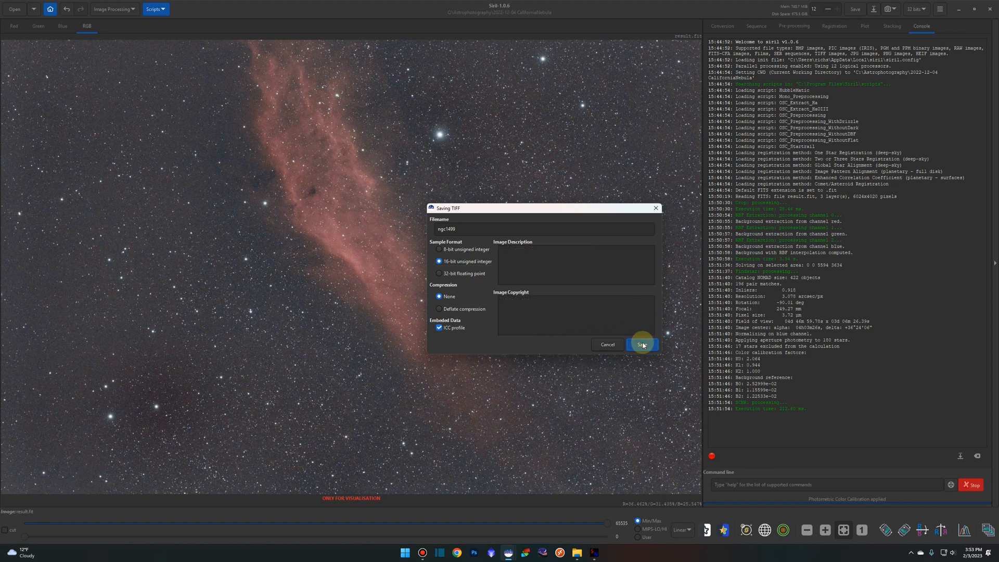
click(642, 344)
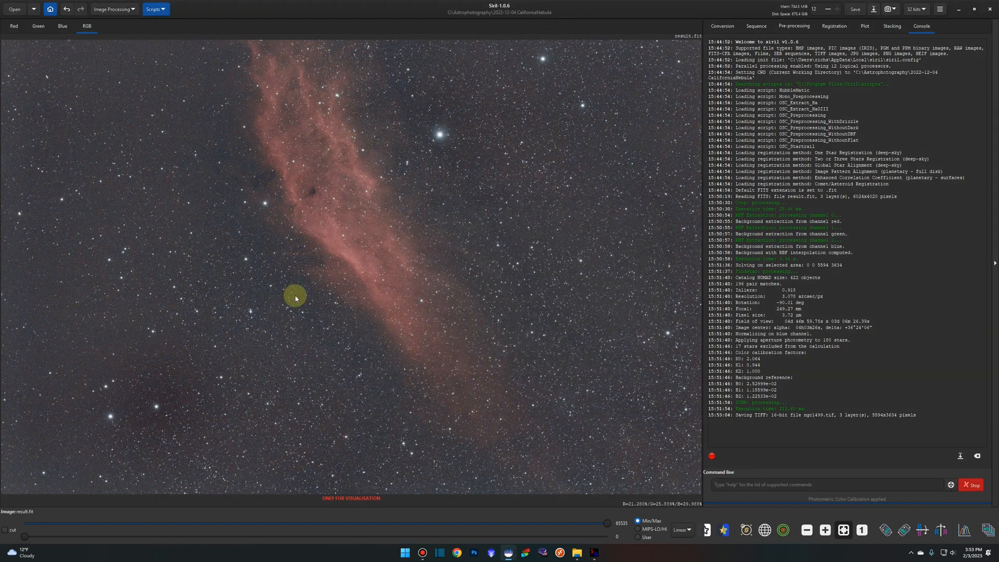
Launch StarNet++ GUI and choose ngc1499.tif as the input image
click(404, 553)
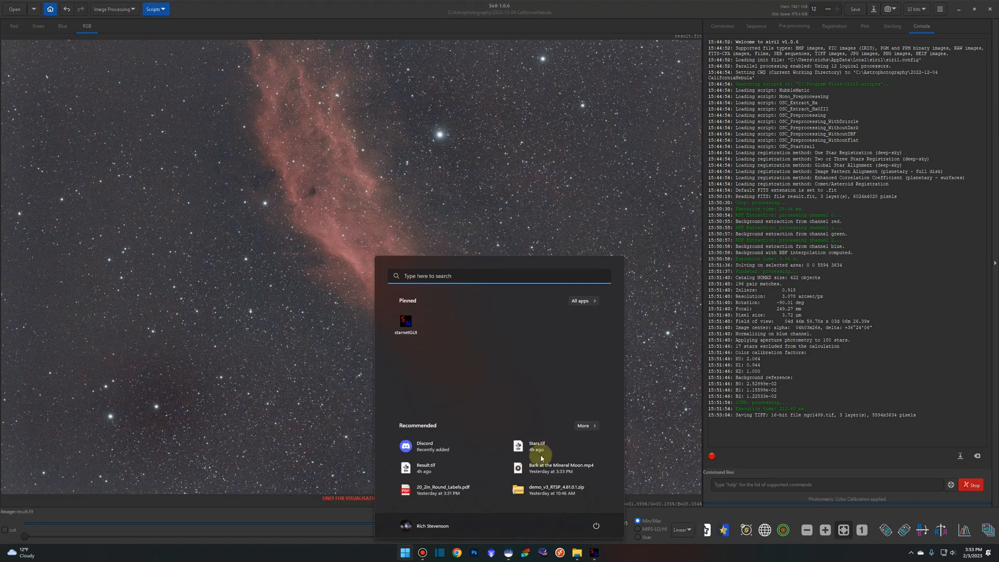
click(405, 322)
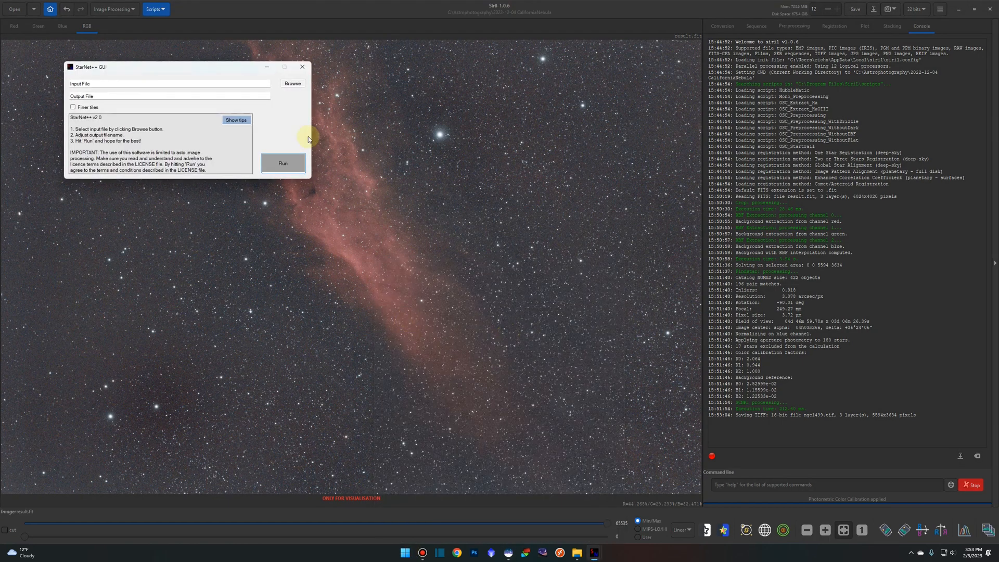
click(291, 83)
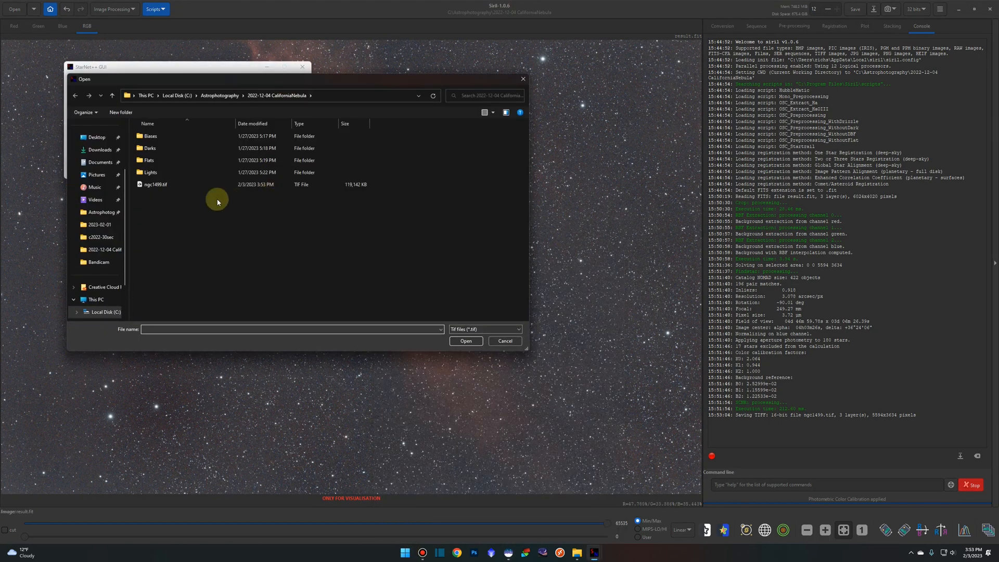
click(155, 186)
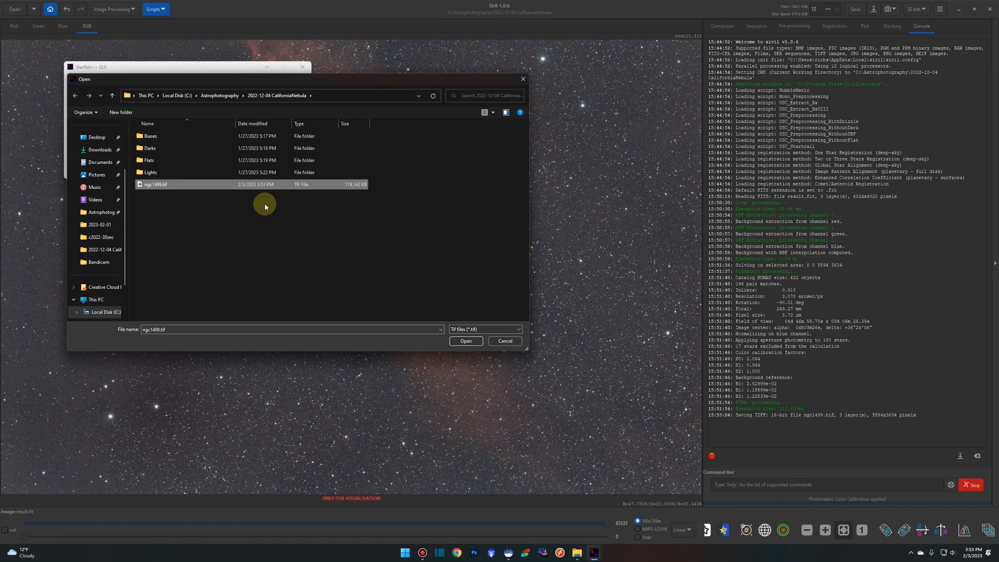
click(466, 342)
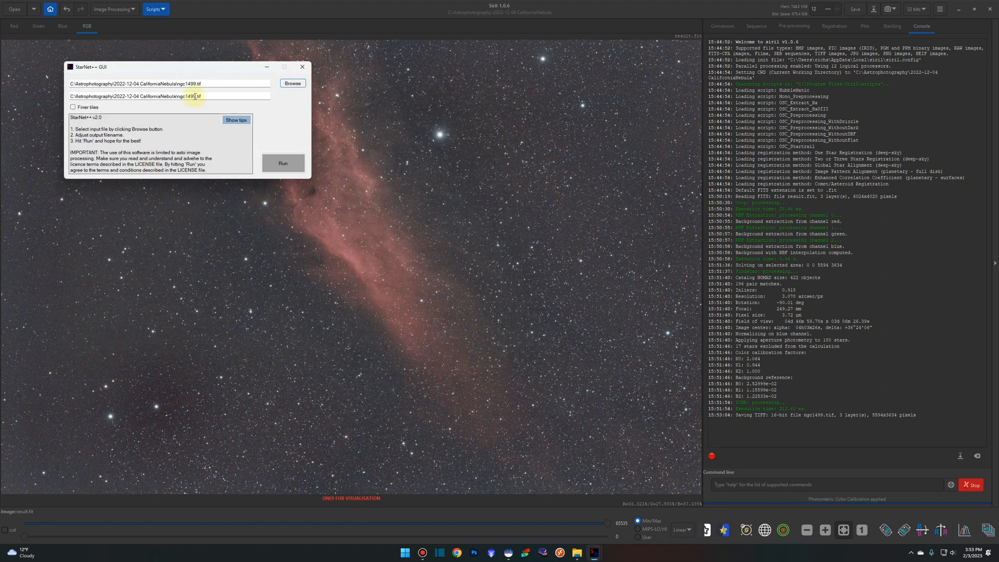
Set the output to ngc1499-starless.tif and run the star removal
click(168, 96)
text(-s)
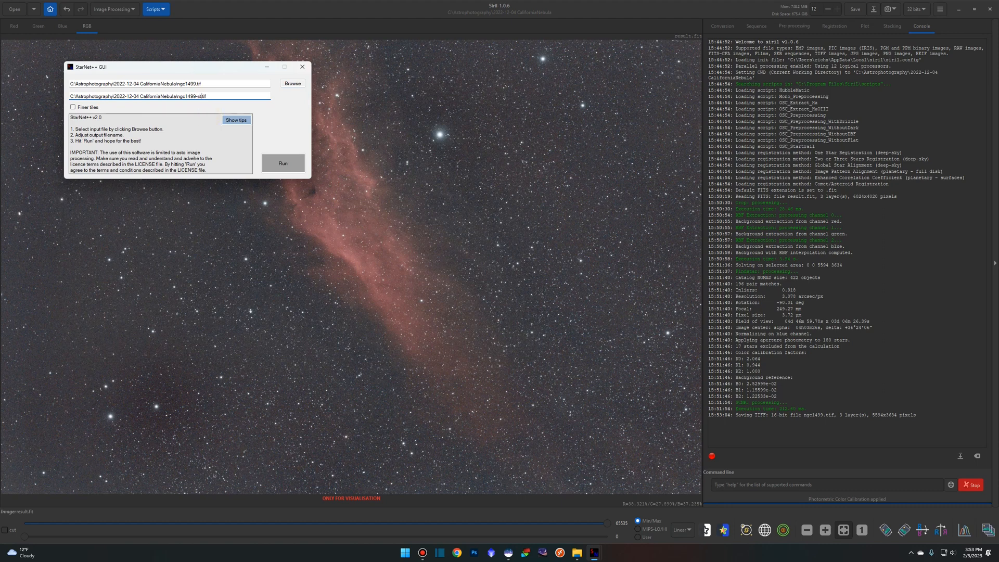
click(236, 120)
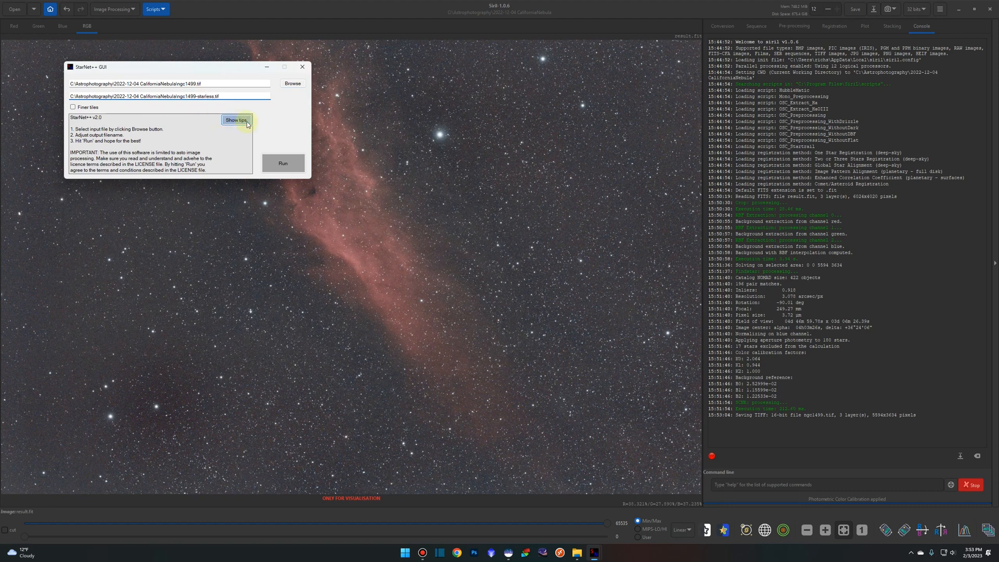
click(282, 163)
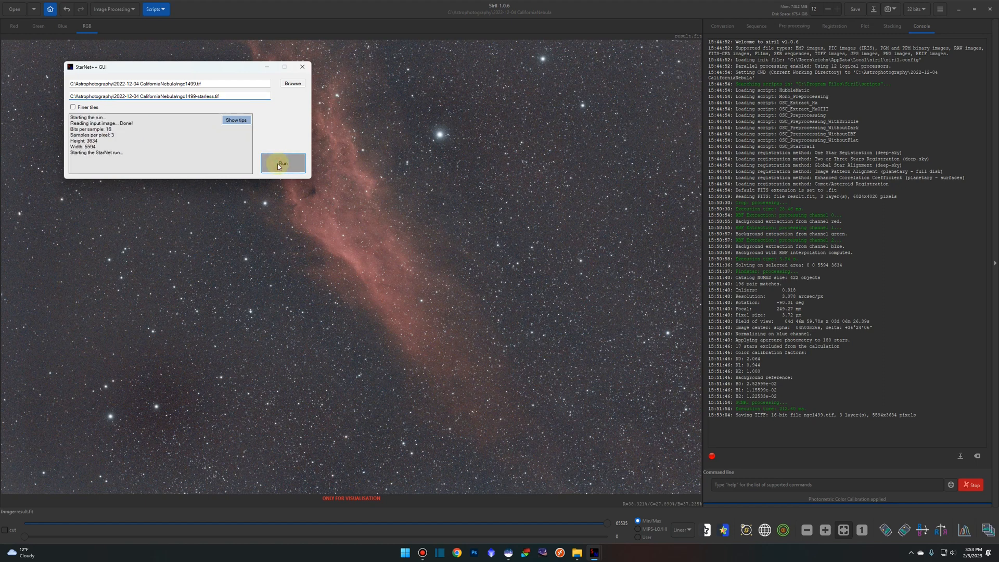
click(282, 164)
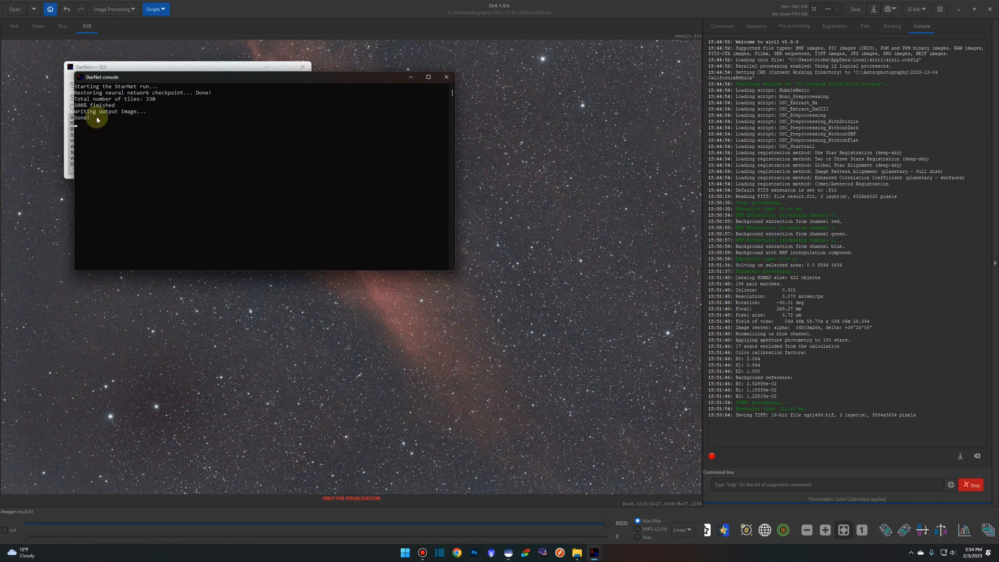
mouse_move(471, 101)
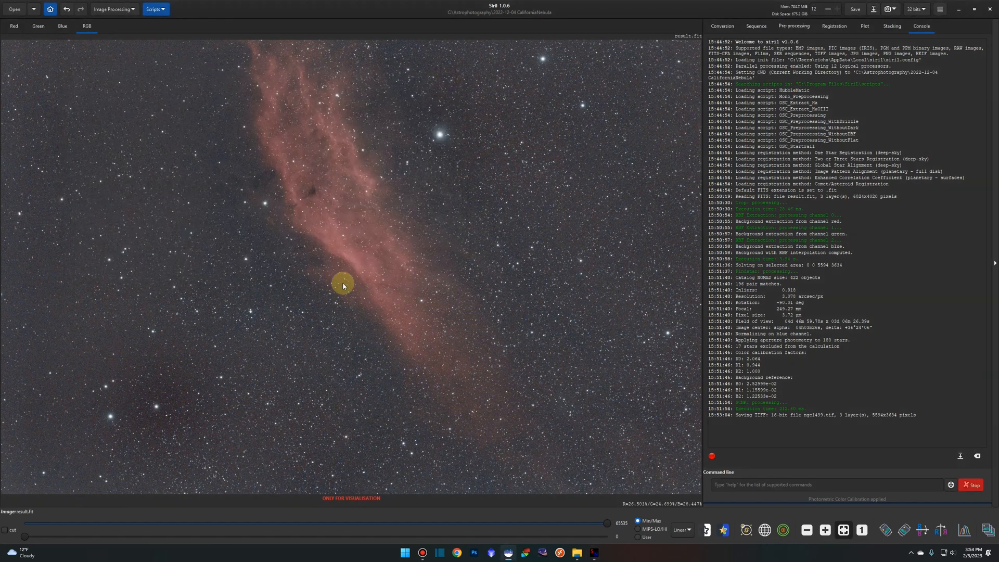
mouse_move(393, 326)
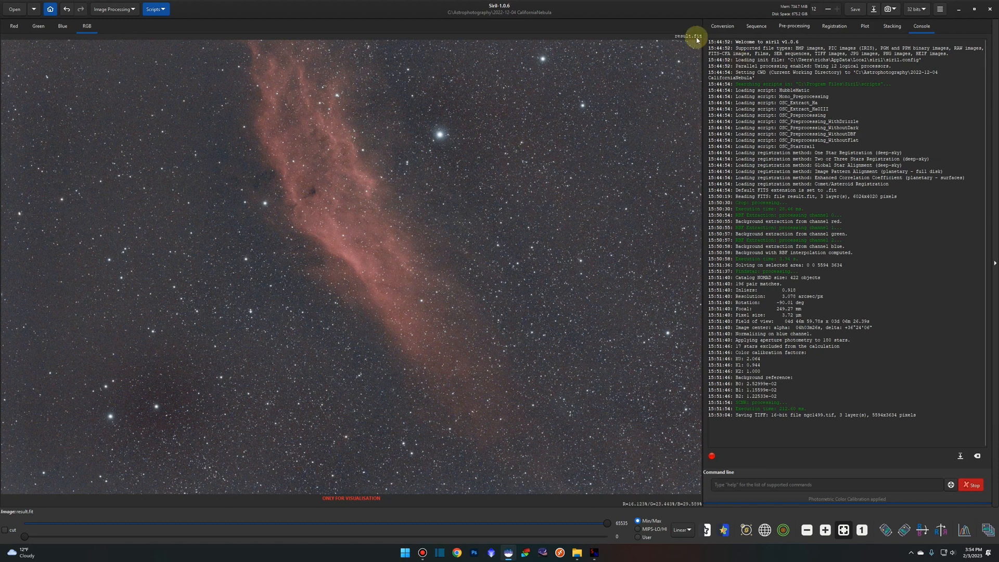
mouse_move(569, 132)
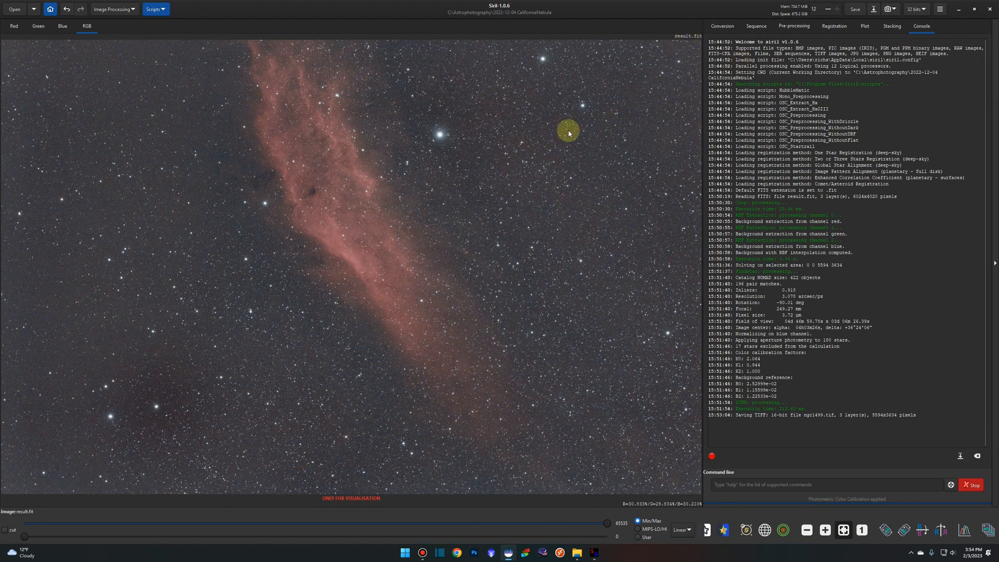
Save the colour-calibrated image as a 32-bit FITS file named ngc1499
right_click(453, 191)
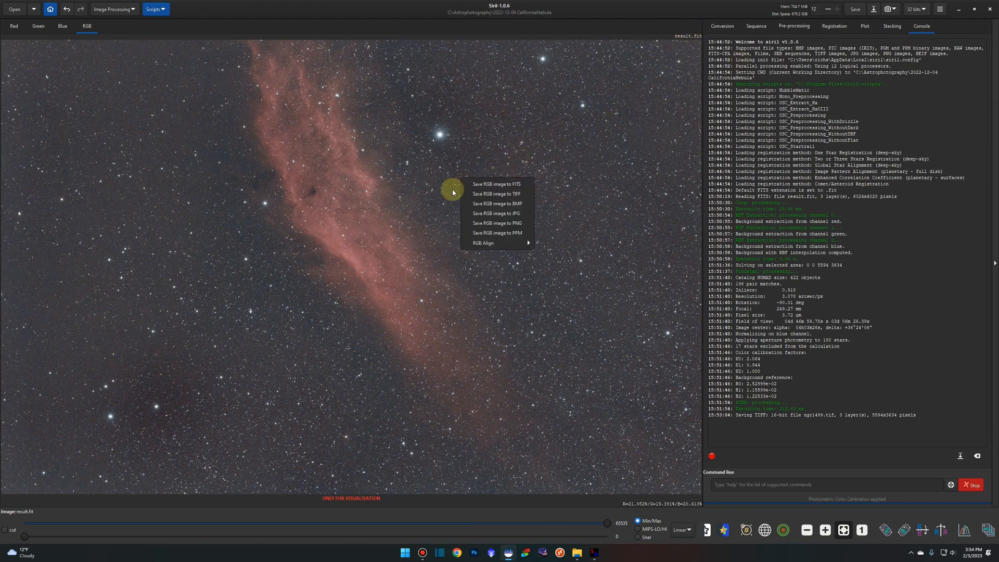
mouse_move(497, 184)
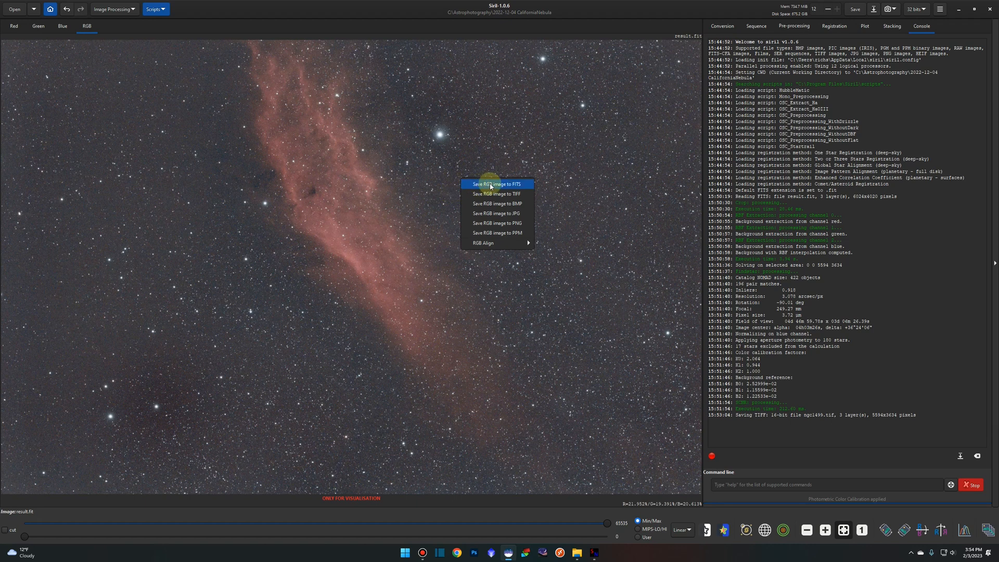
mouse_move(697, 39)
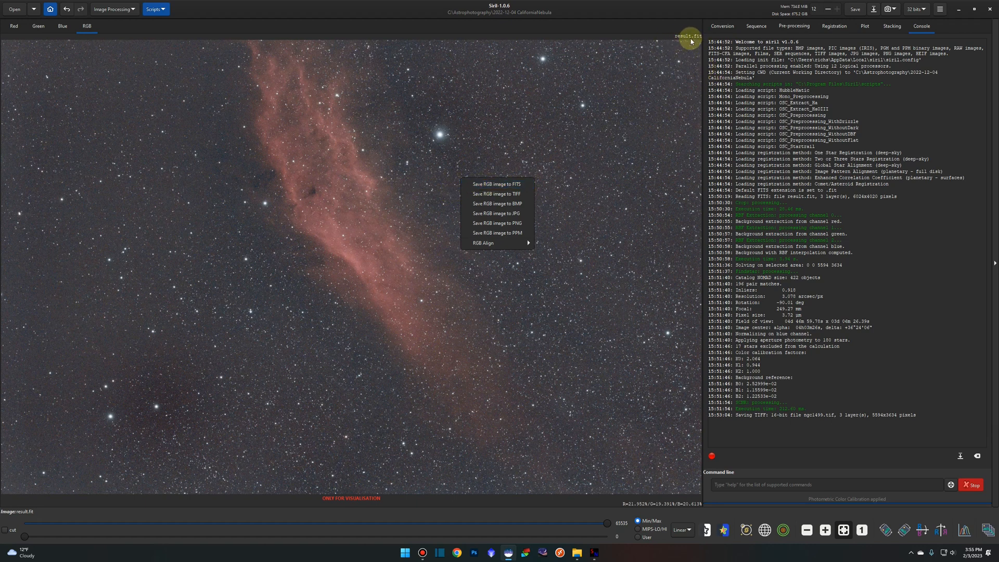
mouse_move(675, 43)
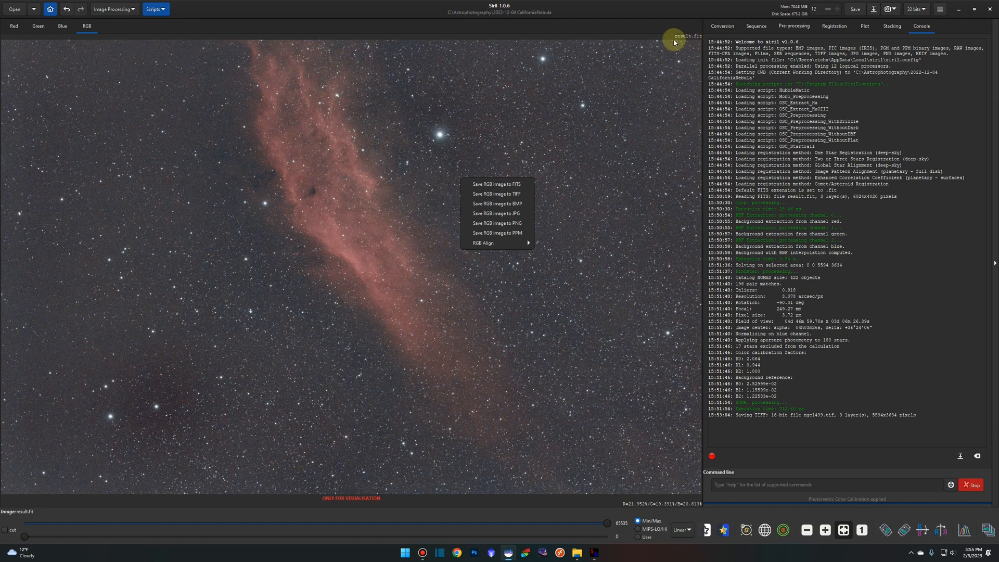
mouse_move(604, 101)
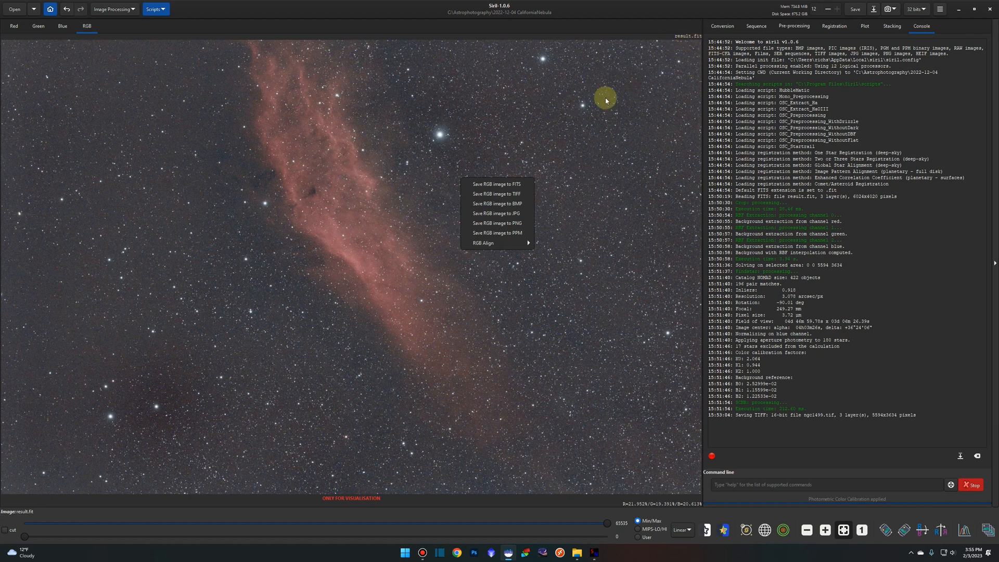
mouse_move(502, 160)
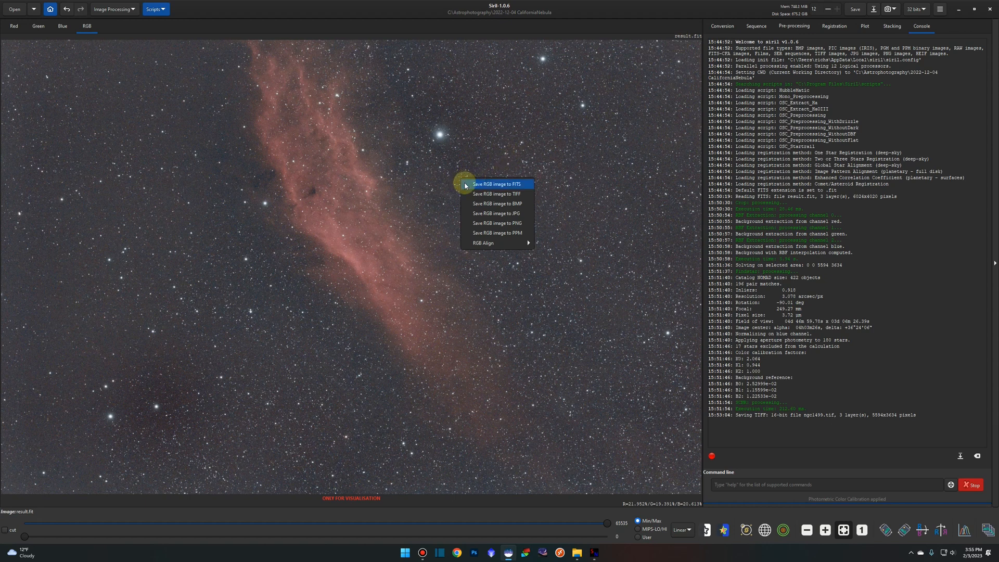
click(497, 184)
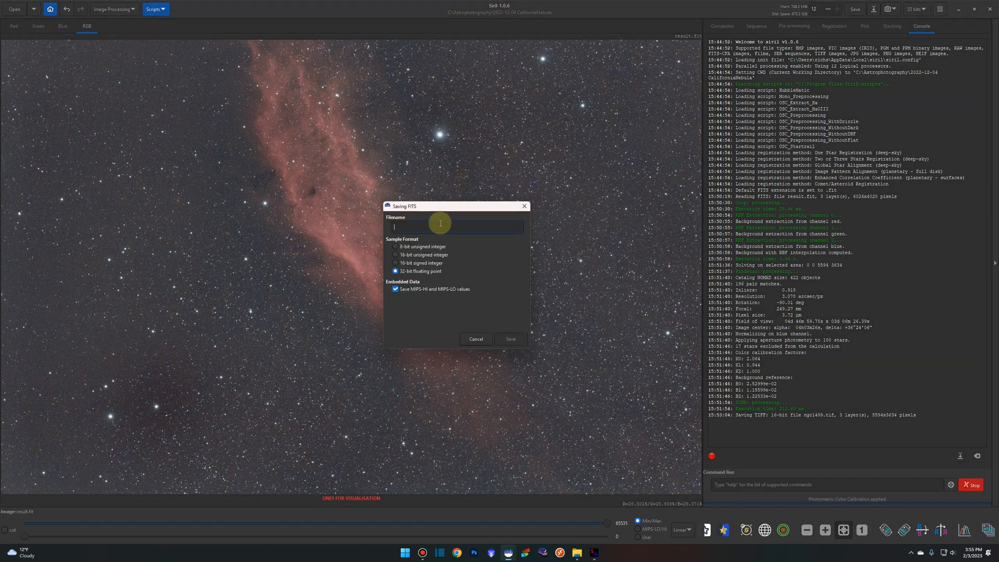
text(ngc1)
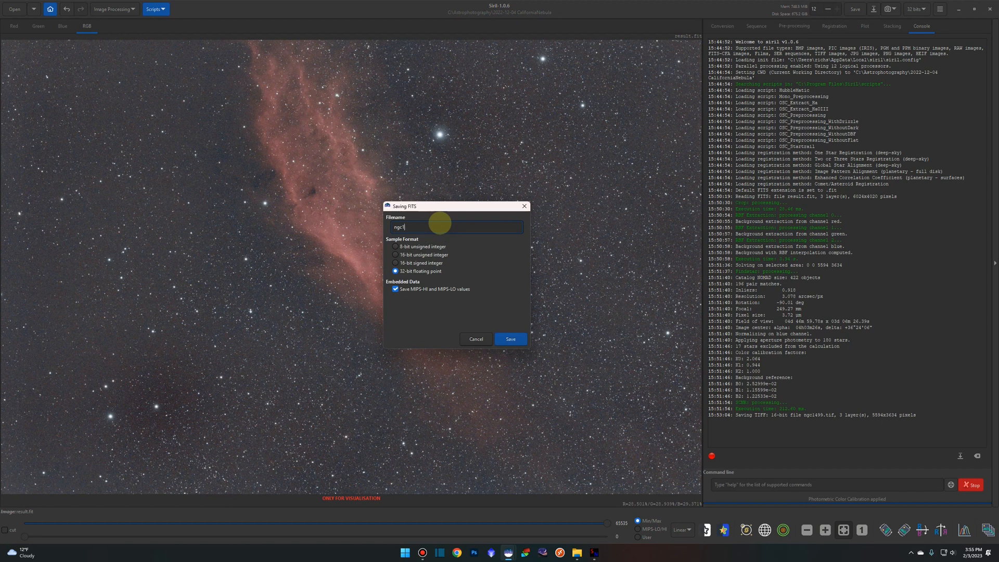
text(499)
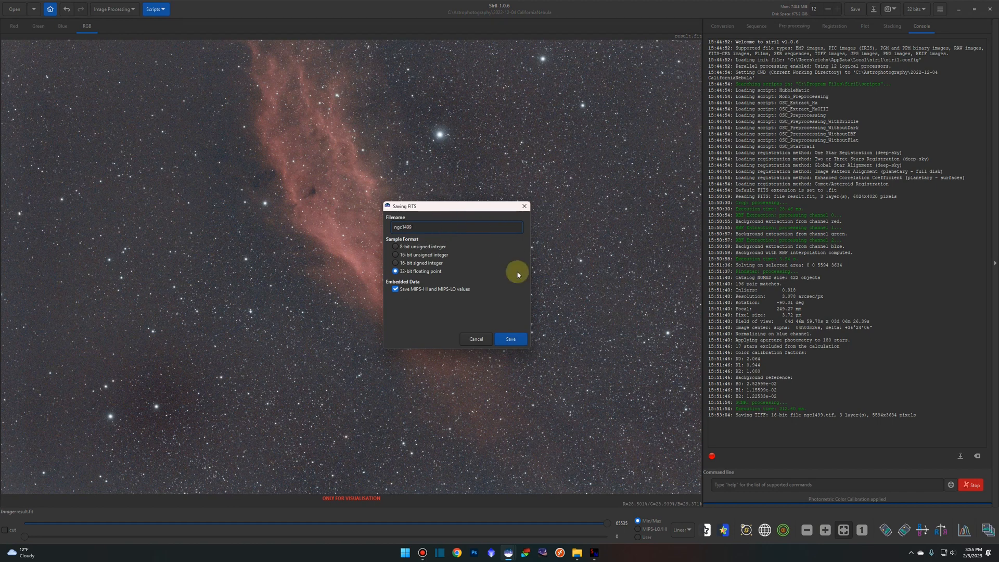
click(510, 339)
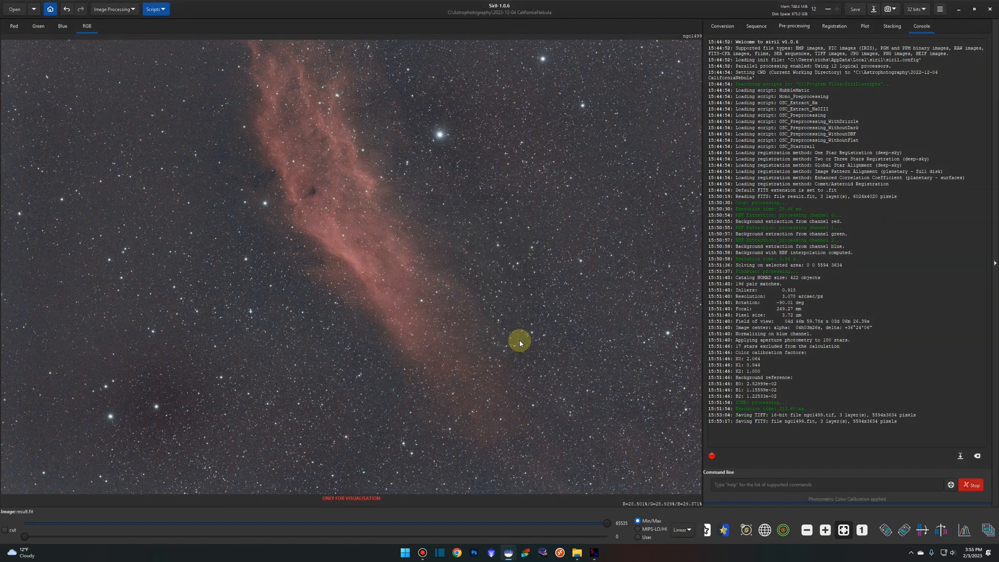
Load ngc1499-starless.tif showing the nebula without stars
click(15, 10)
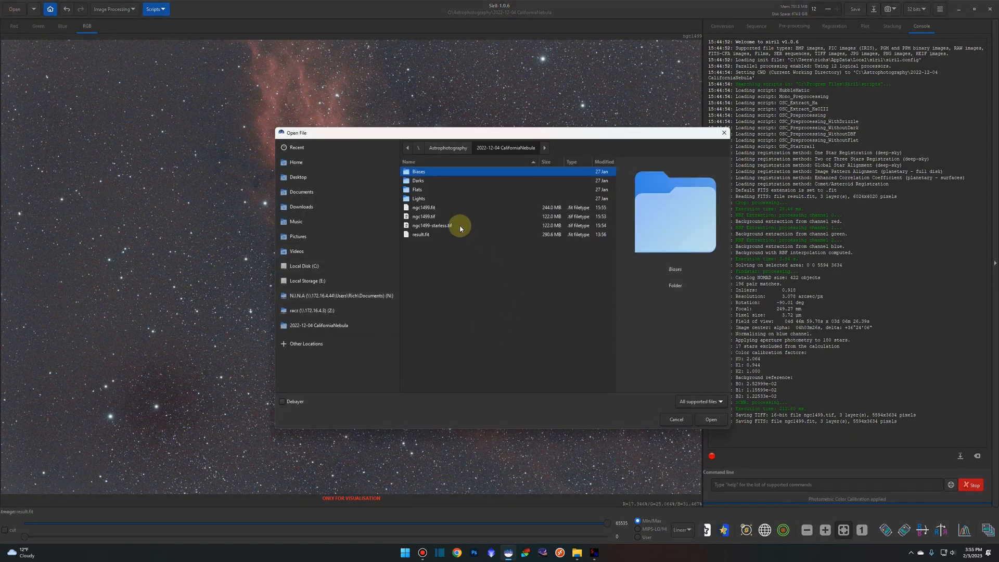
click(432, 225)
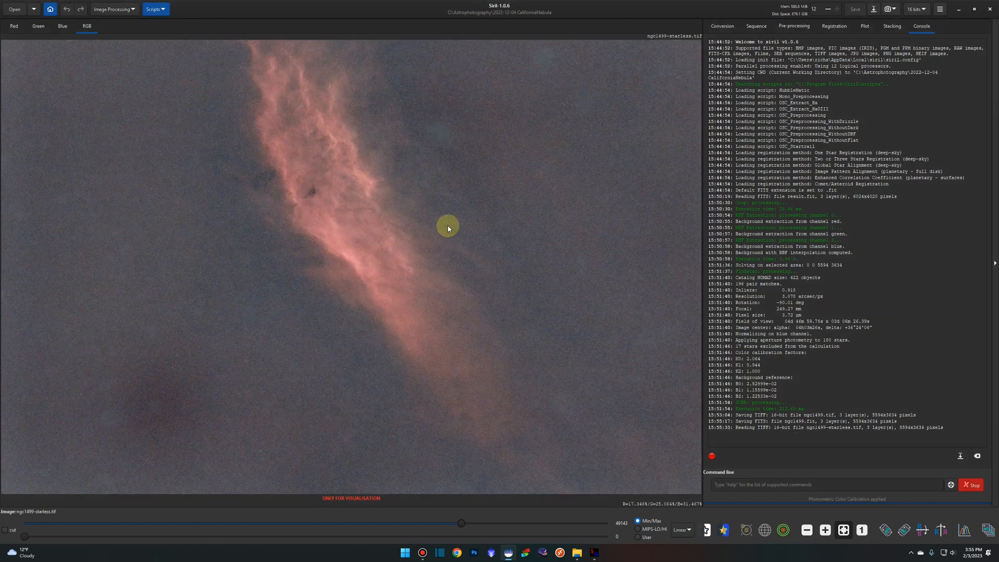
mouse_move(411, 231)
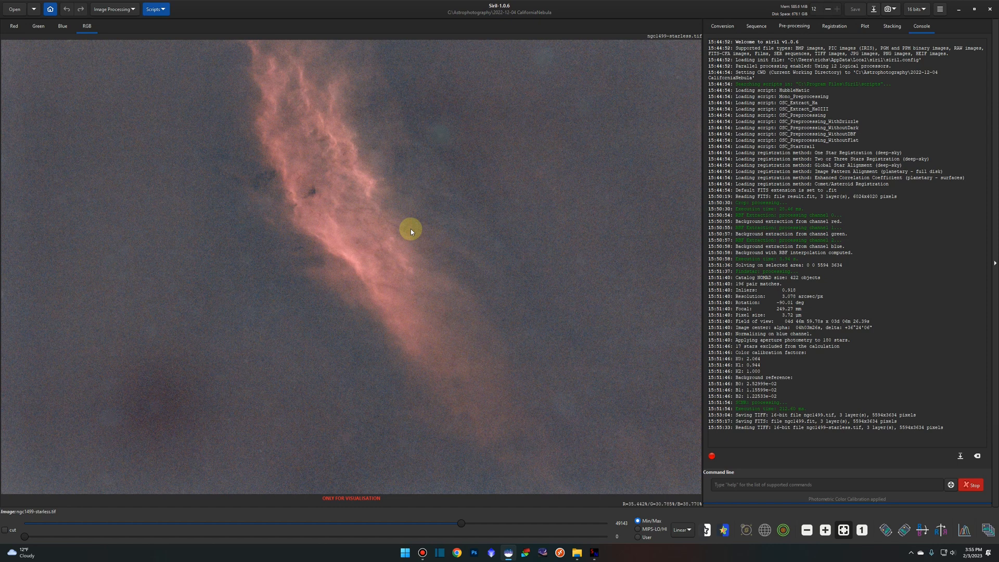
mouse_move(451, 220)
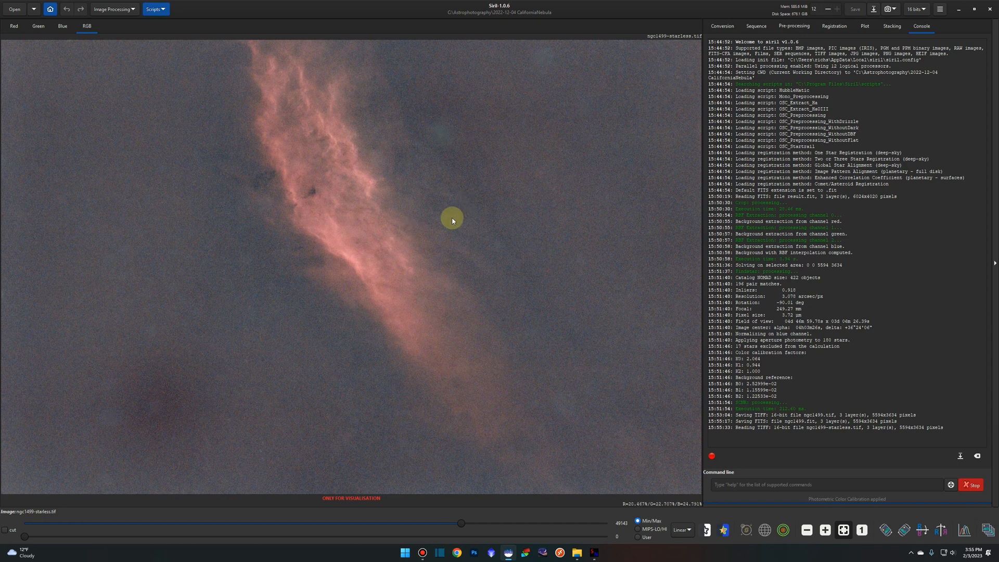
mouse_move(391, 194)
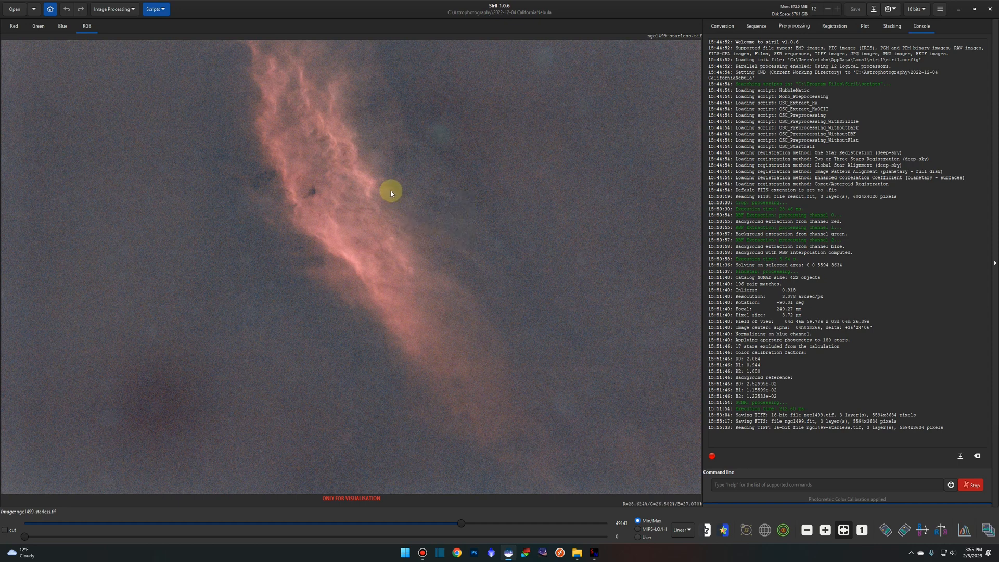
Save the starless image as a 16-bit FITS file named ngc1499-starless
right_click(392, 193)
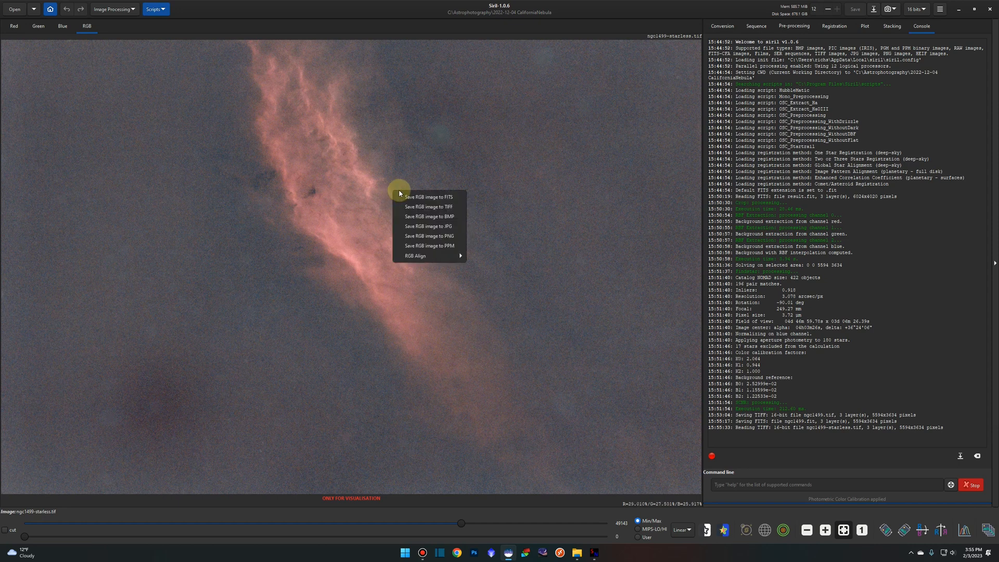
mouse_move(438, 199)
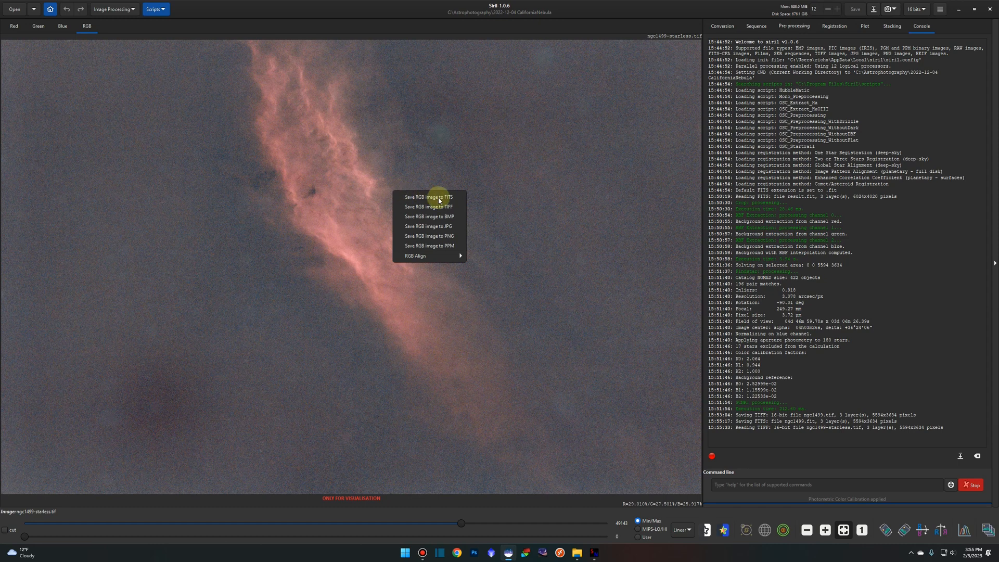
click(430, 196)
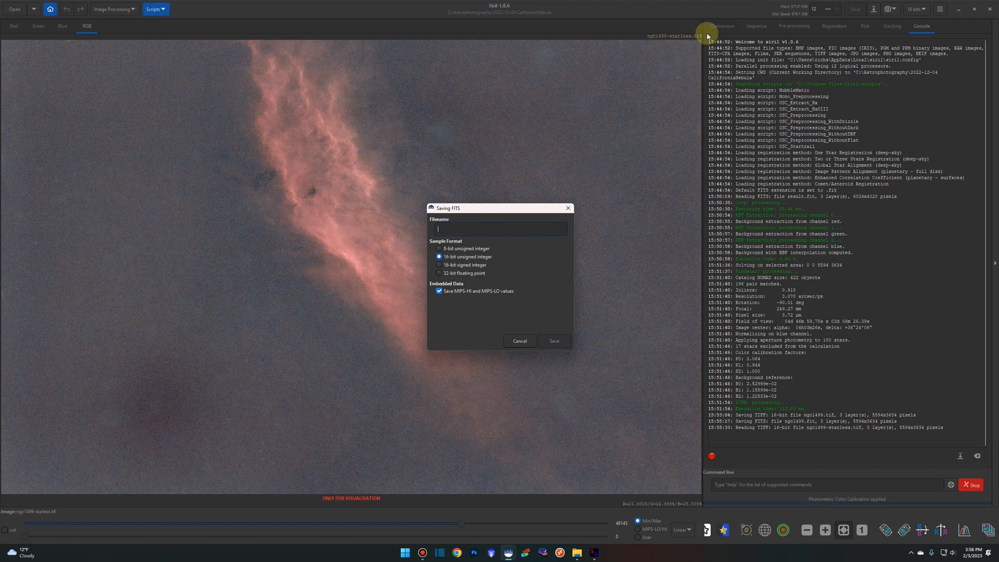
mouse_move(652, 39)
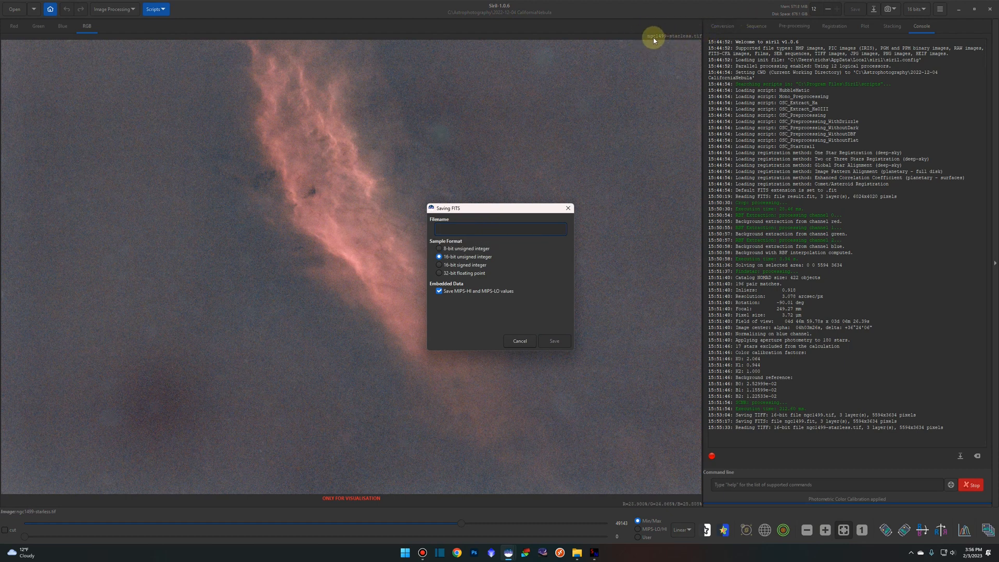
mouse_move(696, 39)
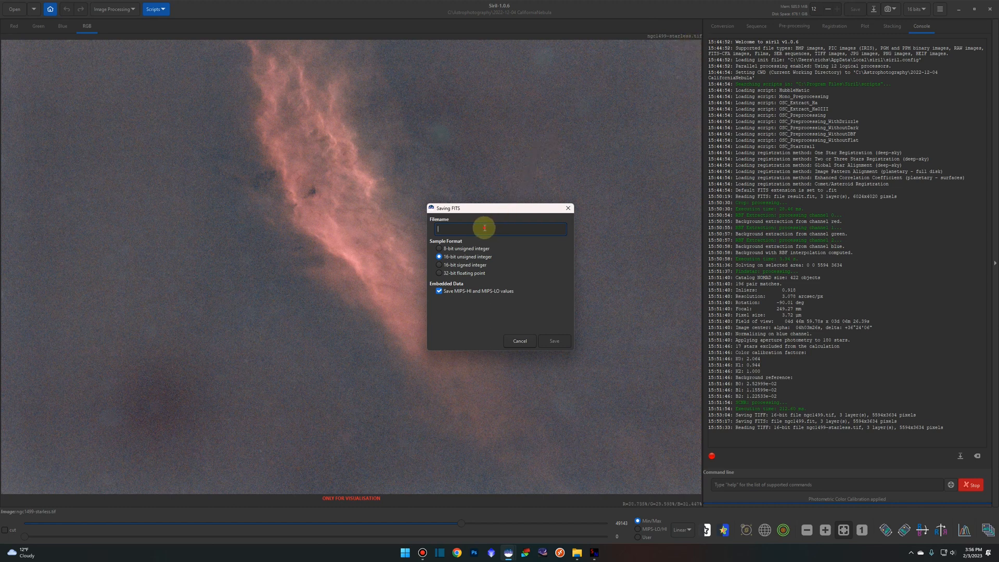
text(ngc1499-s)
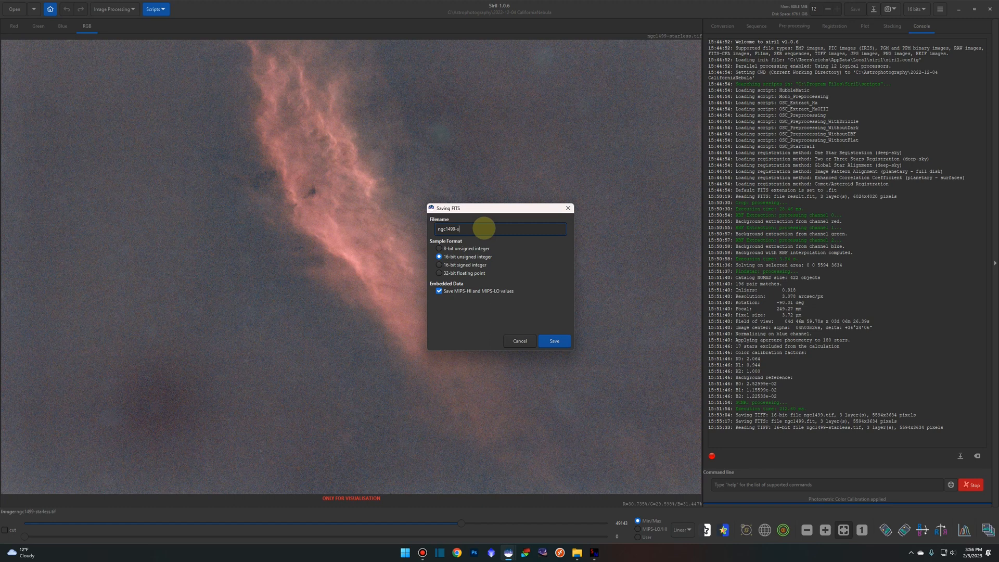
text(tarless)
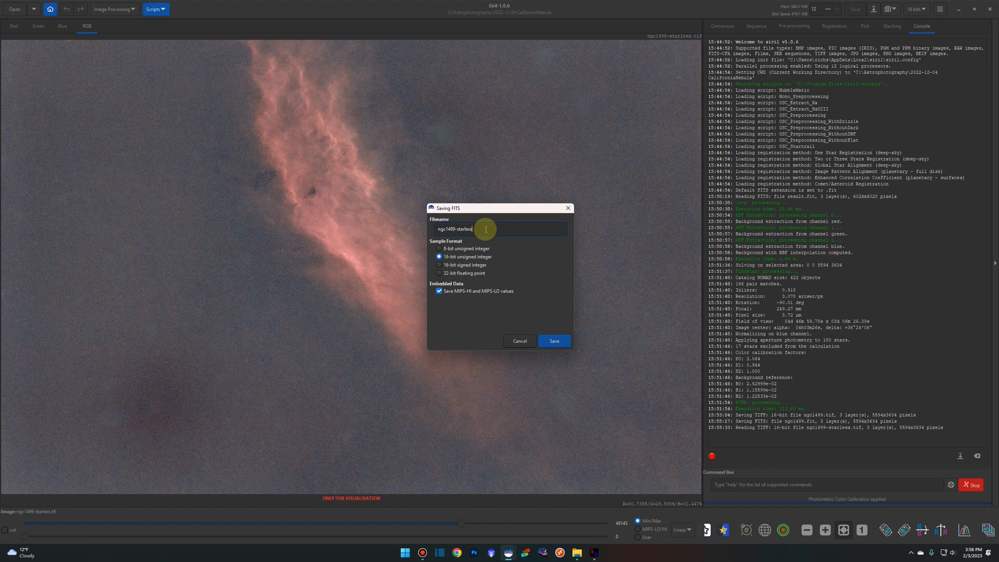
click(553, 341)
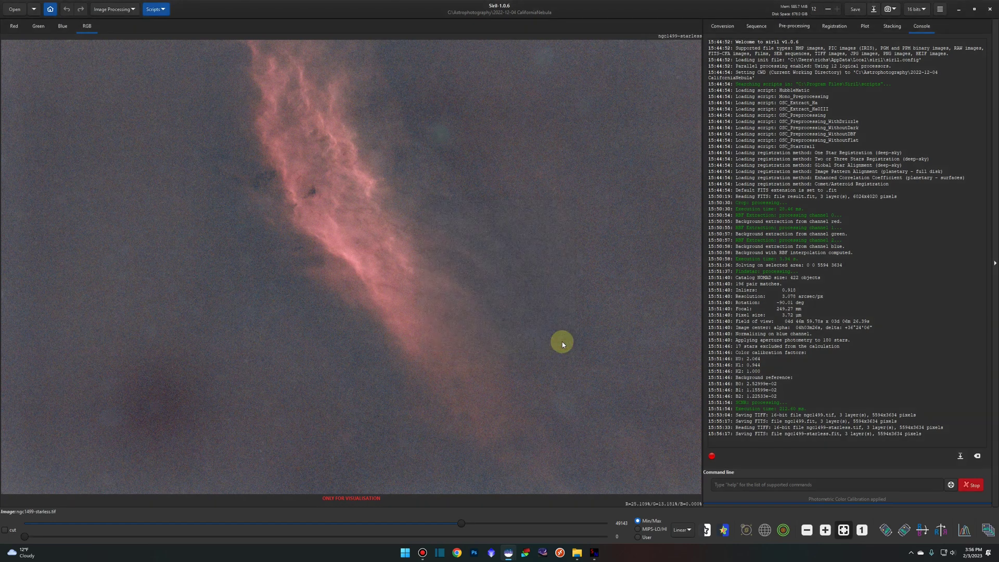
mouse_move(134, 23)
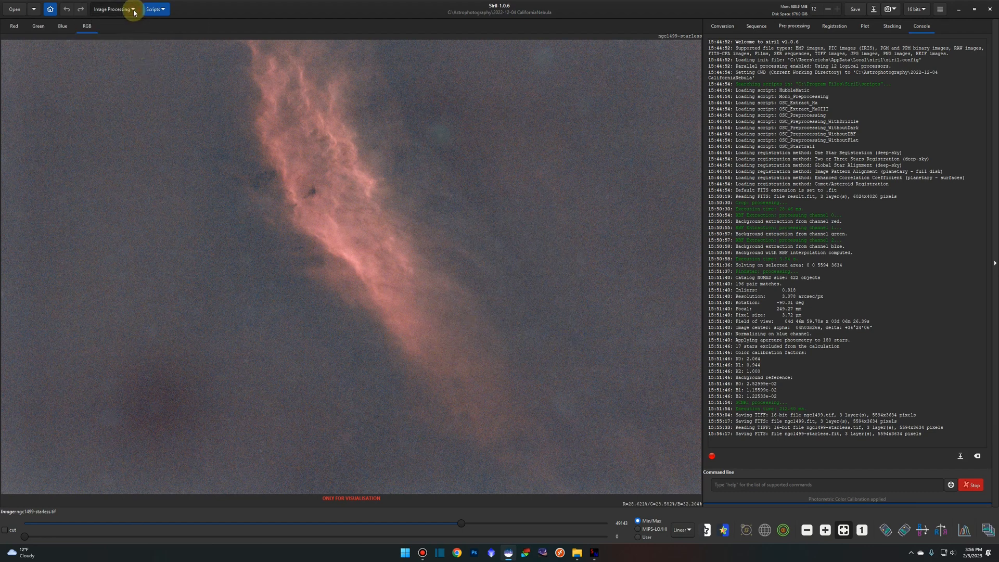
Add ngc1499.fit as a Pixel Math input variable alongside ngc1499-starless.fit
click(113, 9)
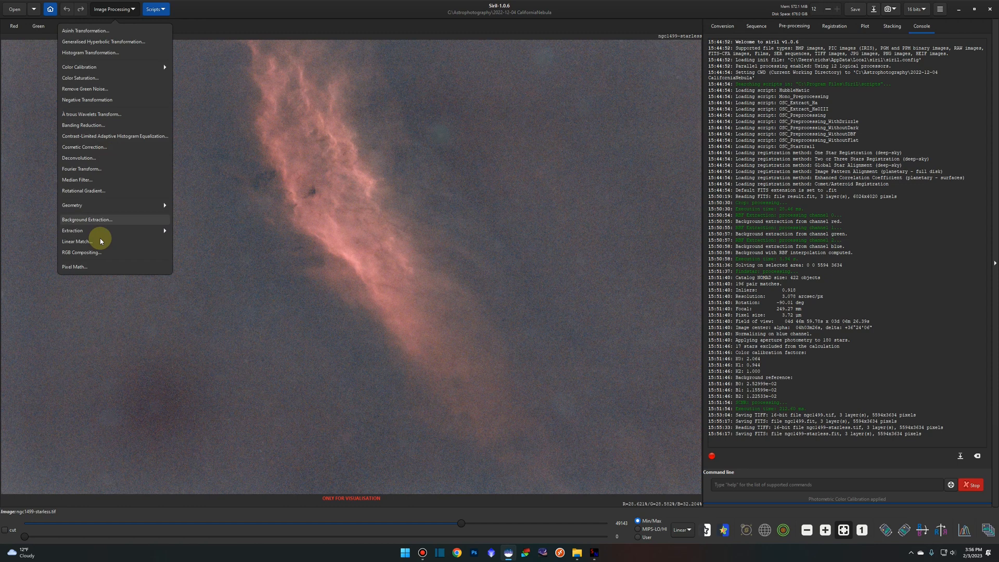
click(74, 266)
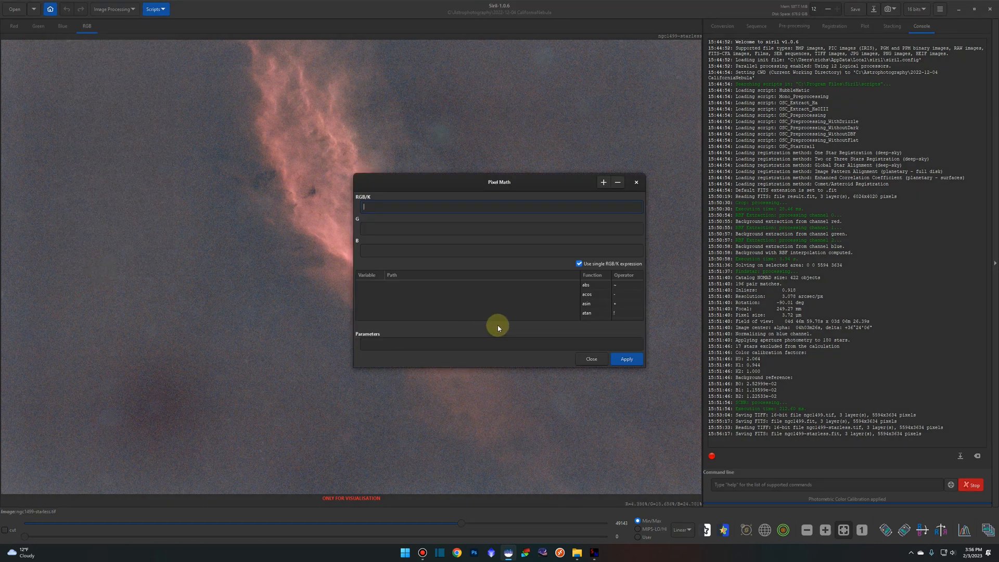
mouse_move(424, 301)
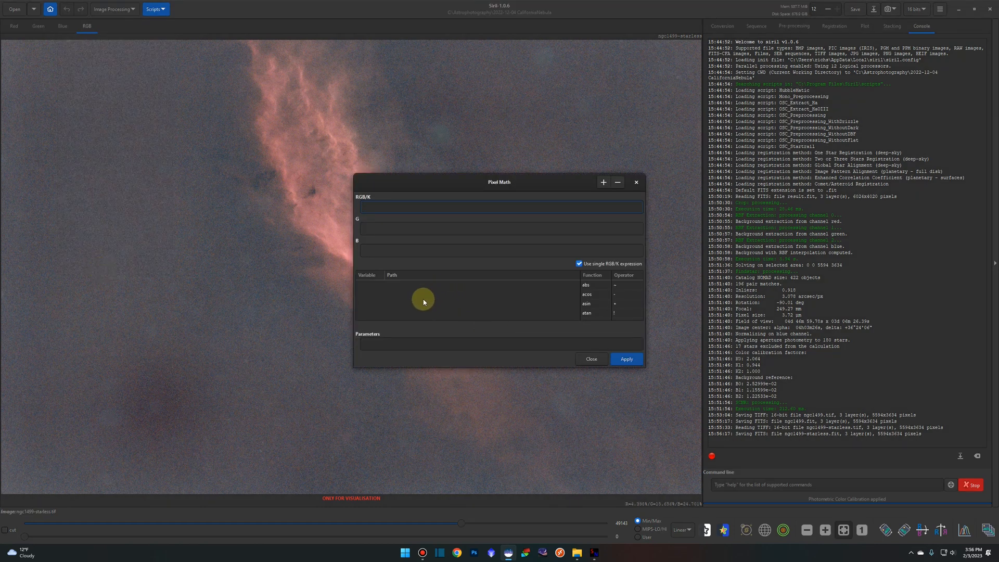
click(500, 207)
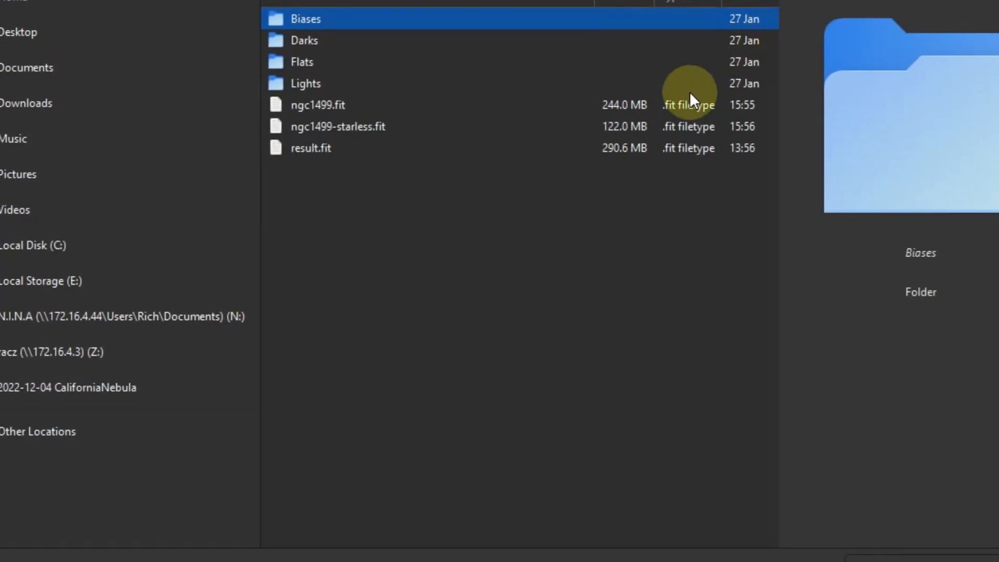
click(319, 104)
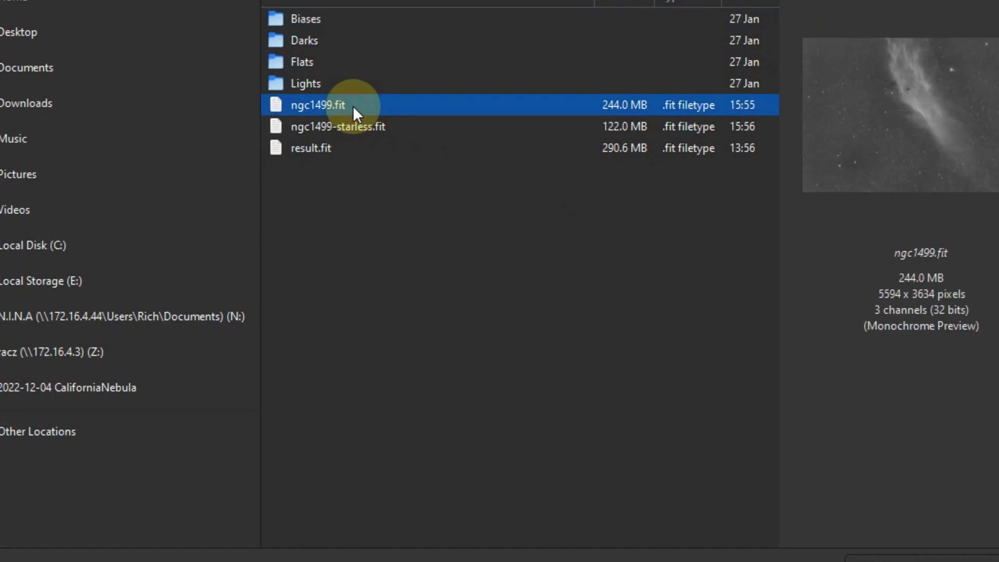
mouse_move(388, 131)
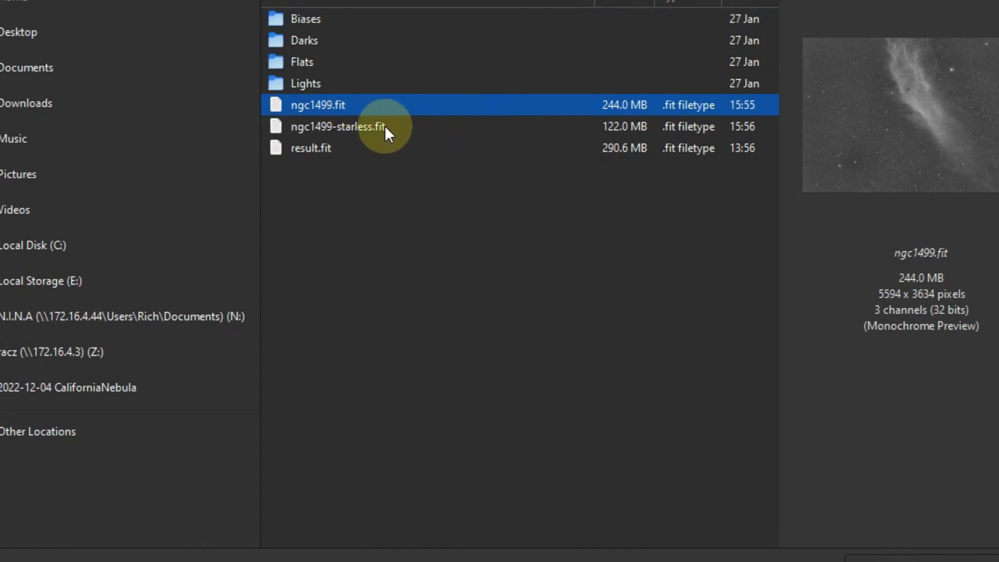
mouse_move(417, 138)
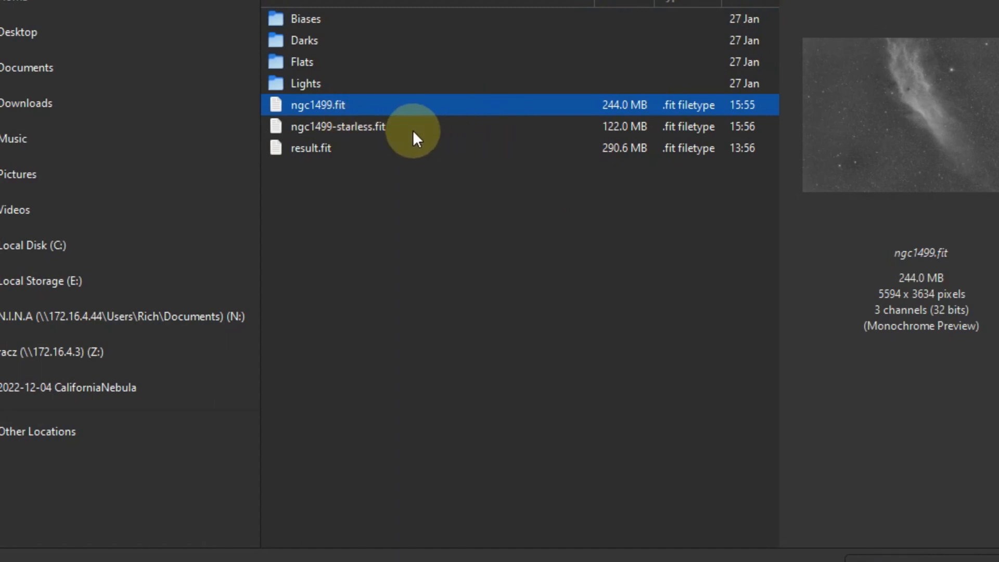
mouse_move(442, 134)
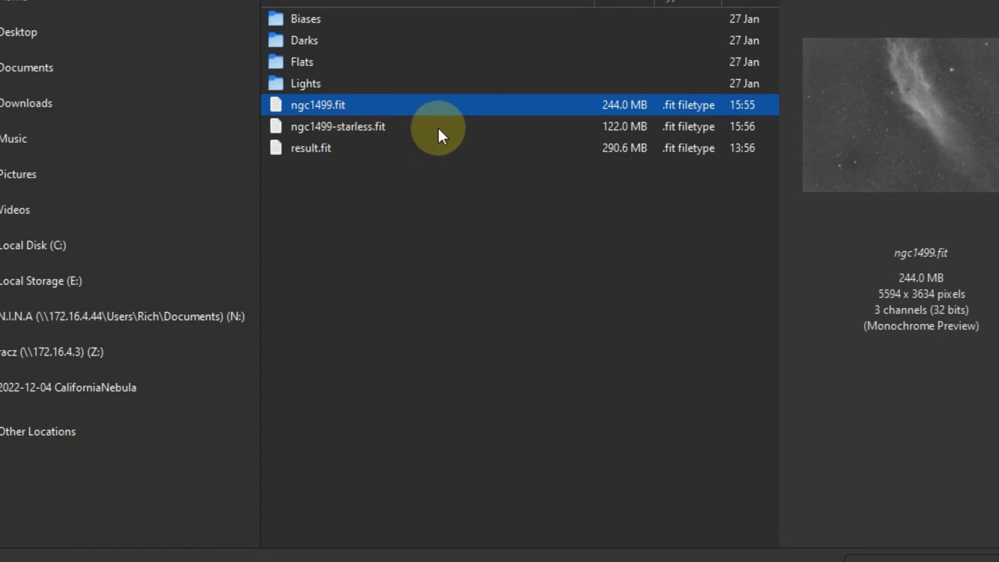
mouse_move(495, 177)
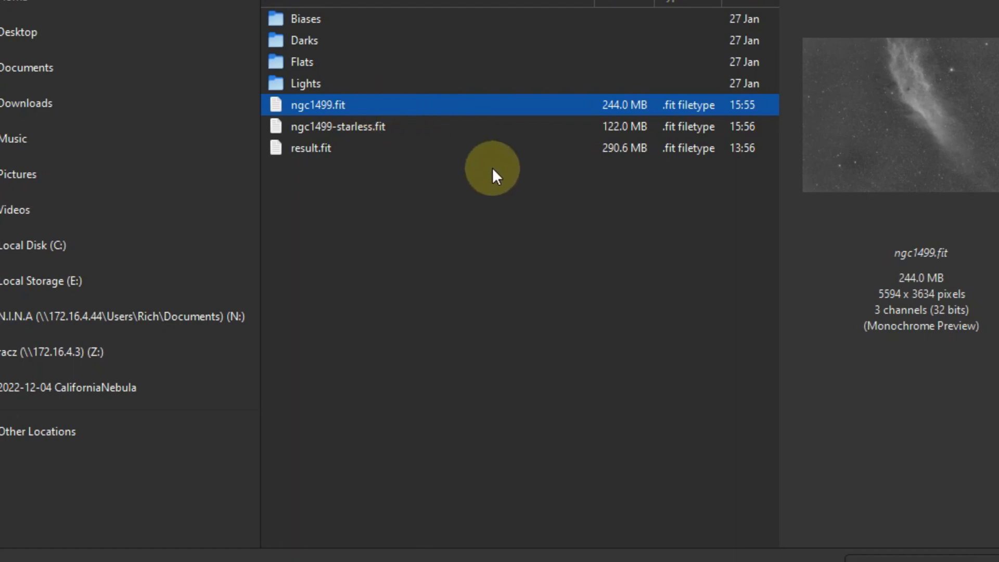
click(337, 126)
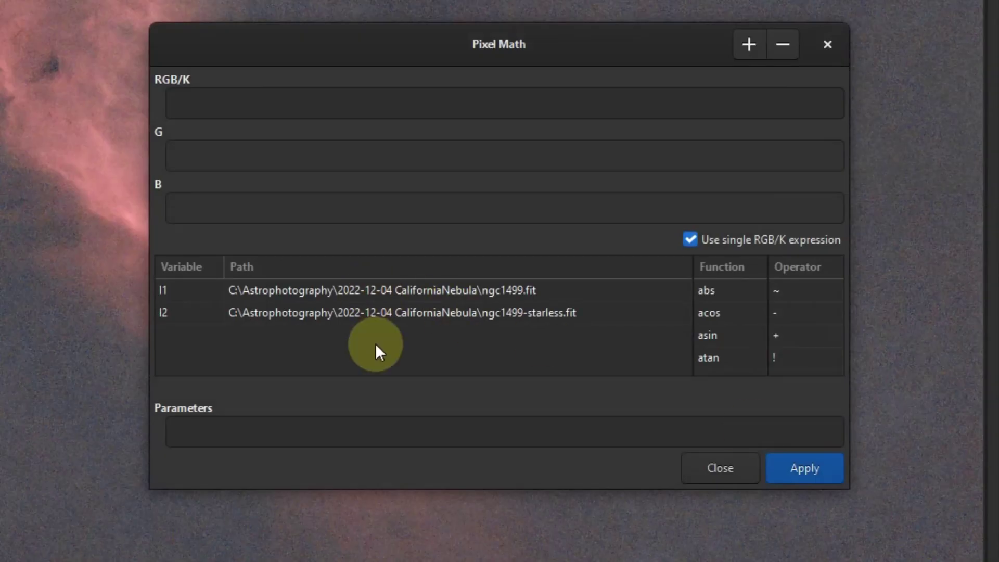
mouse_move(404, 356)
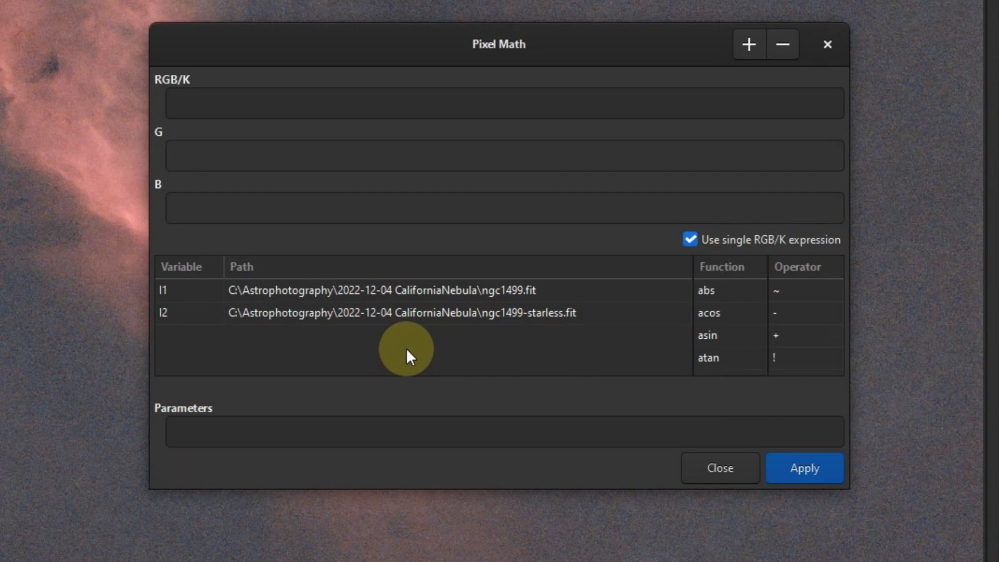
mouse_move(207, 408)
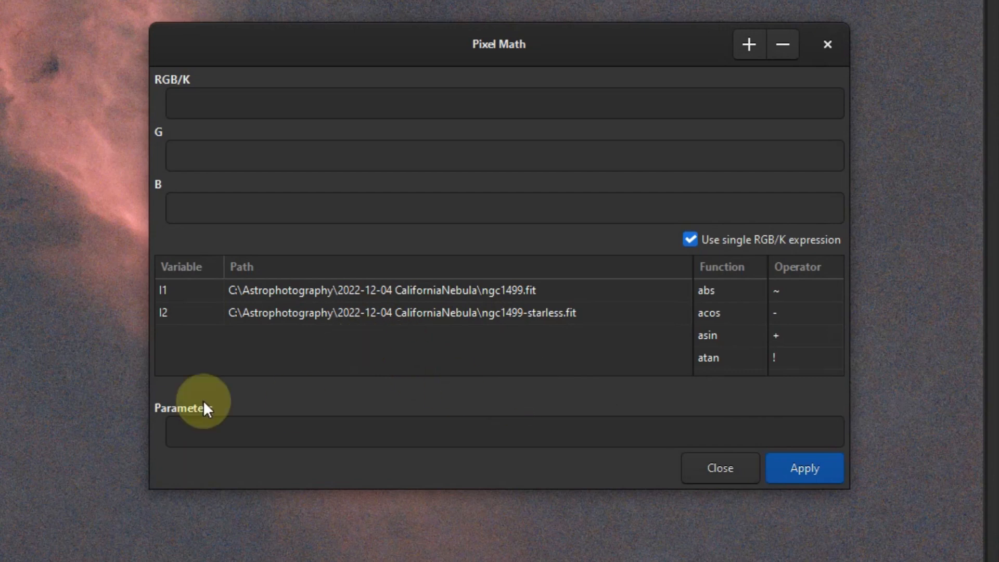
mouse_move(168, 318)
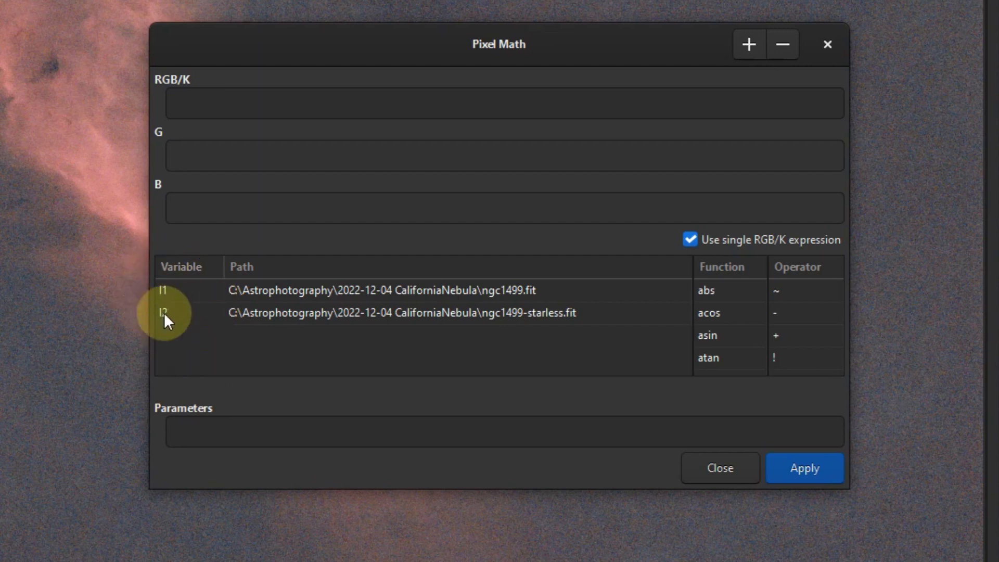
mouse_move(212, 360)
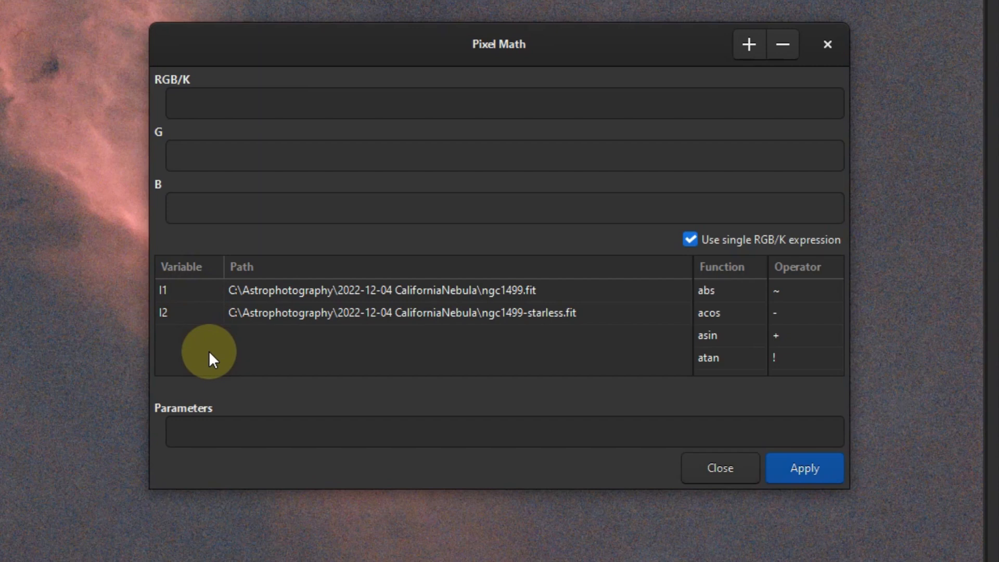
mouse_move(446, 322)
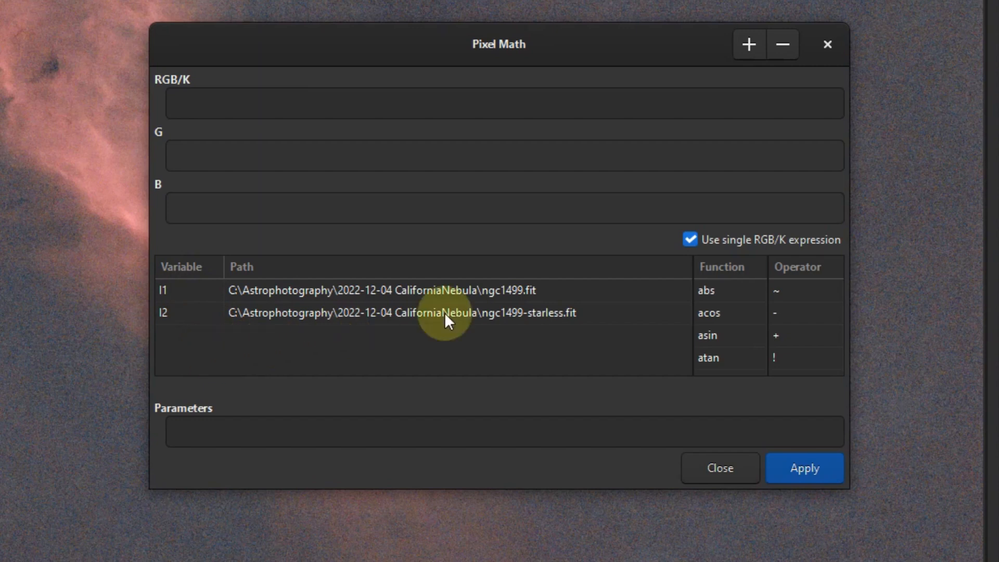
mouse_move(181, 300)
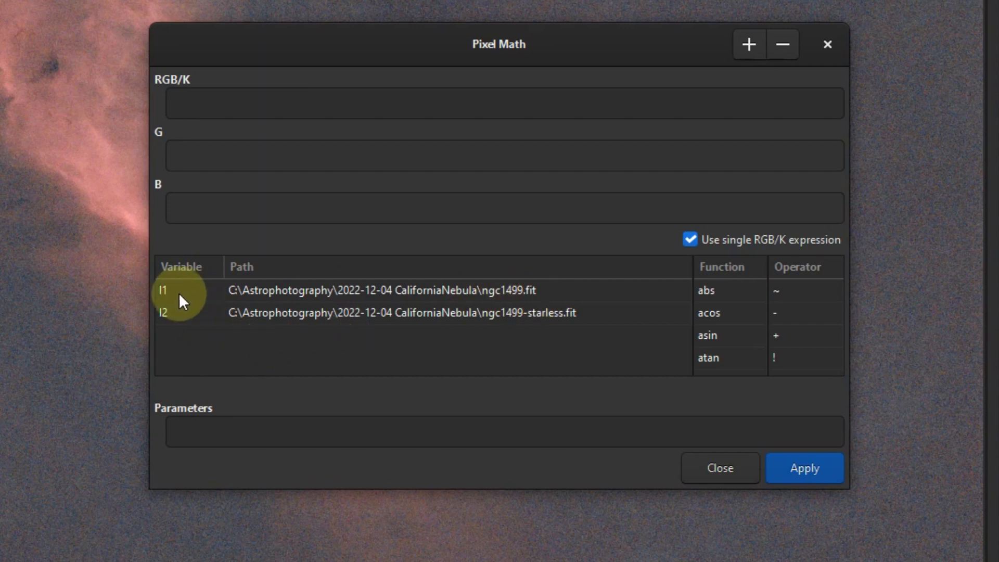
mouse_move(496, 299)
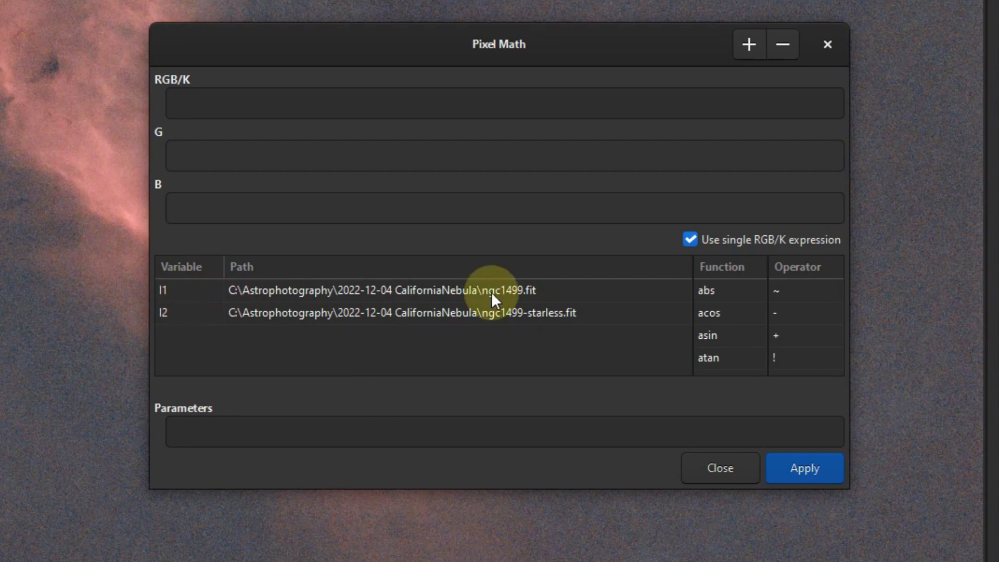
mouse_move(172, 287)
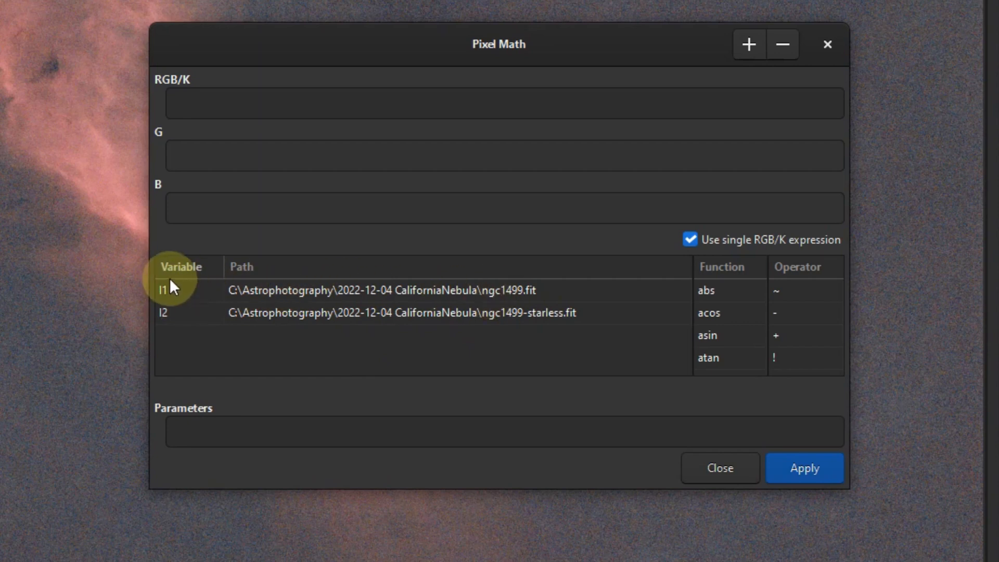
mouse_move(180, 303)
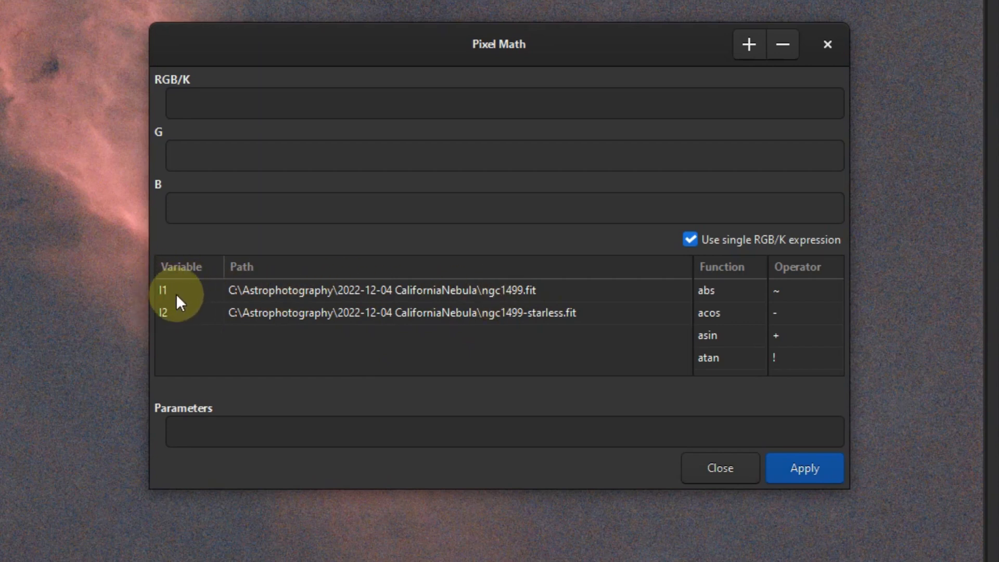
mouse_move(171, 299)
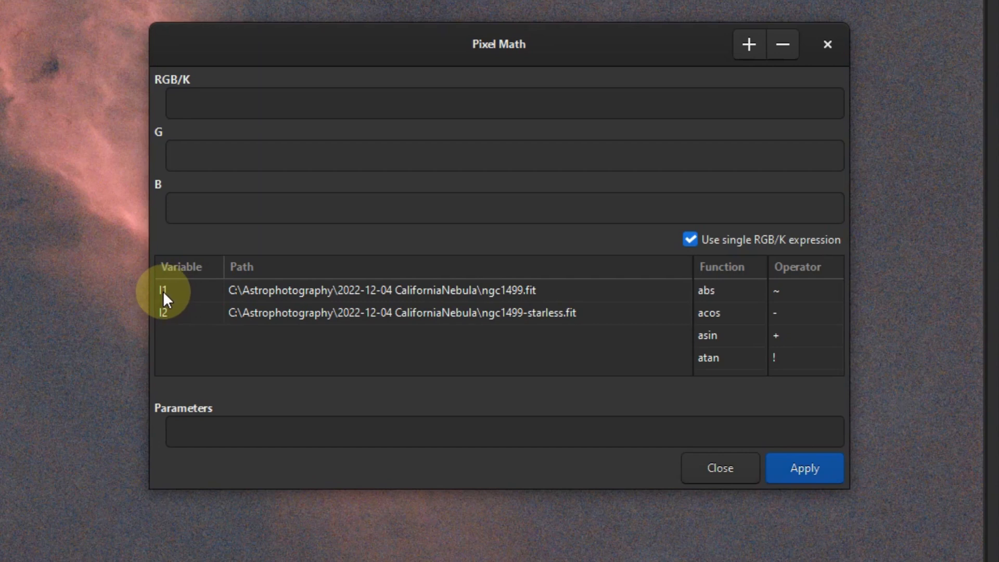
click(382, 290)
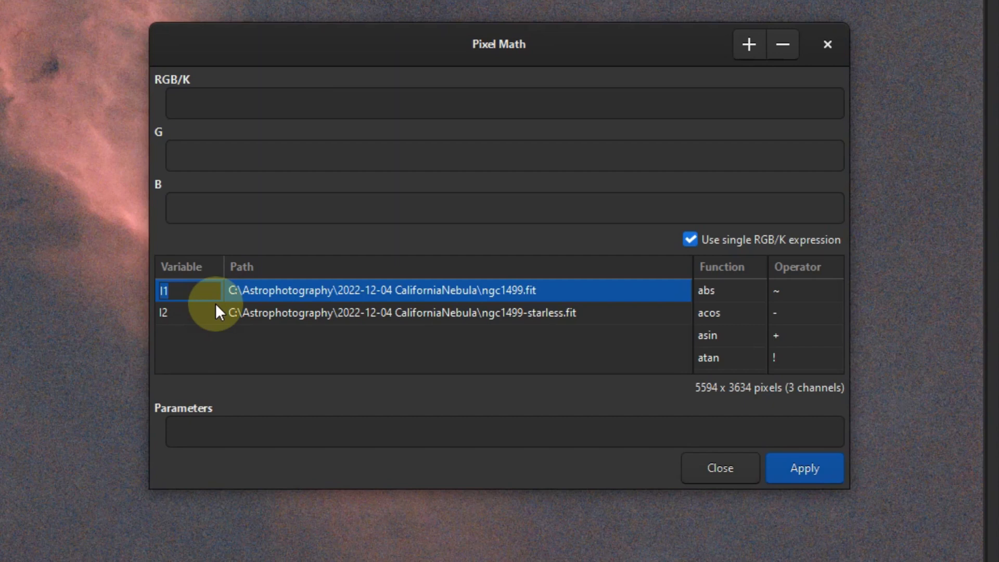
Rename variable I1 to iws and variable I2 to starless
double_click(164, 291)
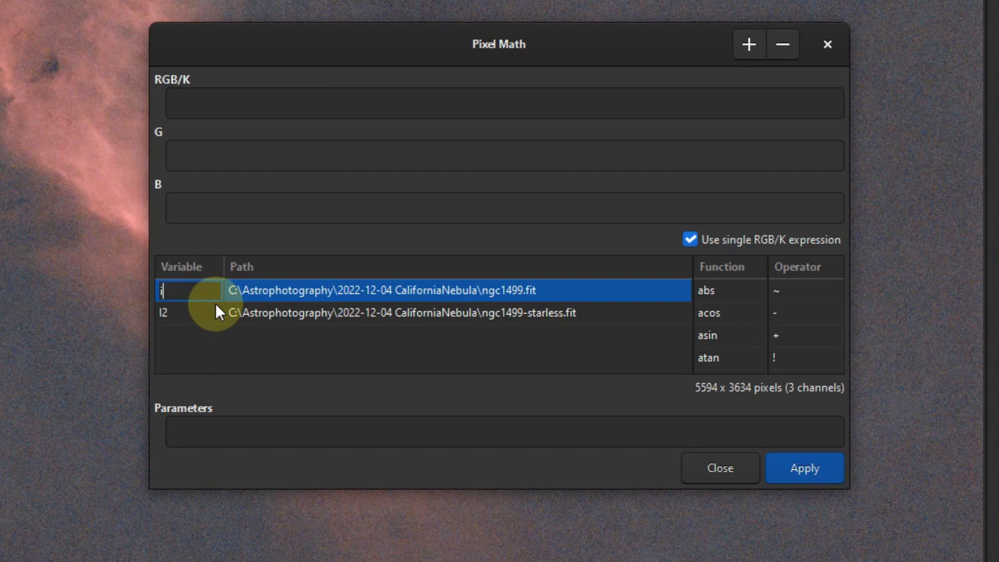
text(ws)
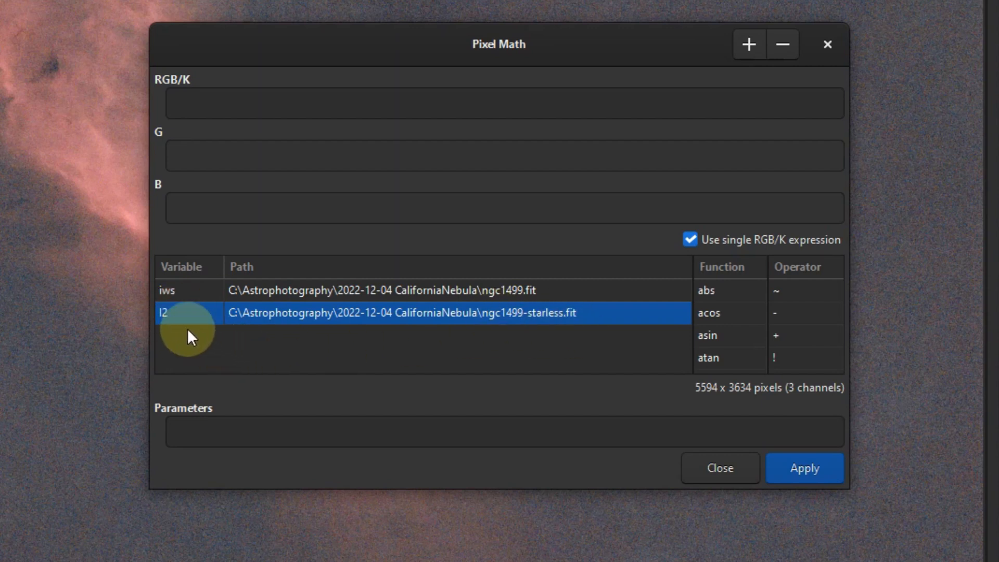
double_click(178, 313)
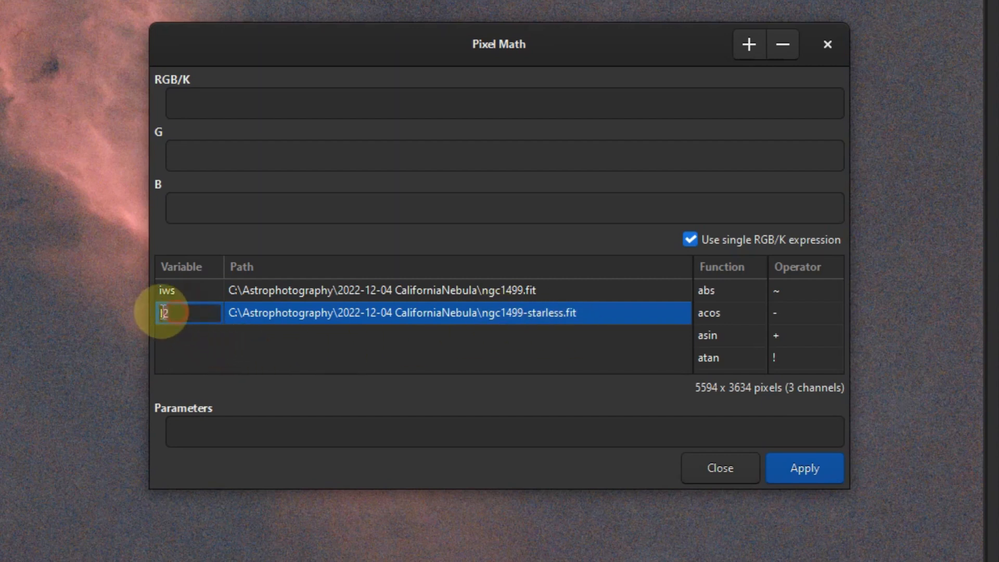
text(star)
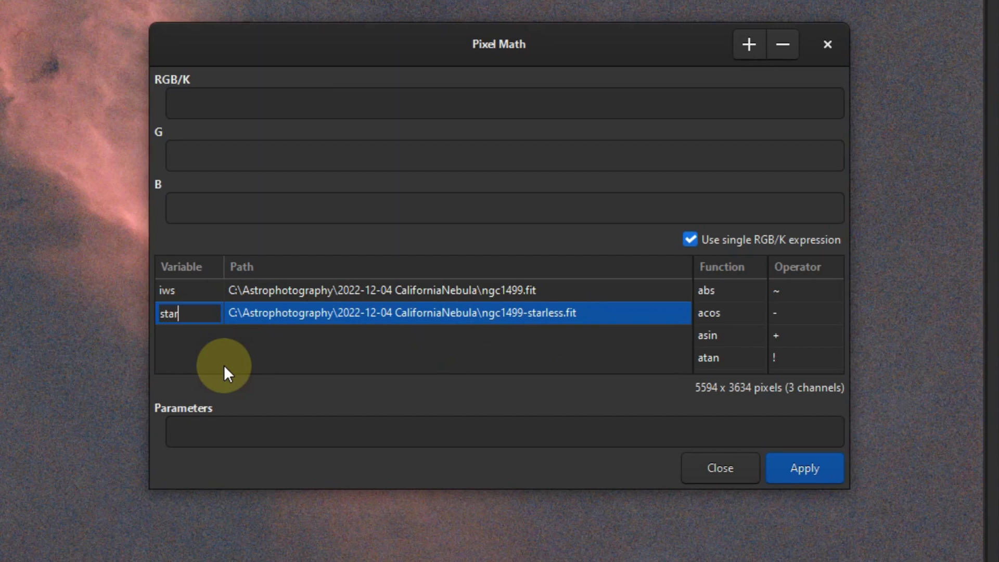
text(less)
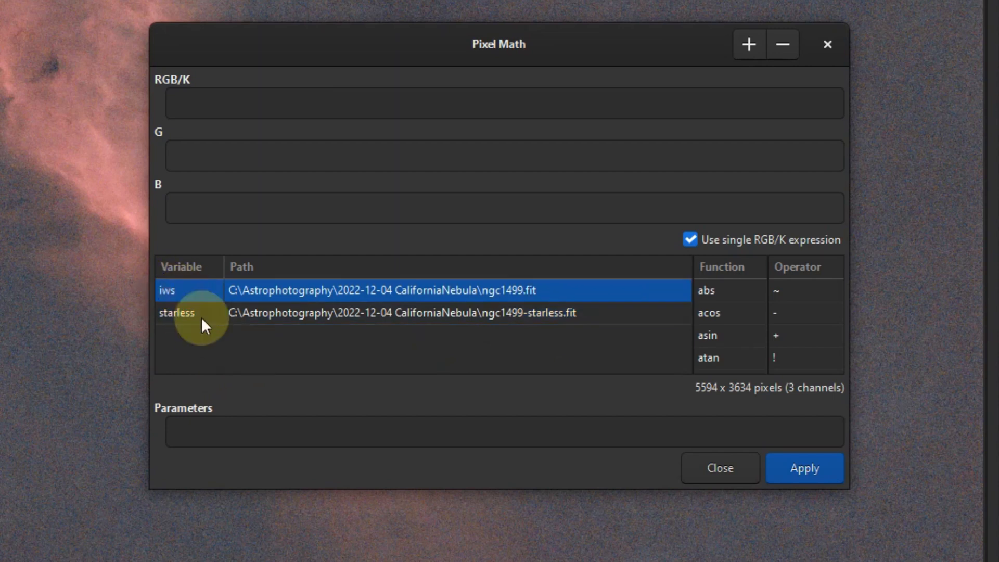
mouse_move(412, 300)
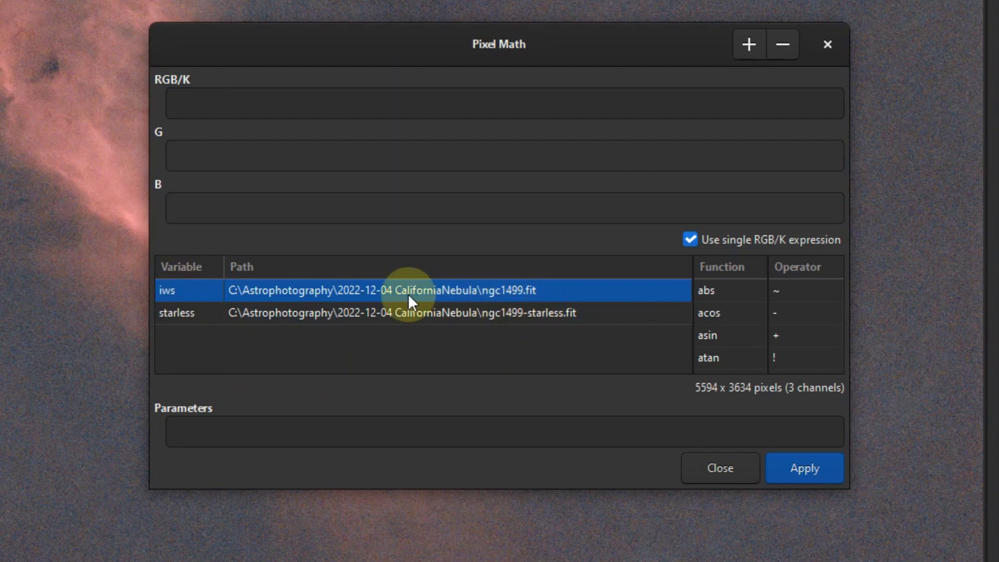
mouse_move(601, 298)
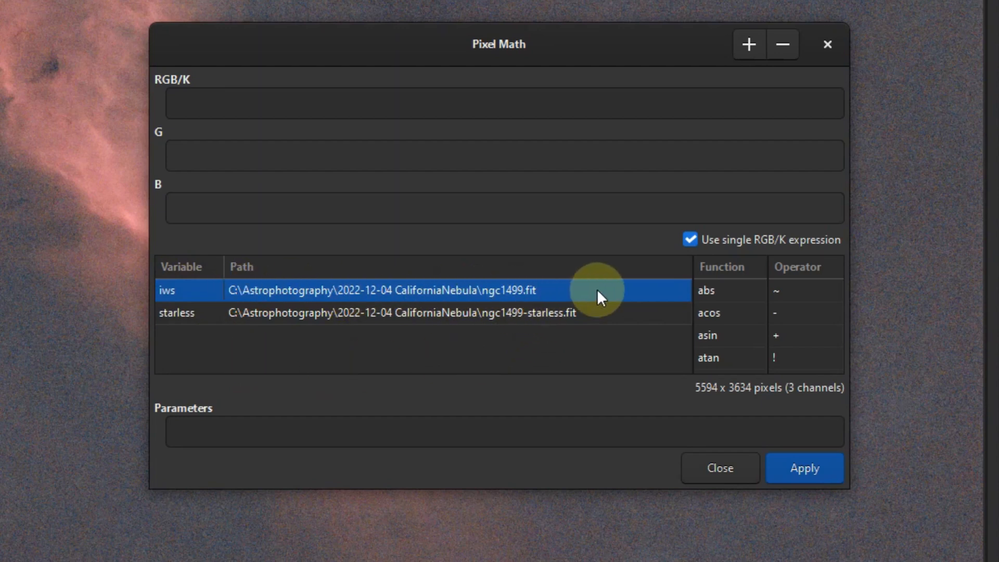
mouse_move(211, 131)
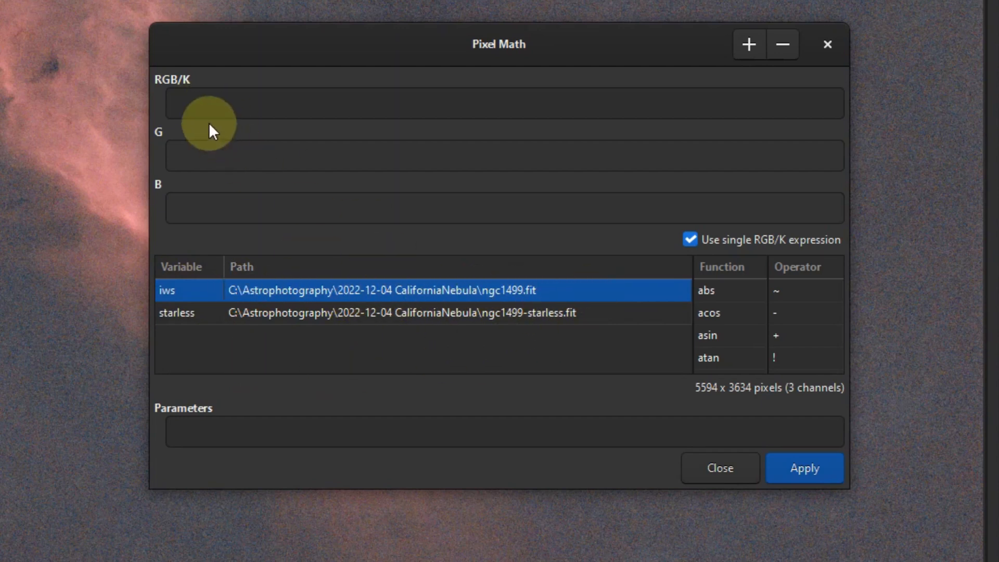
Apply the RGB/K expression iws-starless to produce a stars-only image
click(504, 103)
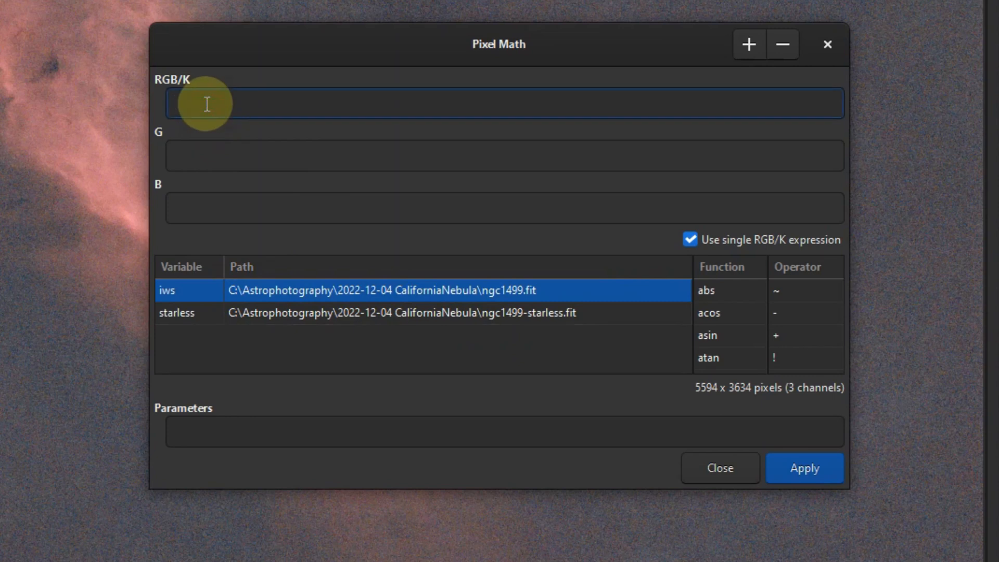
text(iws)
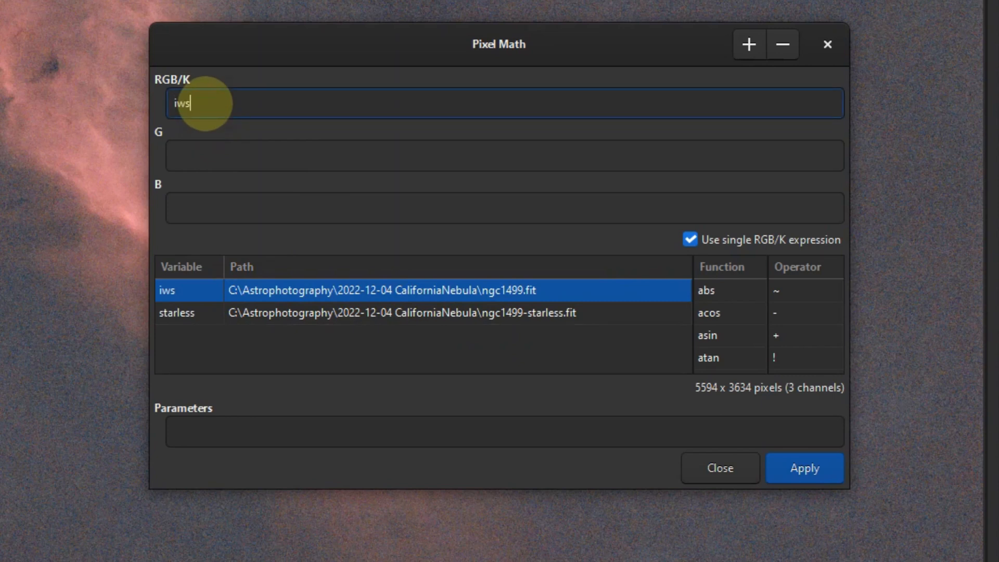
key(Backspace)
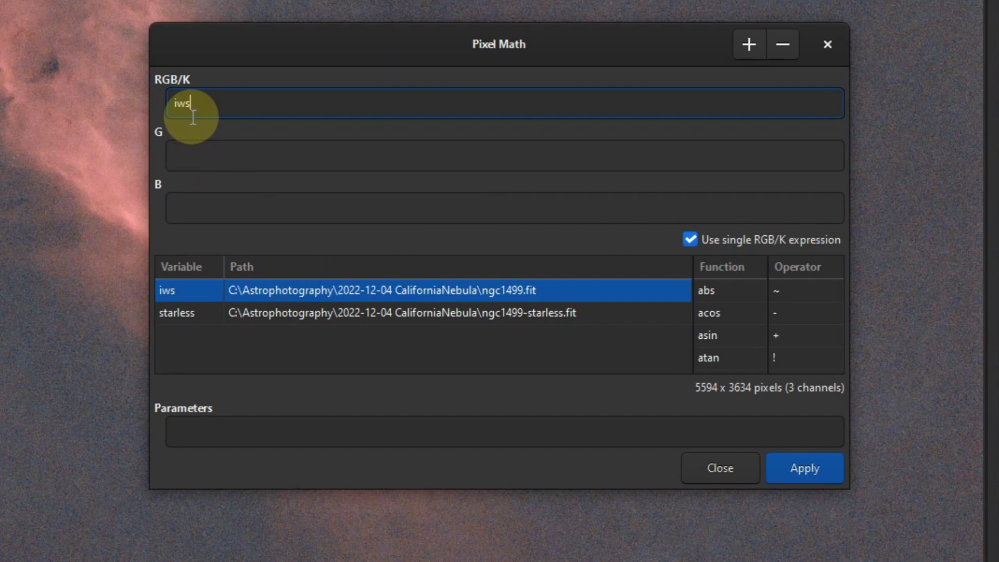
mouse_move(206, 112)
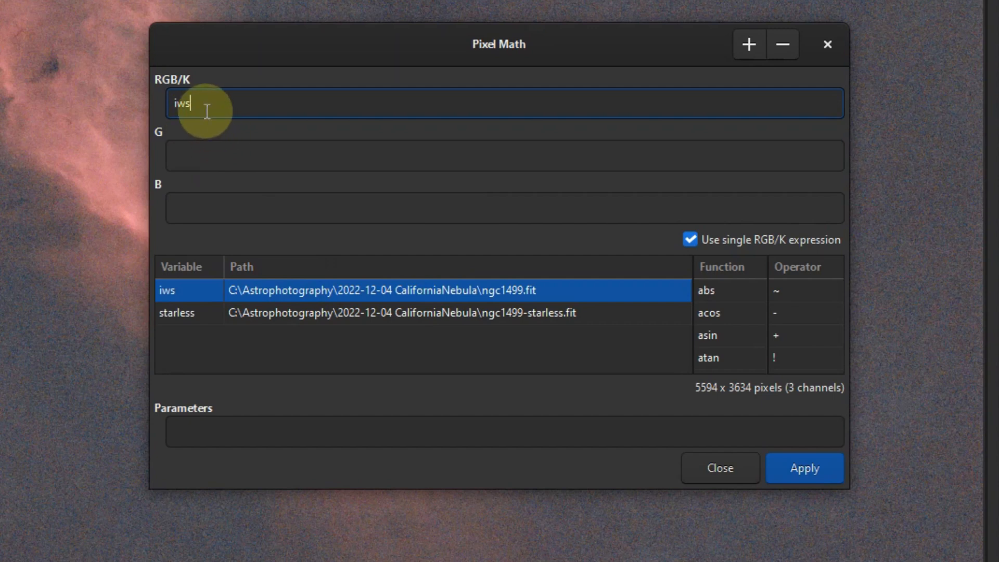
text(-)
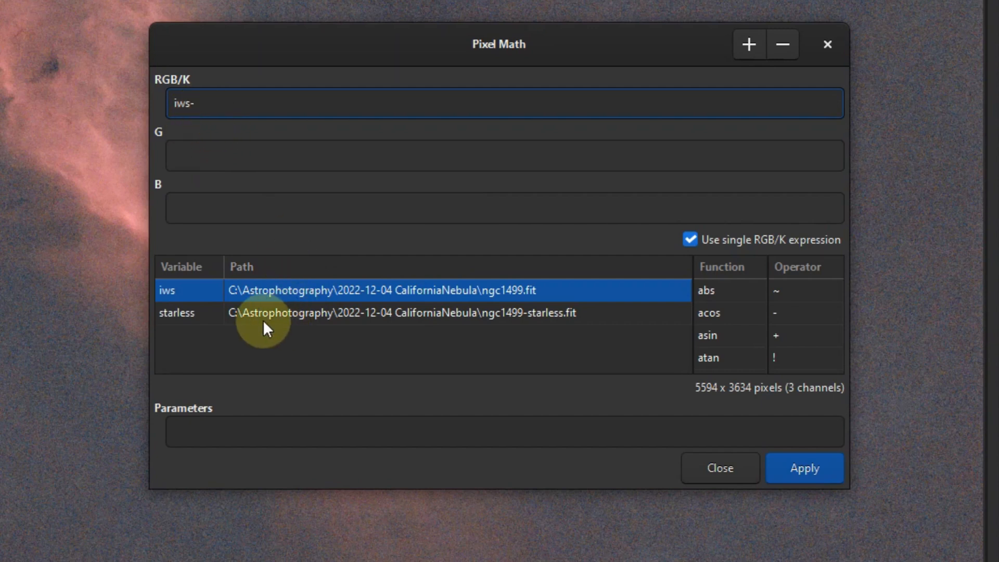
mouse_move(251, 318)
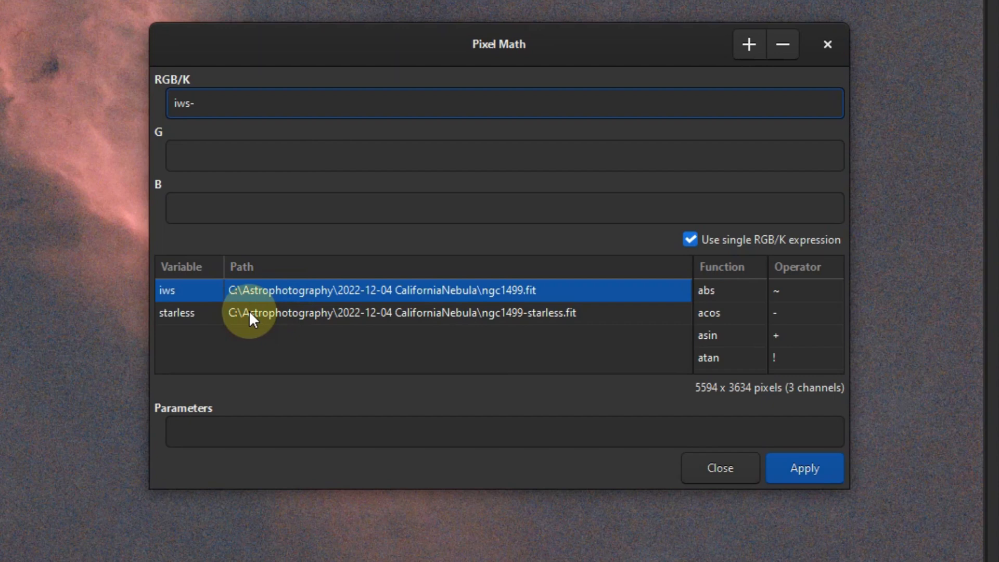
click(249, 313)
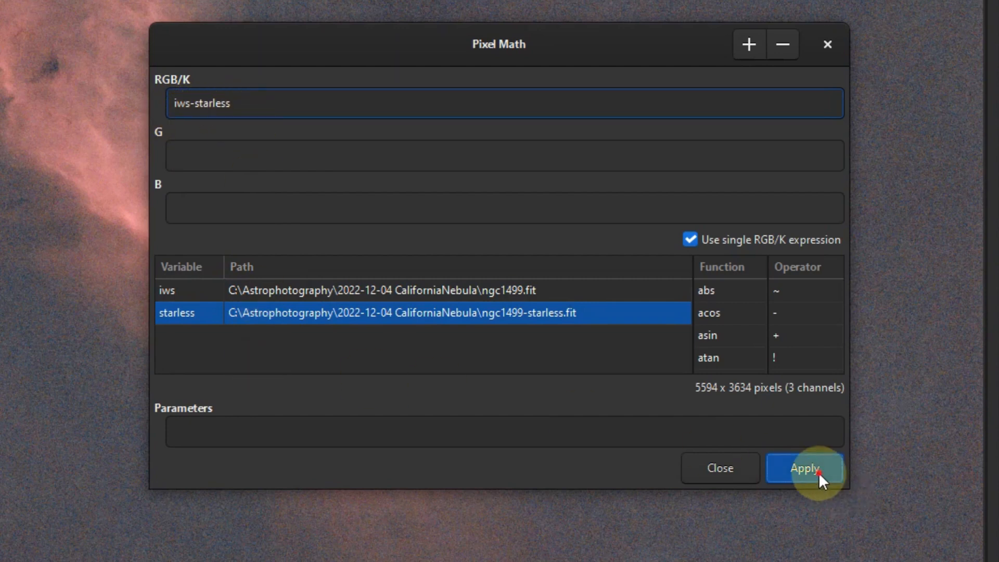
click(805, 467)
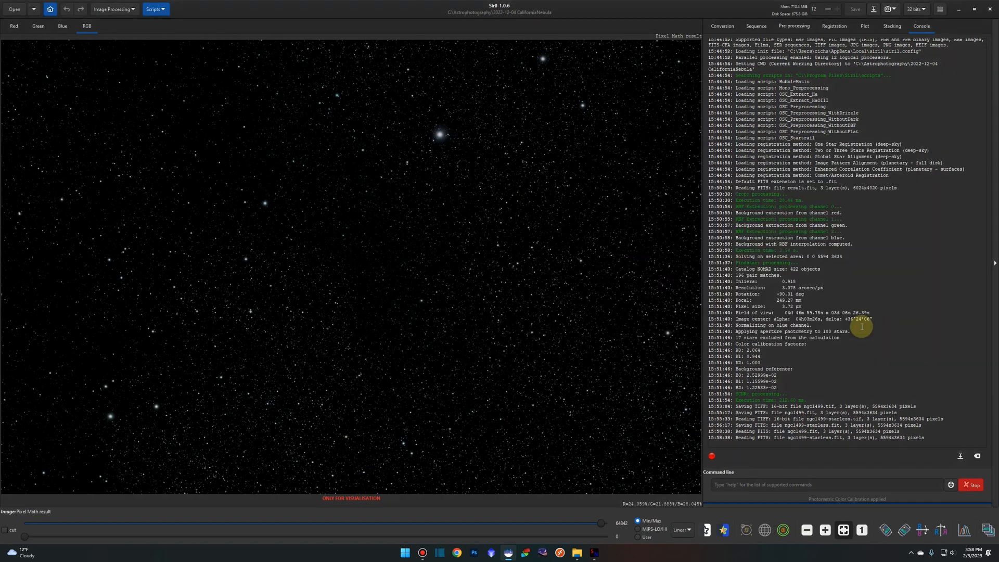
mouse_move(371, 247)
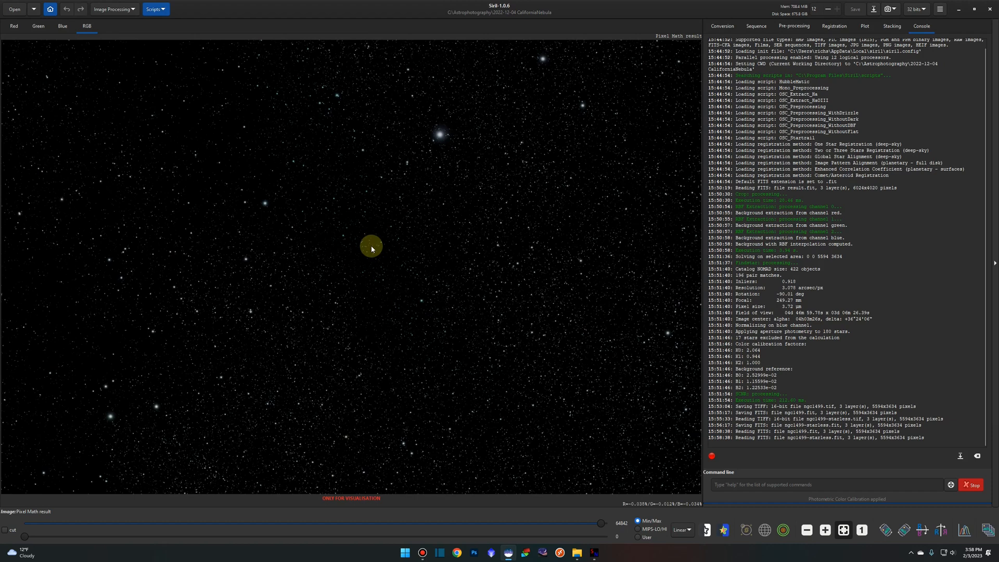
Save the stars-only result as a FITS file named stars
right_click(372, 248)
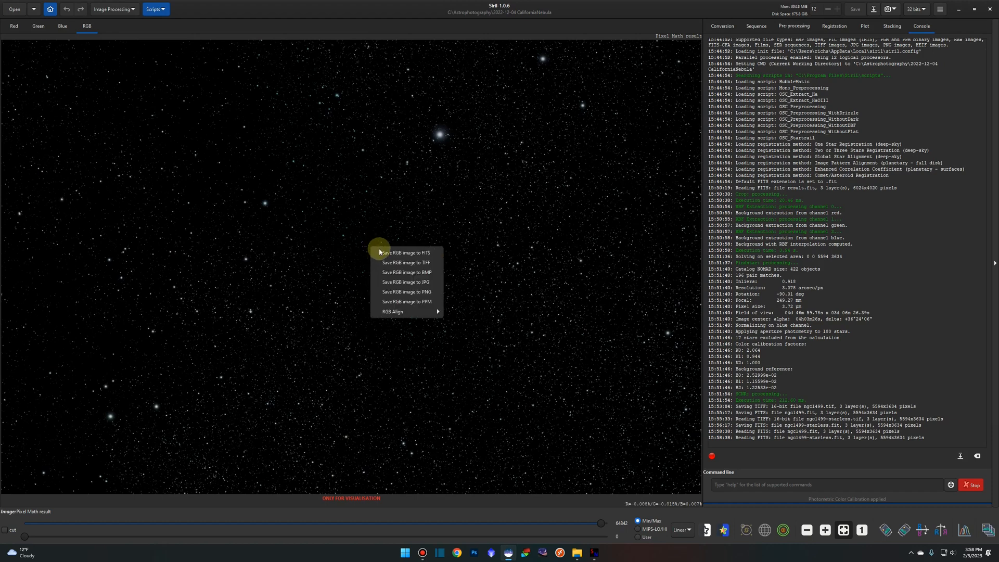
mouse_move(382, 253)
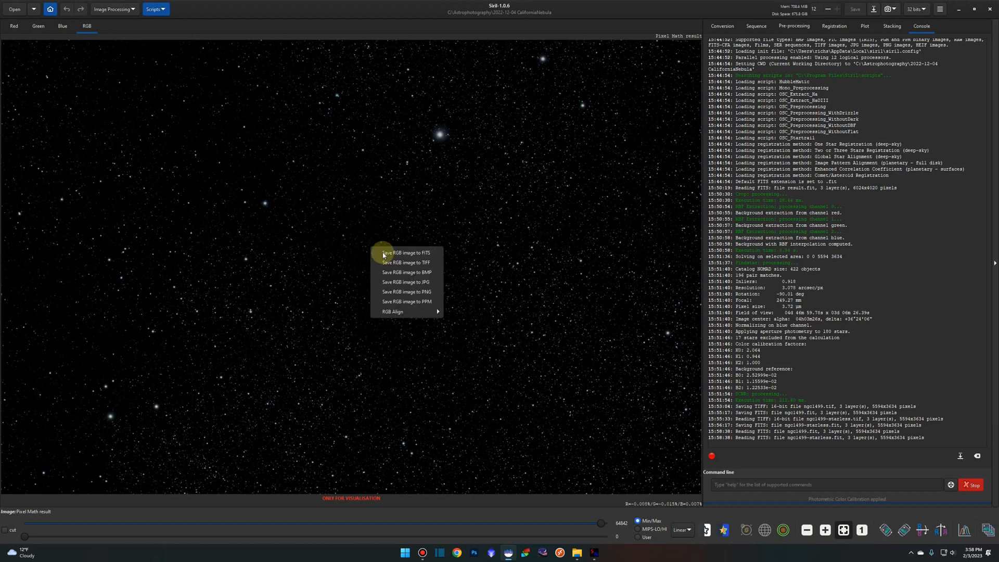
click(402, 252)
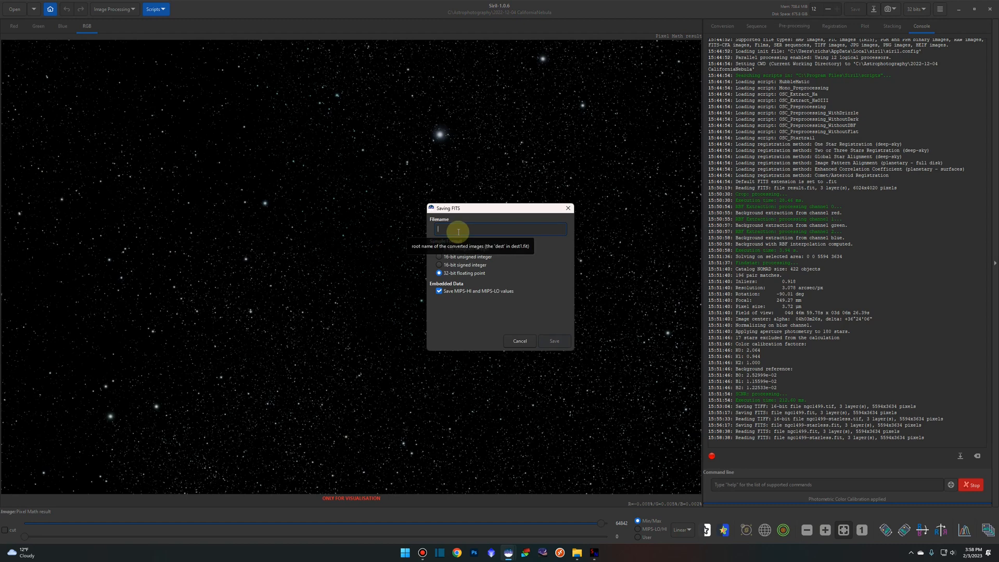
text(stars)
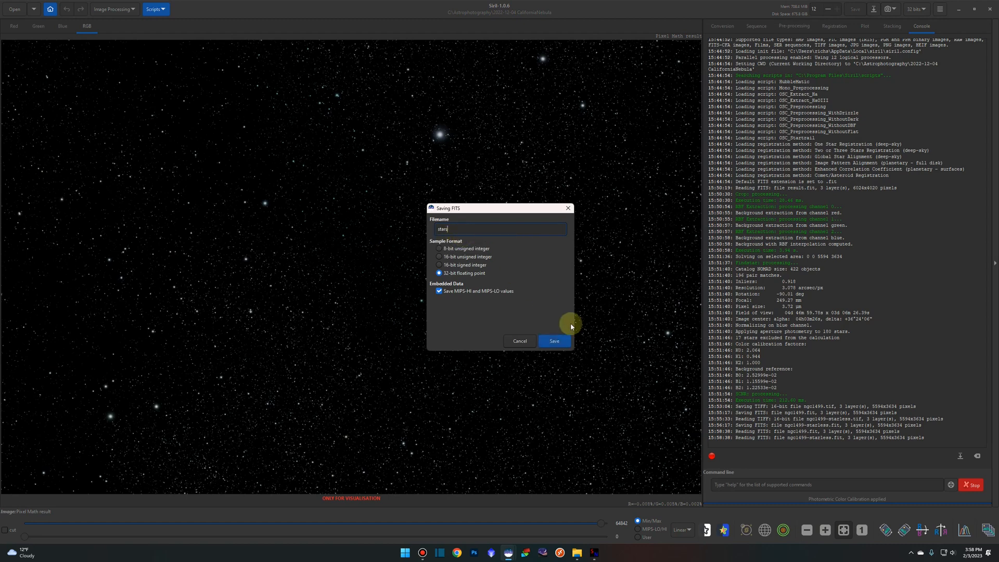
click(553, 342)
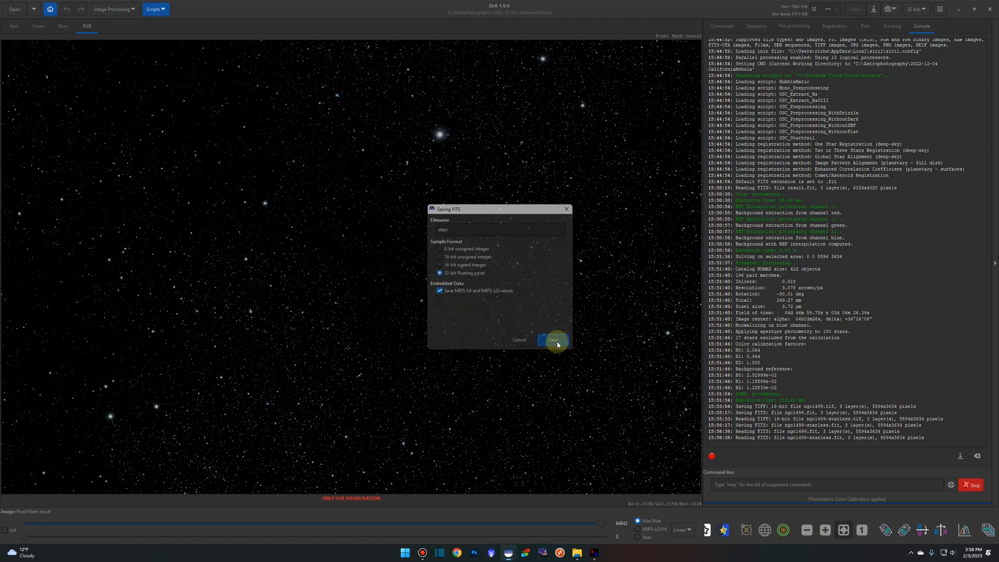
click(553, 339)
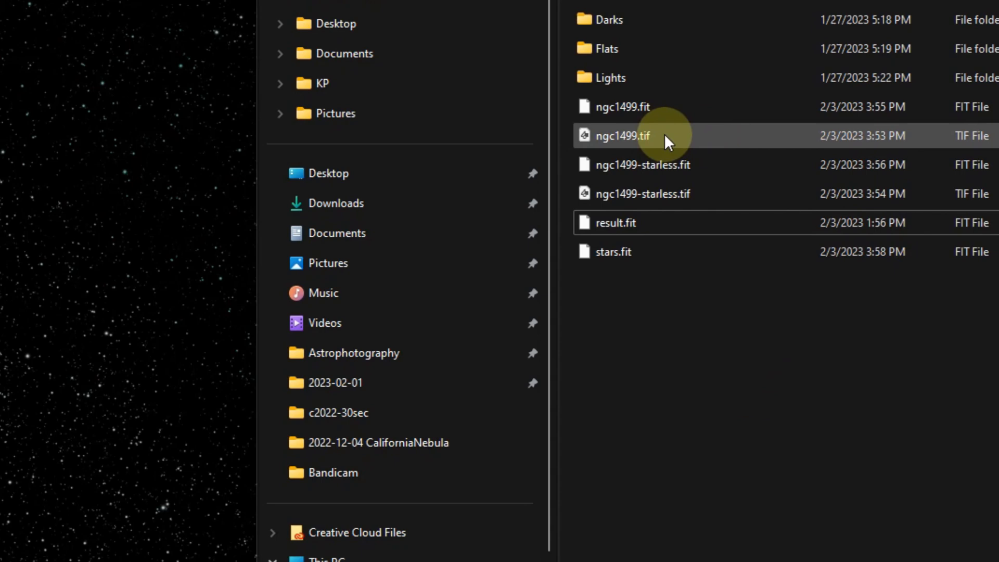
mouse_move(748, 147)
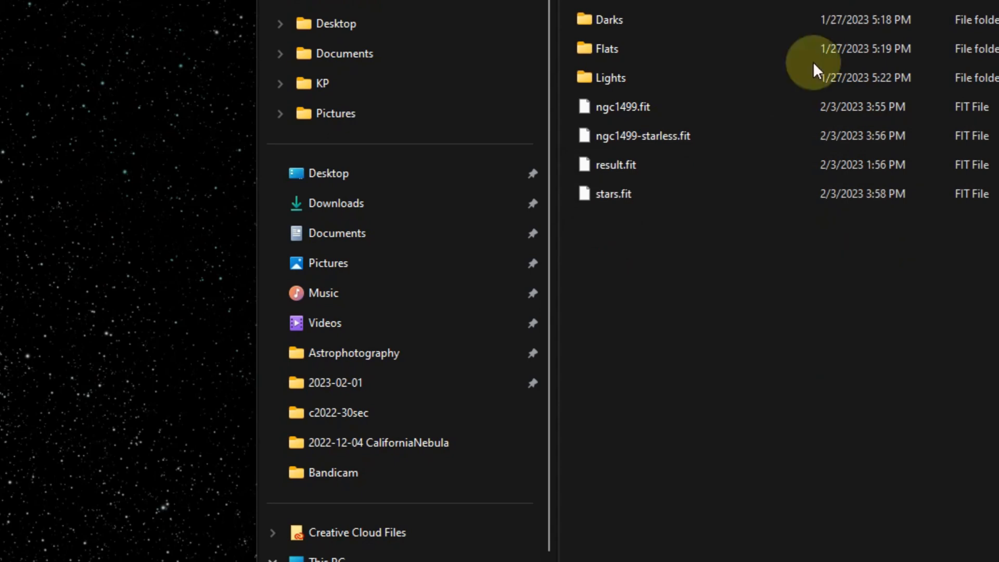
Delete ngc1499.tif and ngc1499-starless.tif from the project folder
click(615, 165)
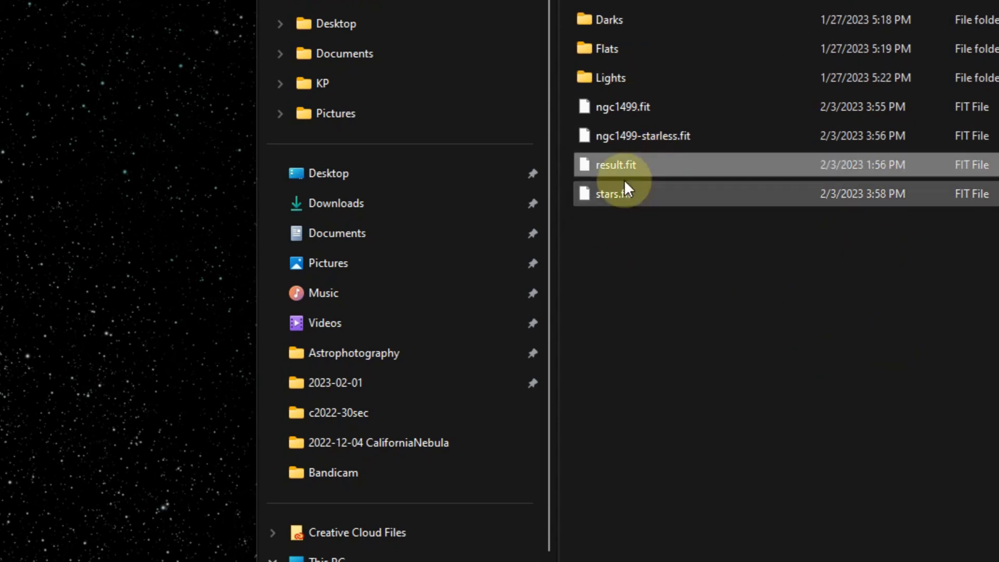
click(615, 165)
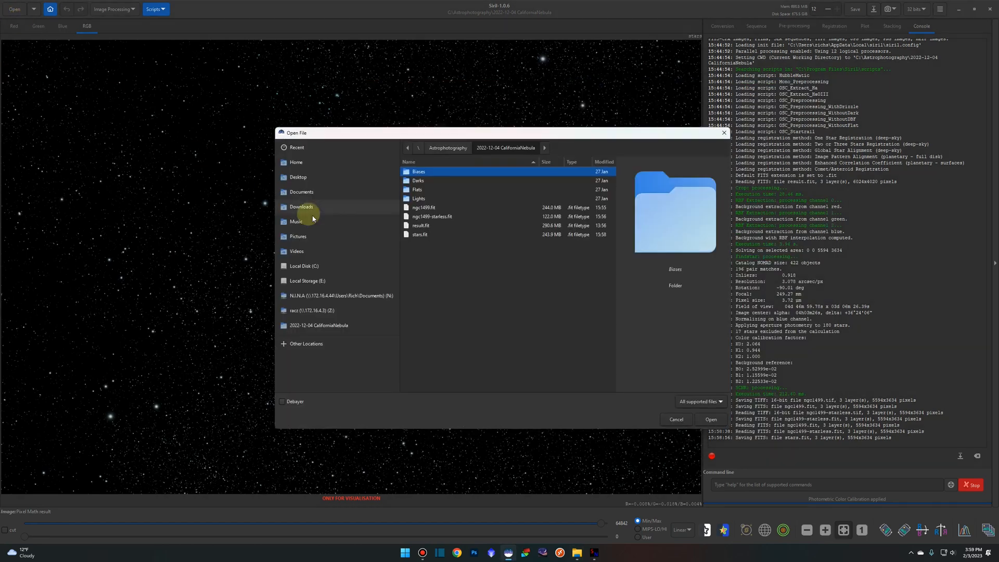
mouse_move(438, 209)
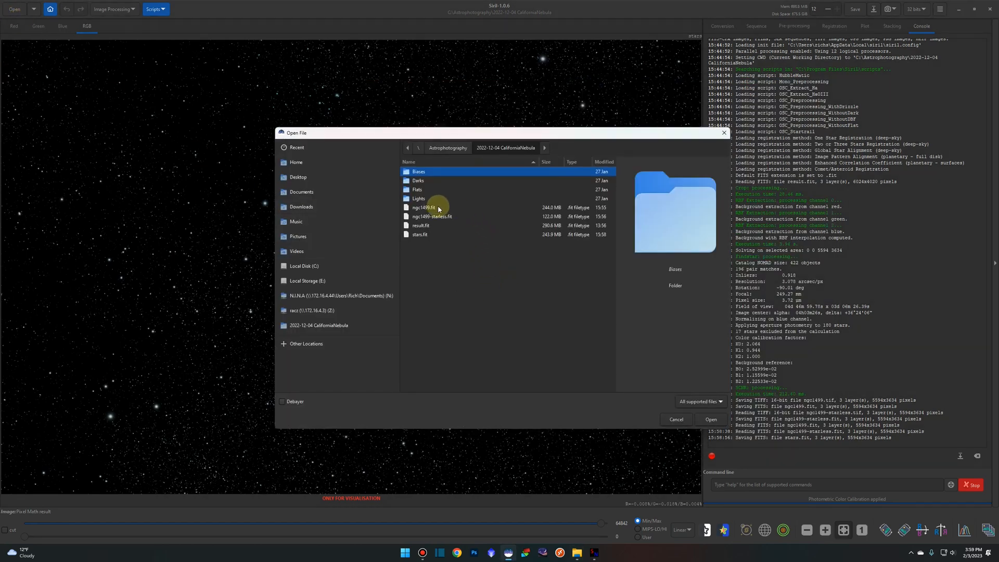
Load ngc1499-starless.fit back into Siril
click(431, 216)
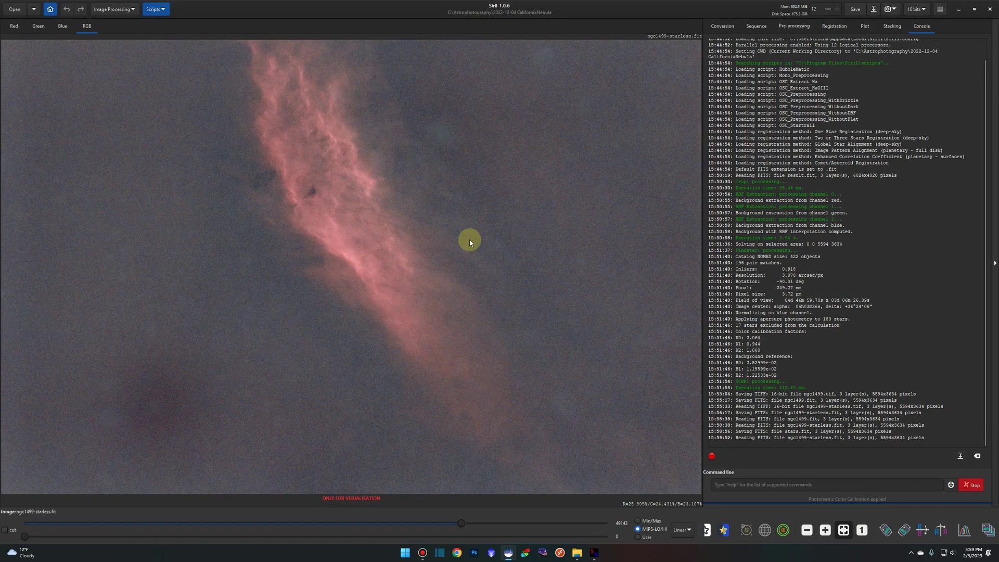
mouse_move(424, 244)
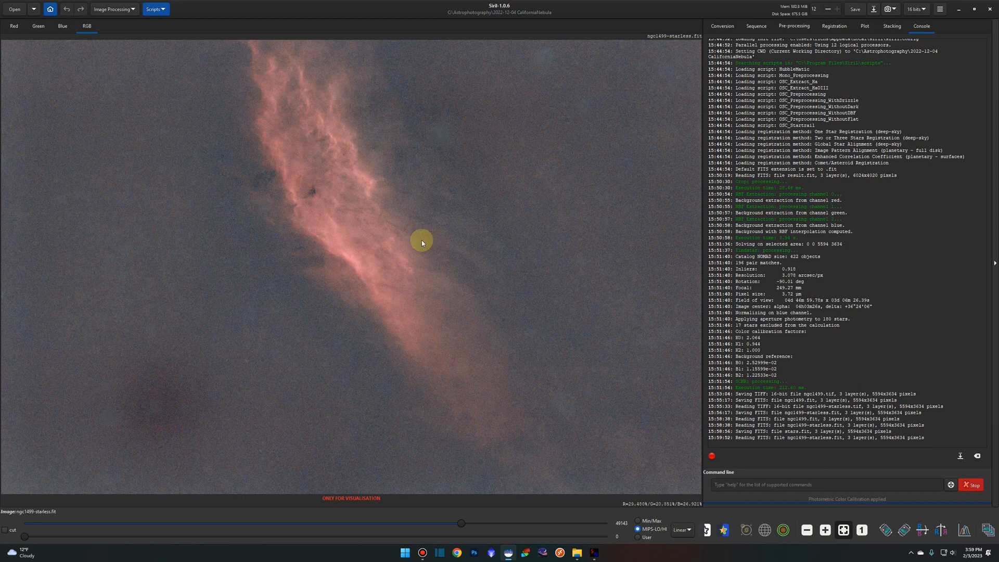
mouse_move(134, 9)
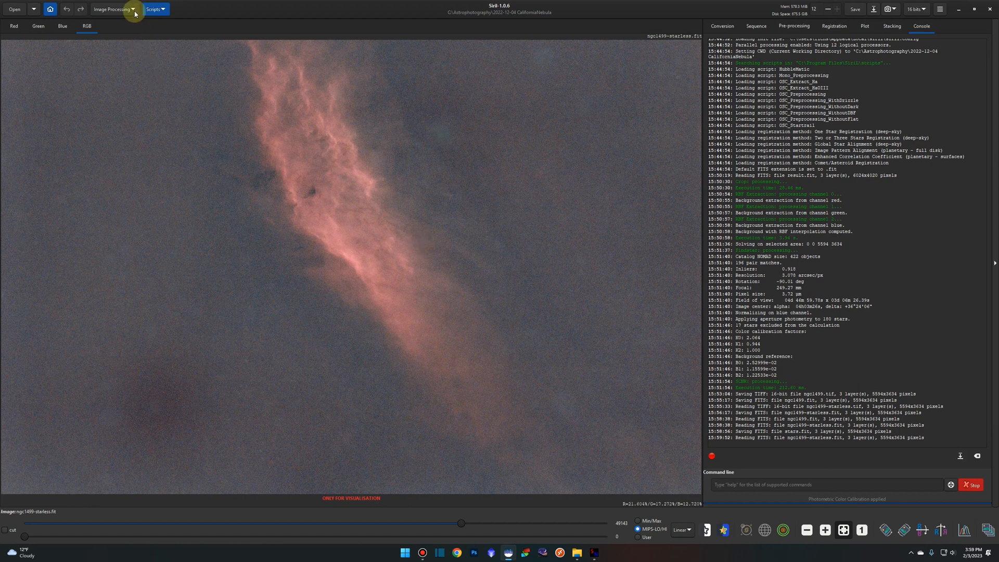
click(114, 10)
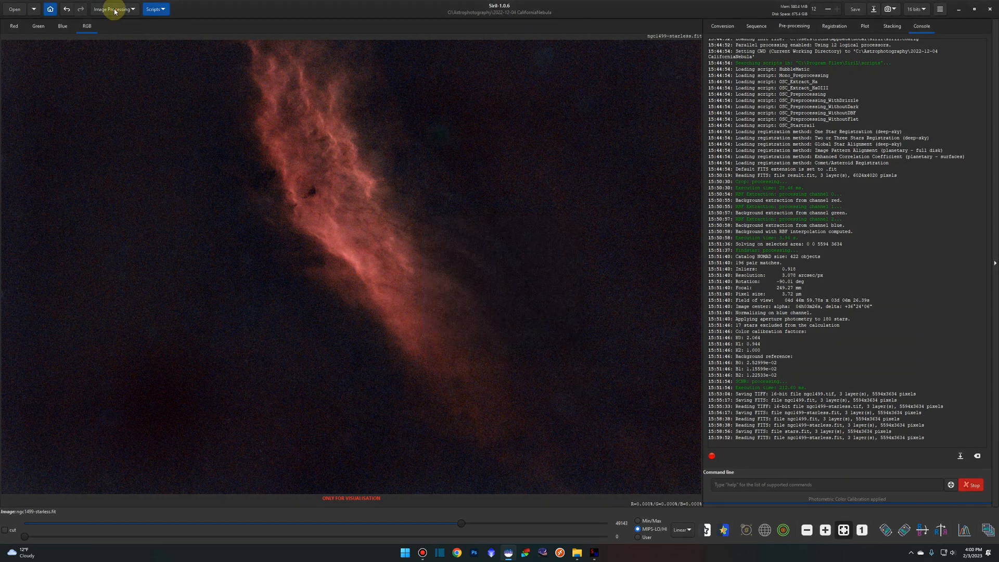
Apply an asinh transformation with stretch factor 1.0 and black point 0.05966
click(113, 10)
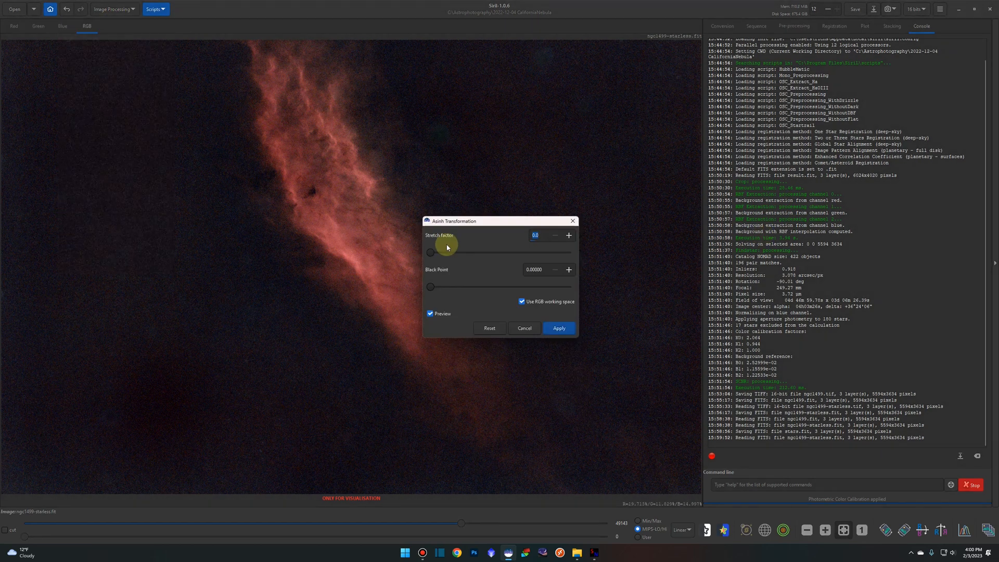
click(568, 235)
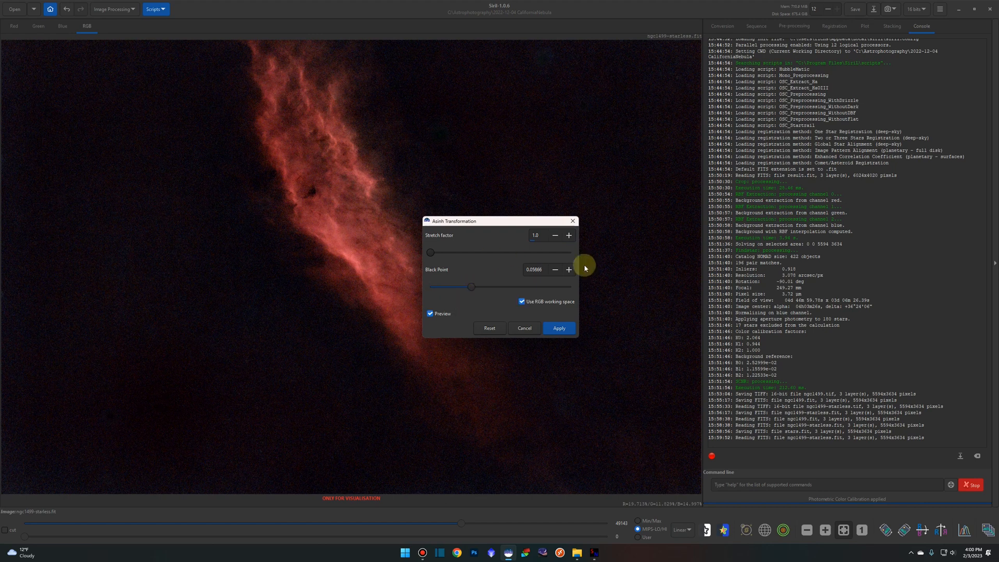
click(558, 328)
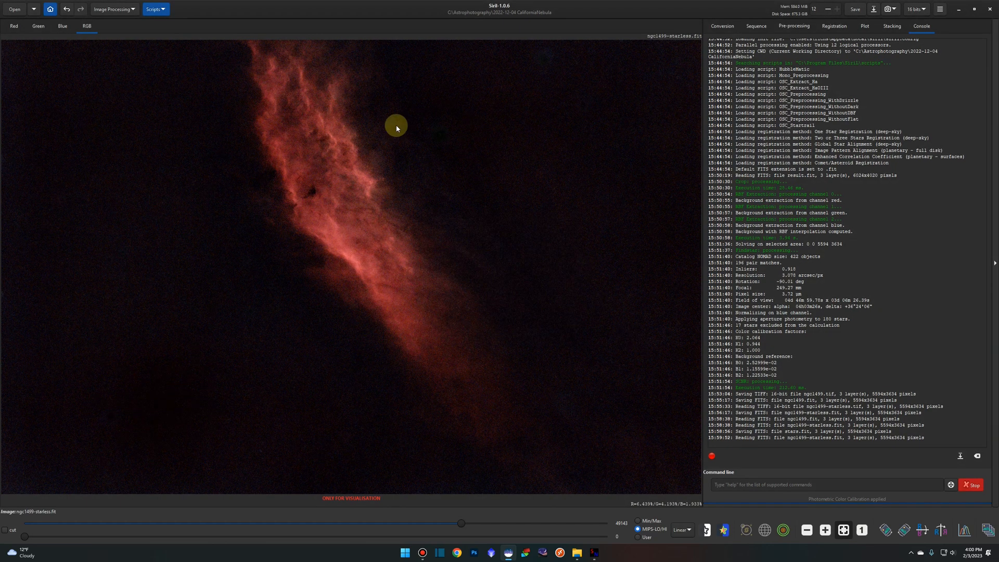
mouse_move(463, 323)
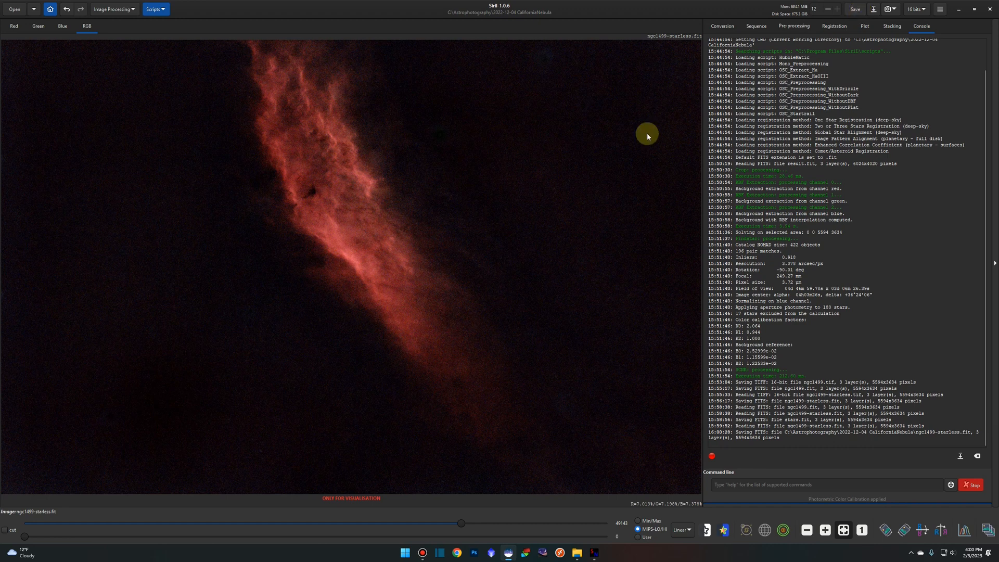
mouse_move(106, 52)
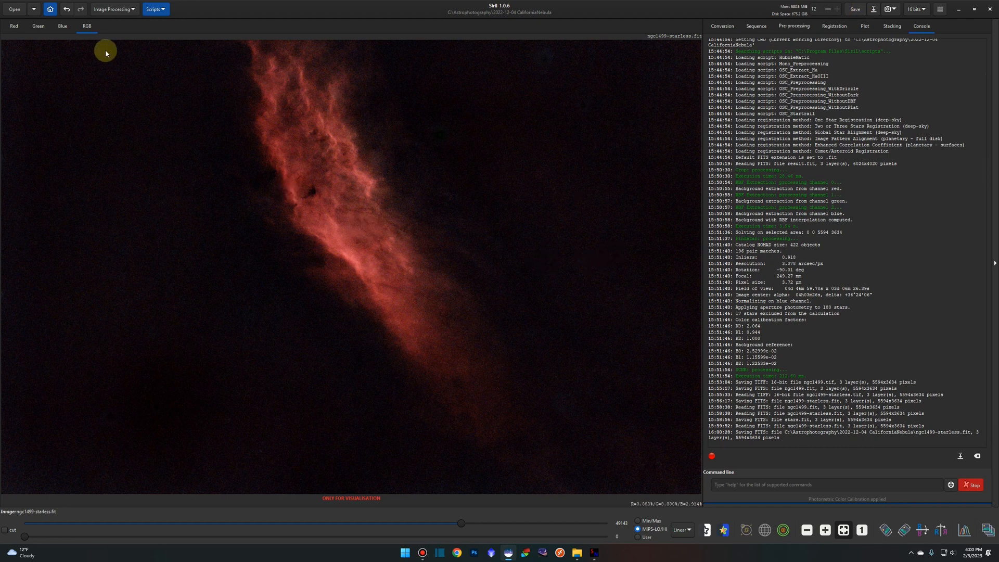
mouse_move(90, 106)
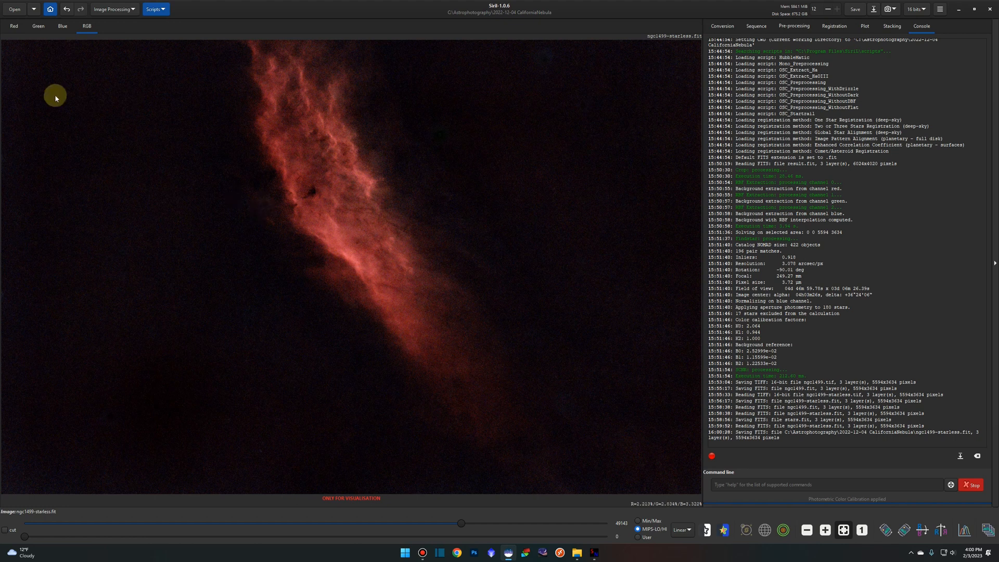
Load stars.fit and re-save it over the same FITS file
click(16, 8)
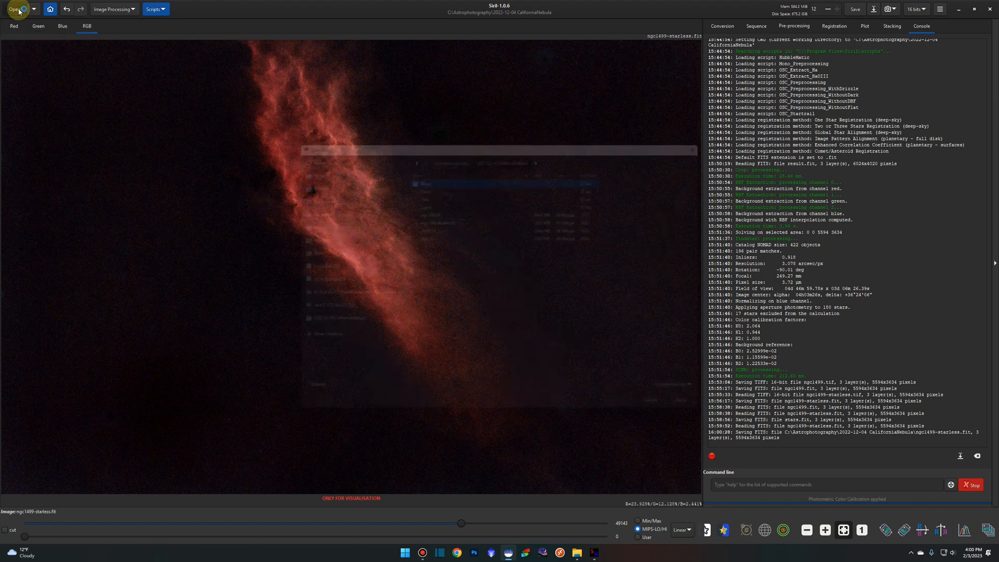
click(16, 9)
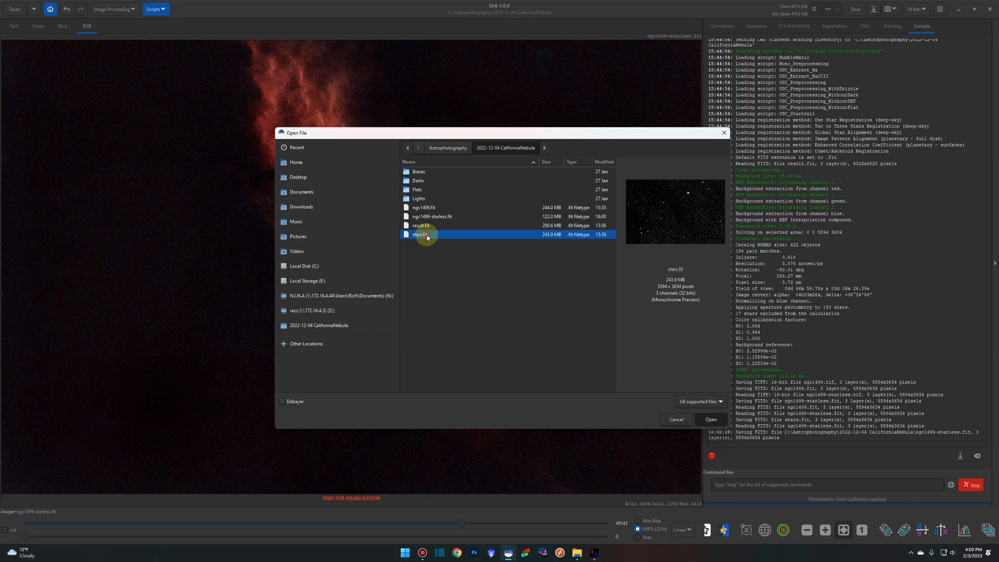
click(710, 420)
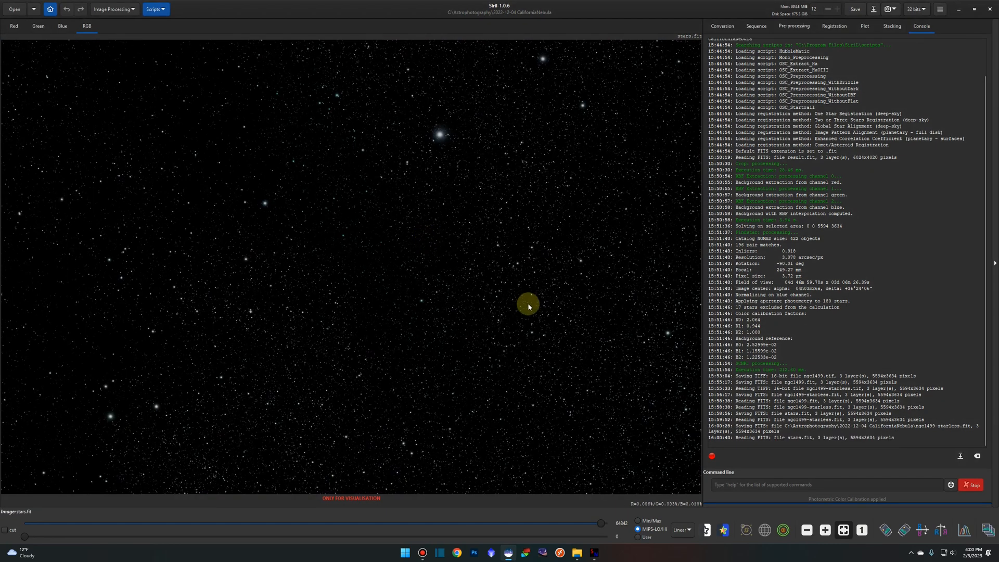
click(114, 10)
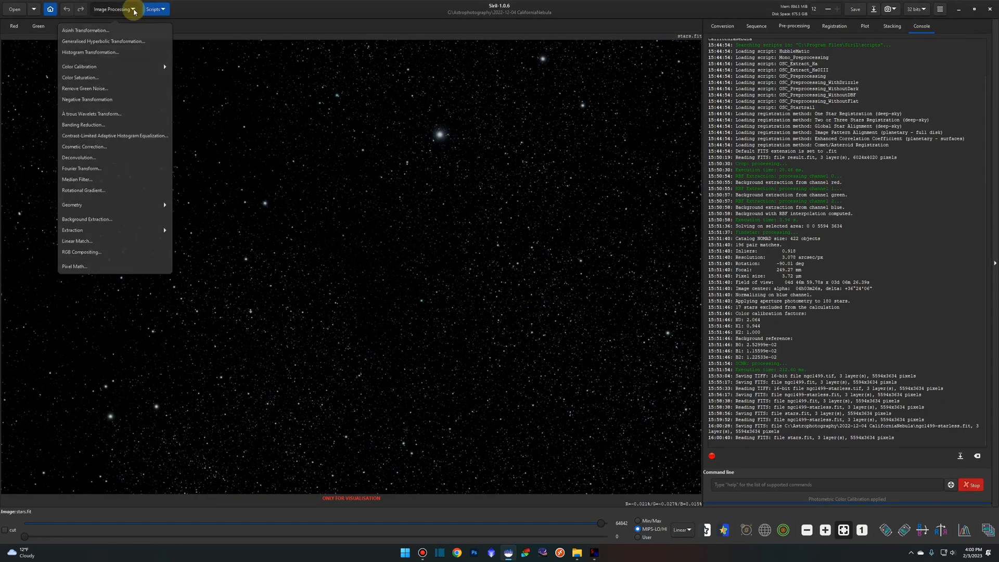
click(80, 77)
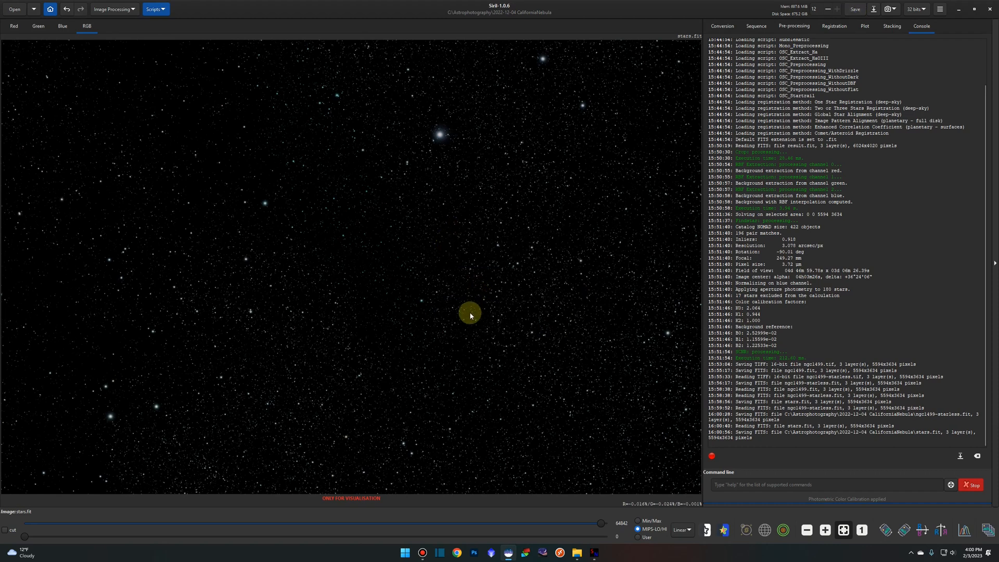
mouse_move(379, 229)
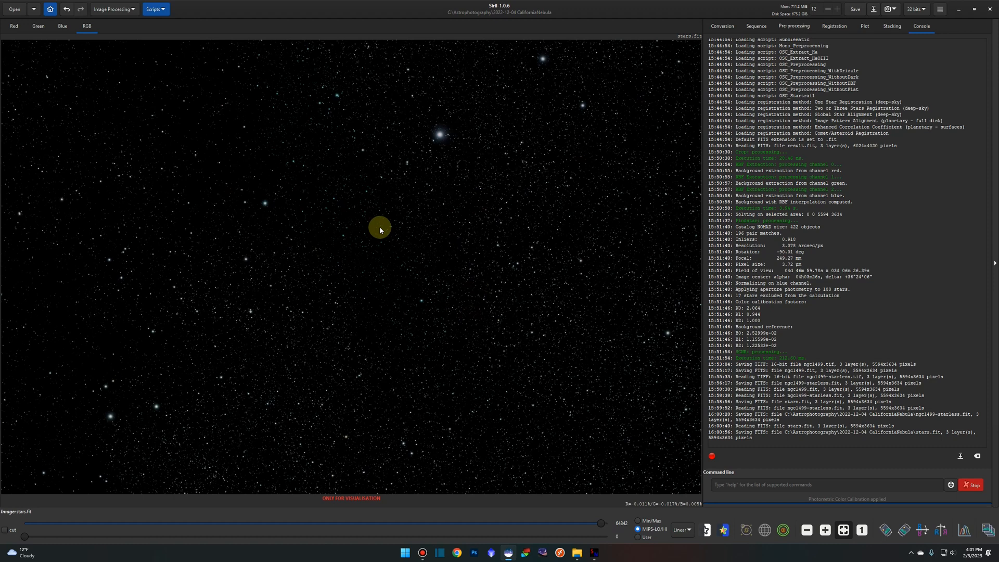
mouse_move(120, 36)
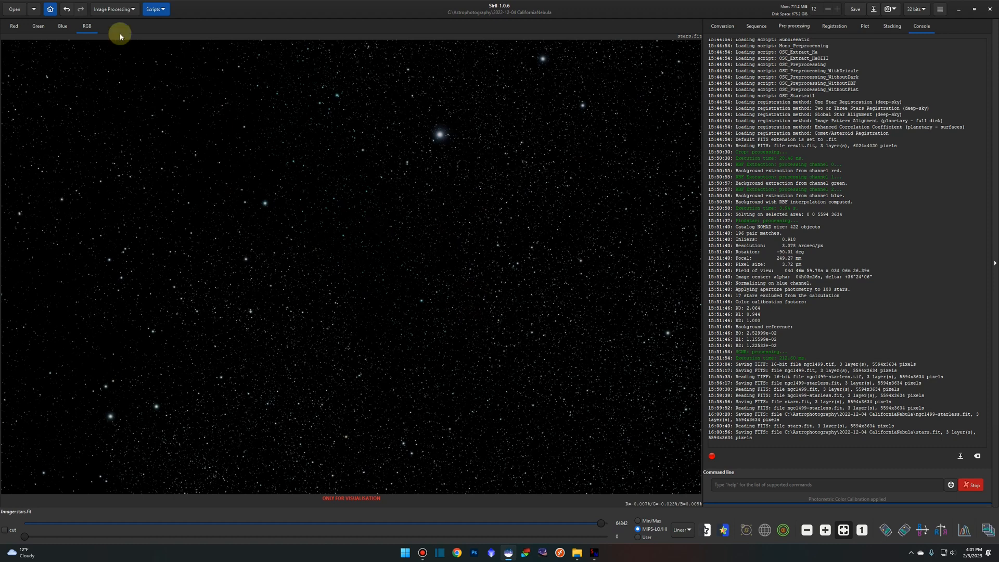
Replace the iws variable with stars for stars.fit and set the expression to starless+stars
click(113, 10)
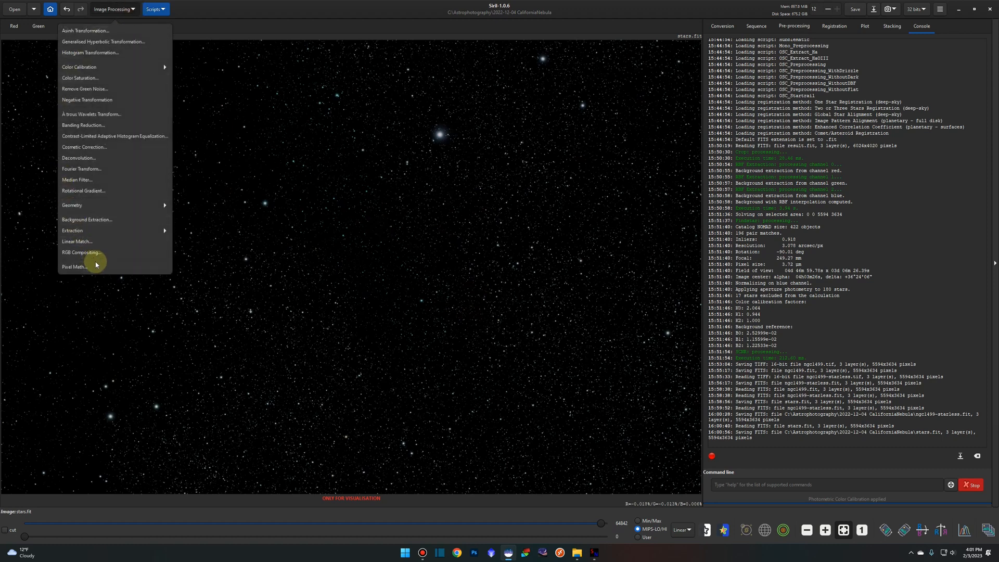
click(73, 266)
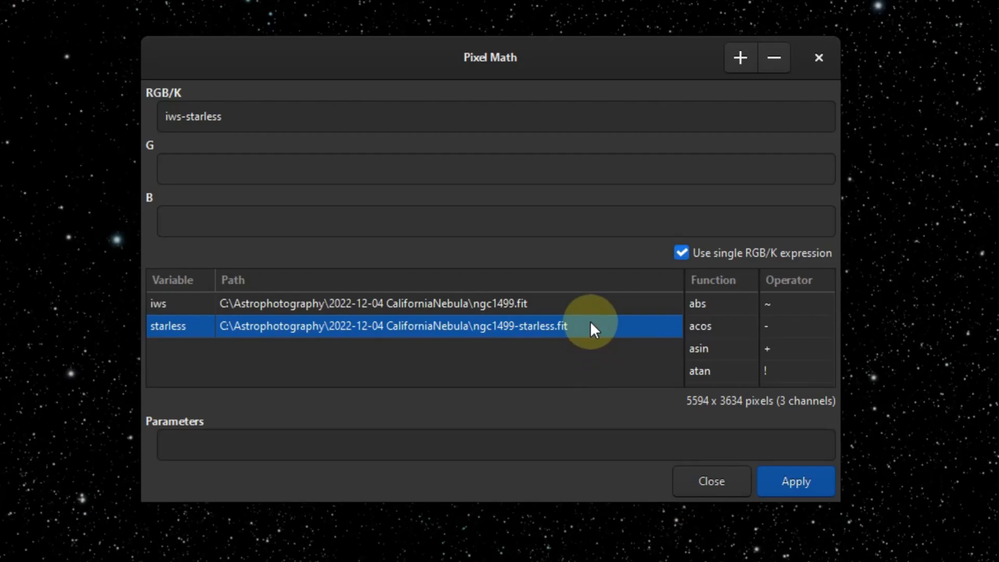
mouse_move(558, 310)
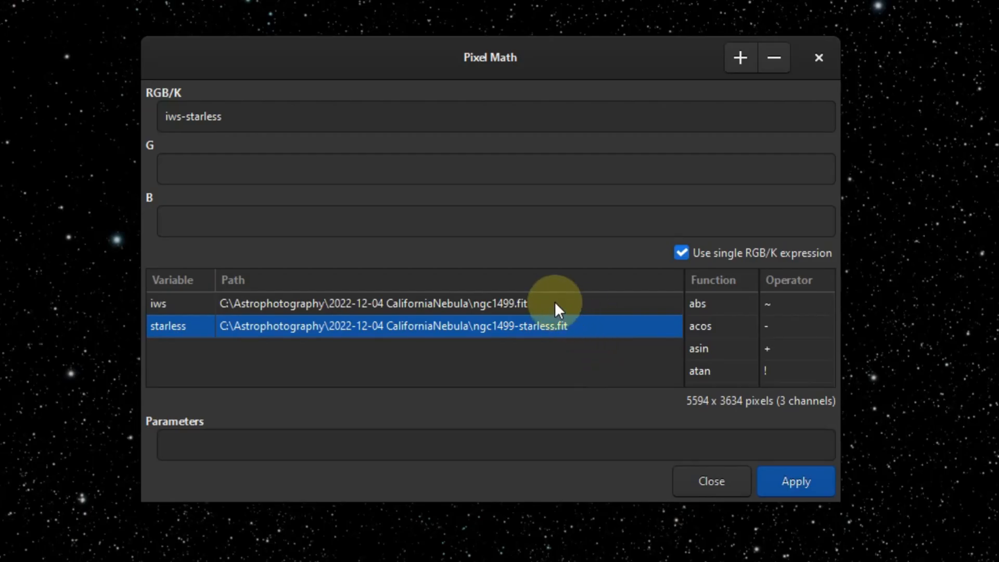
click(392, 303)
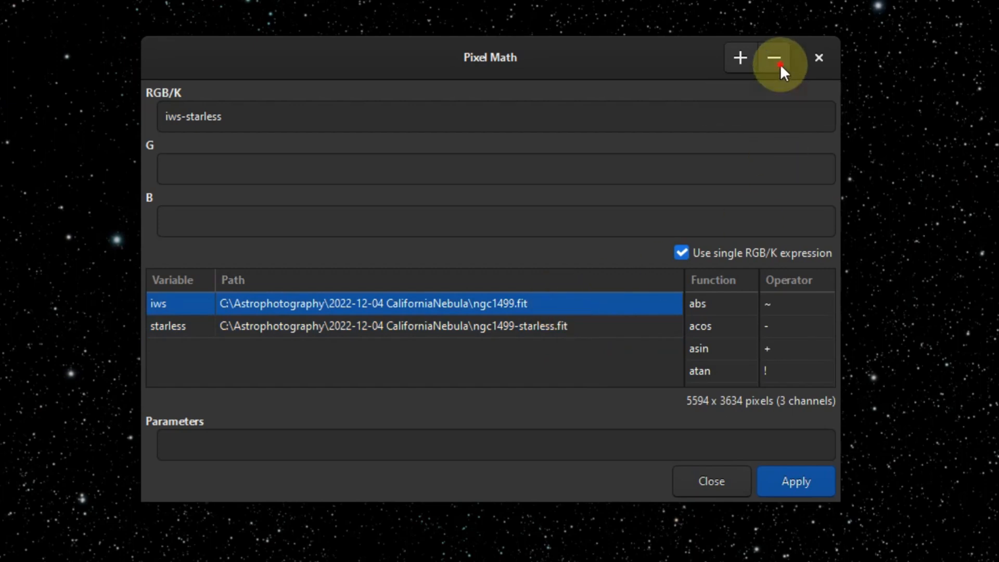
click(774, 58)
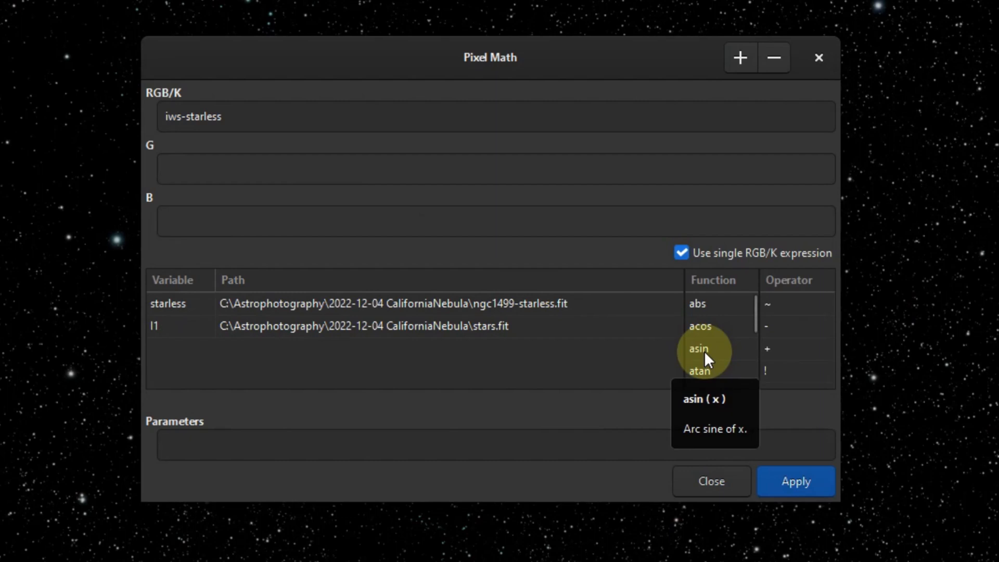
mouse_move(167, 303)
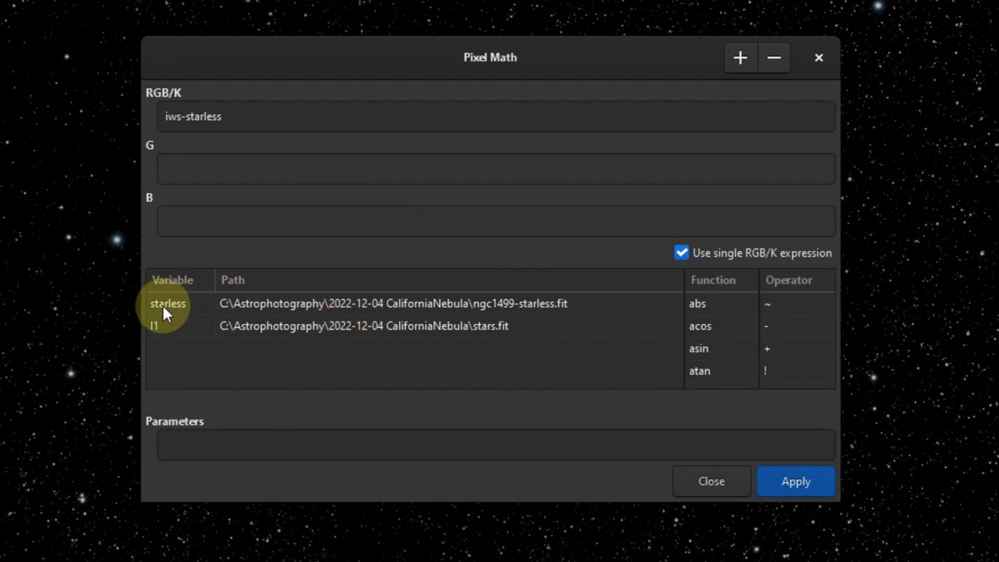
mouse_move(504, 334)
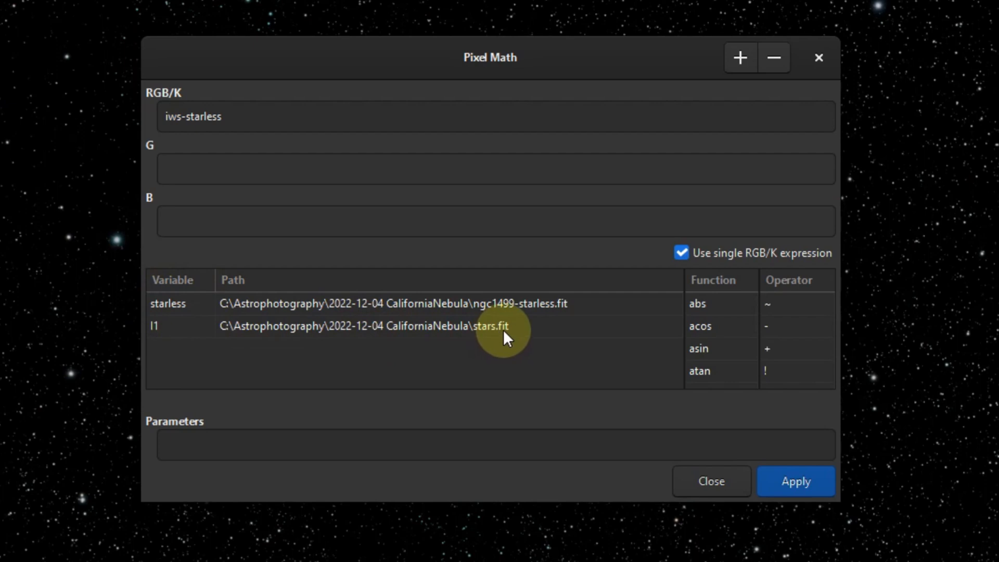
mouse_move(159, 334)
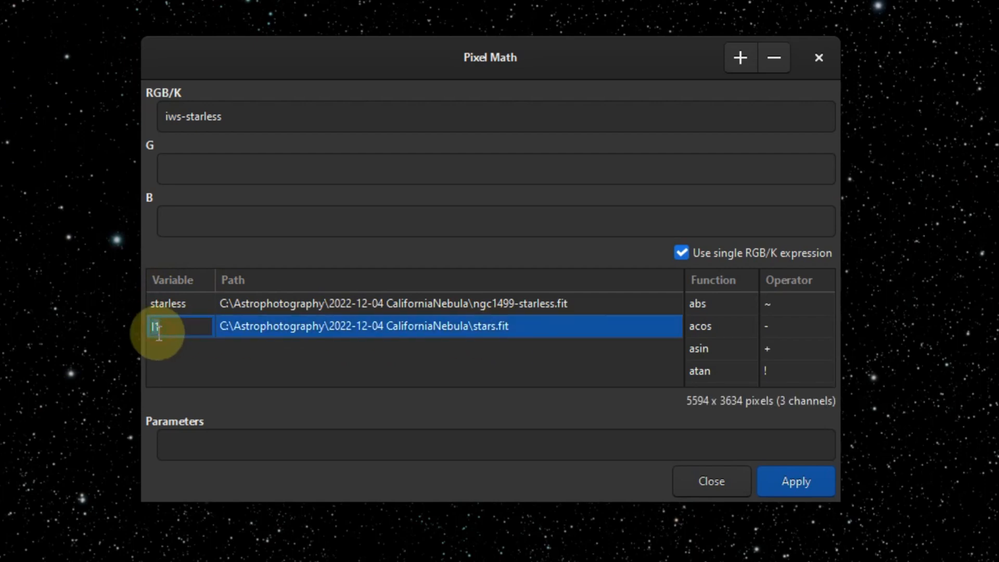
text(stars)
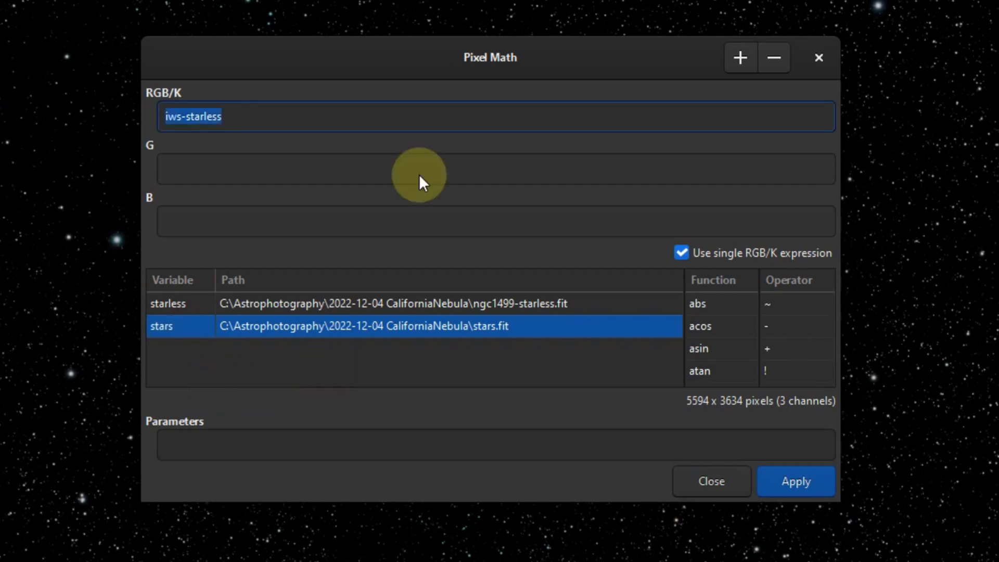
key(ctrl+a)
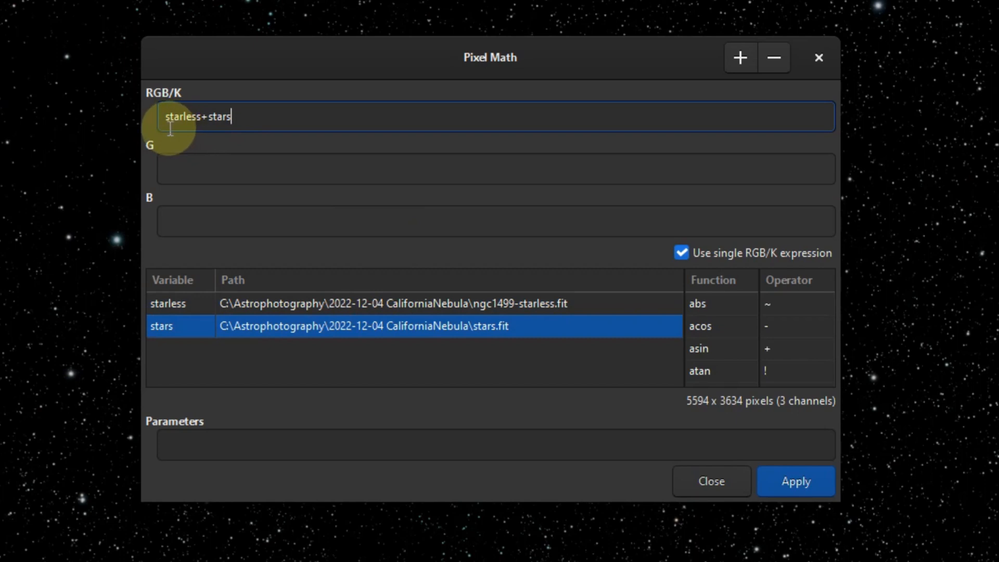
mouse_move(336, 85)
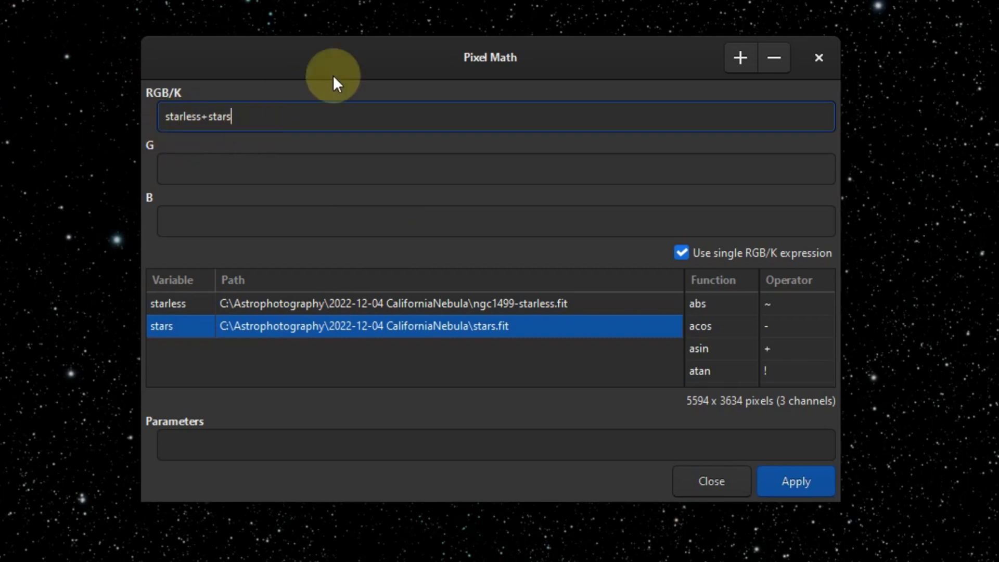
Compute starless+stars to restore the stars onto the darkened nebula
click(796, 481)
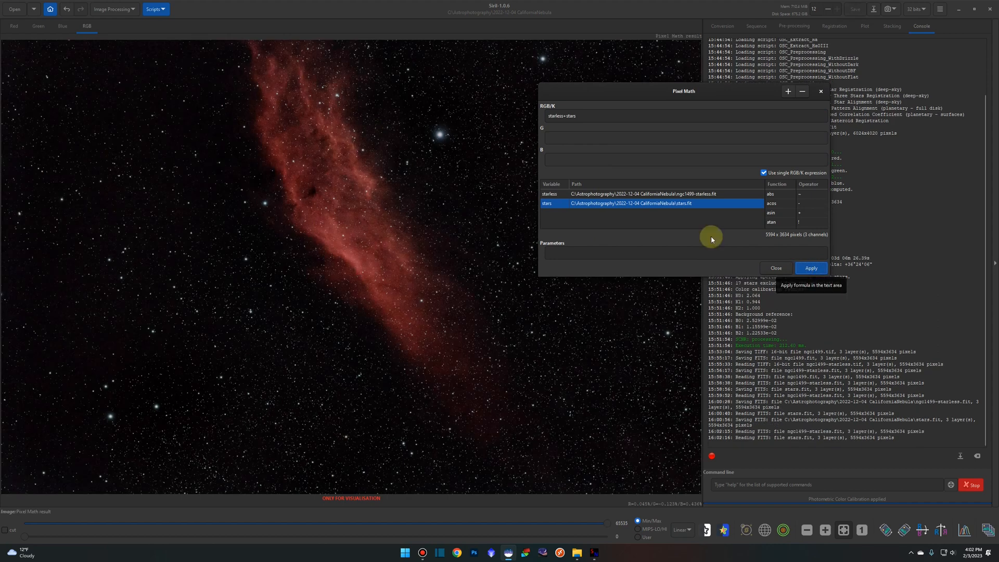
mouse_move(671, 239)
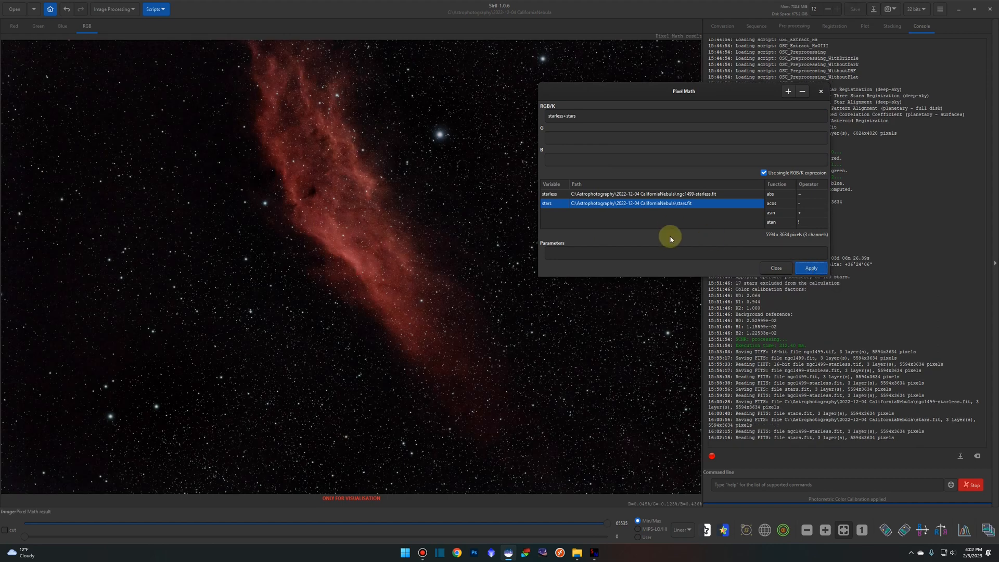
mouse_move(285, 81)
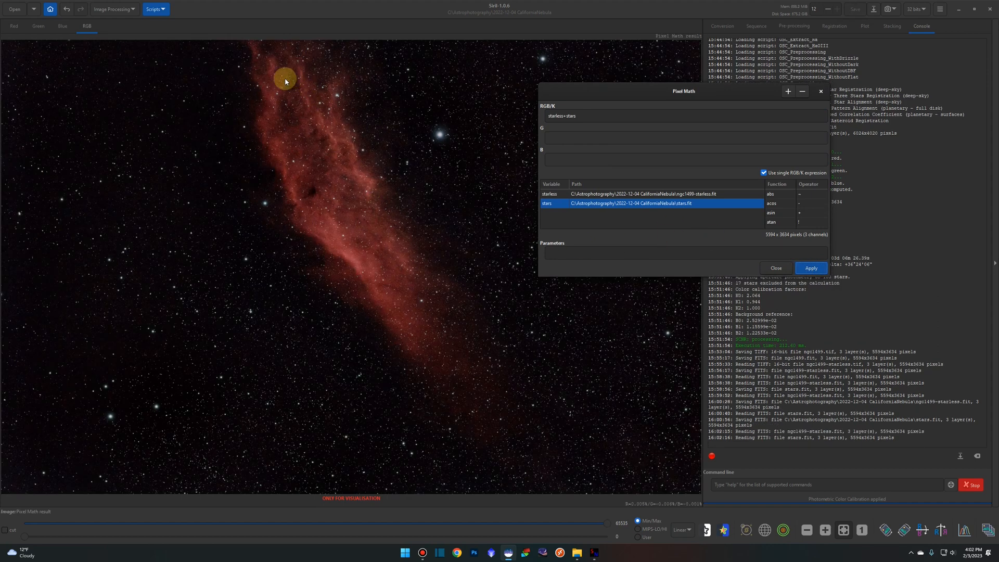
mouse_move(318, 268)
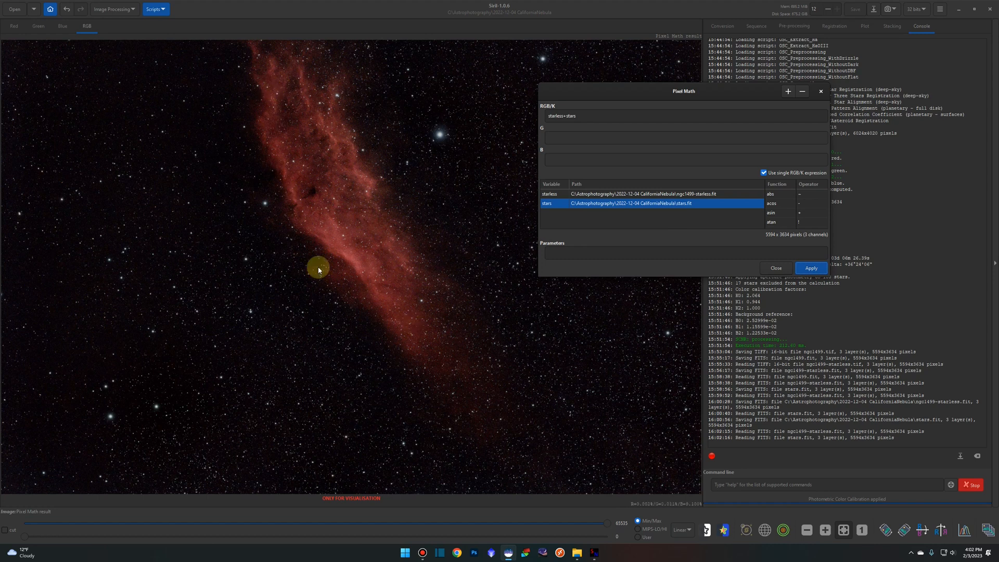
mouse_move(344, 269)
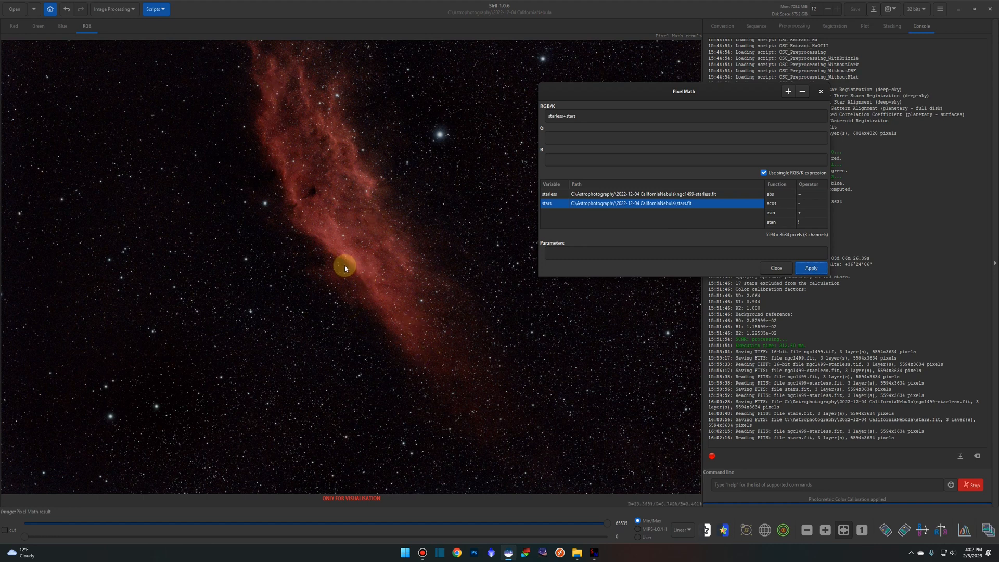
mouse_move(345, 252)
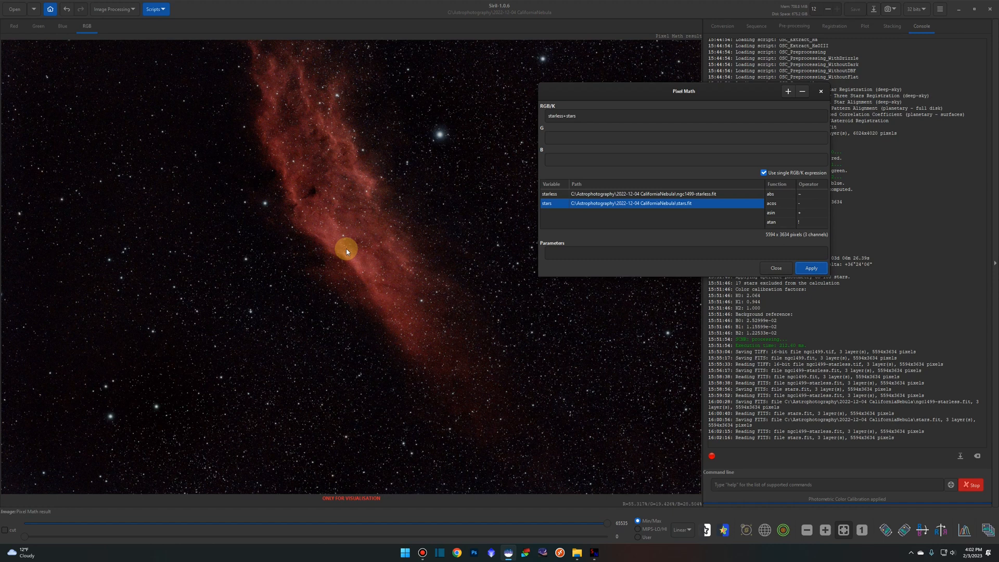
mouse_move(634, 106)
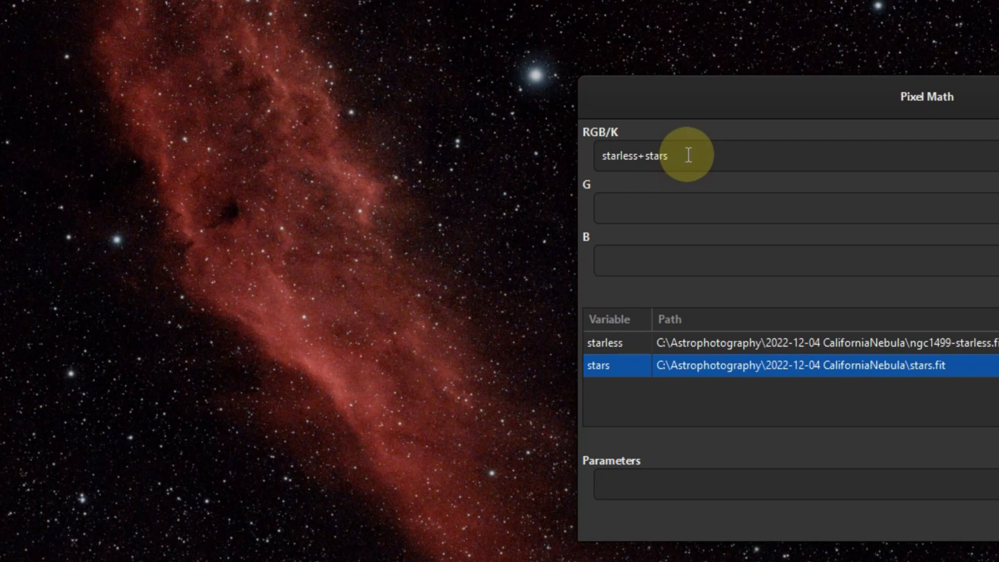
mouse_move(507, 261)
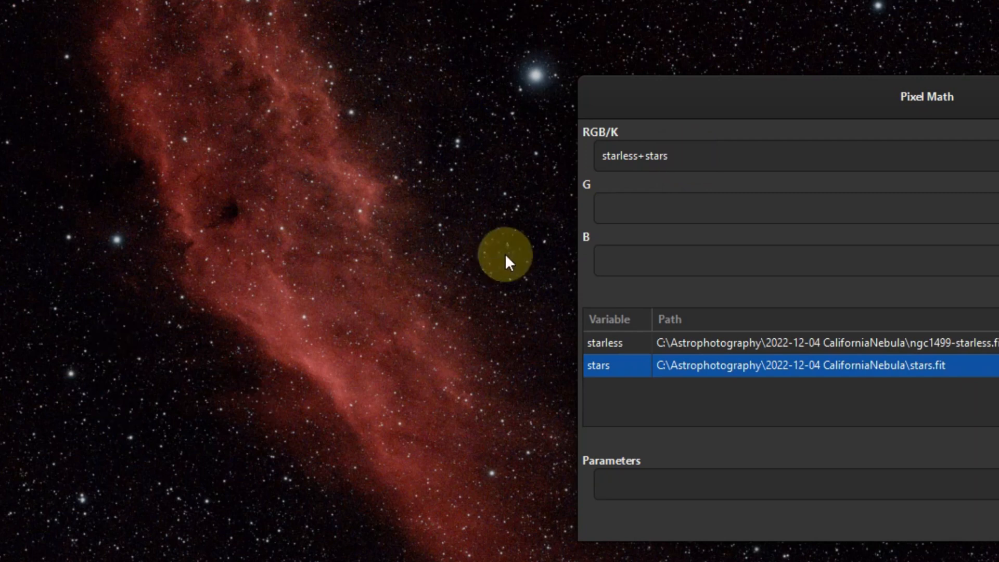
mouse_move(705, 167)
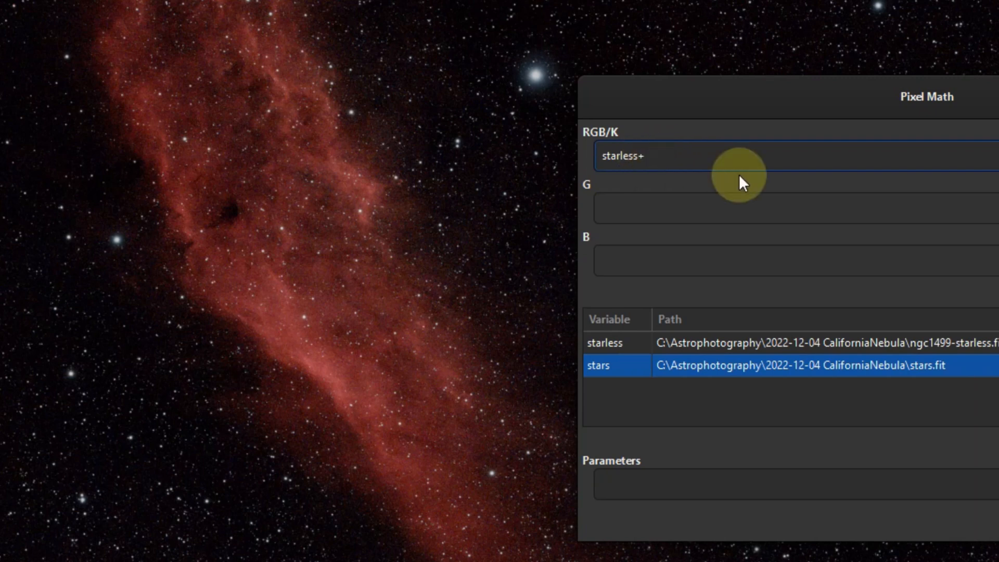
Edit the RGB/K expression to starless+0.6*stars, scaling the stars by 0.6
click(644, 156)
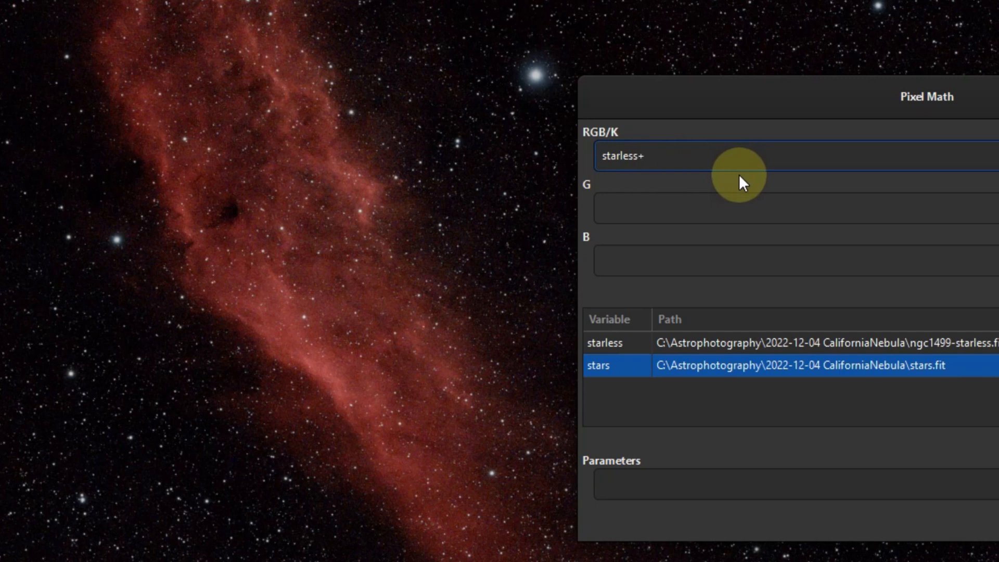
text(0.6)
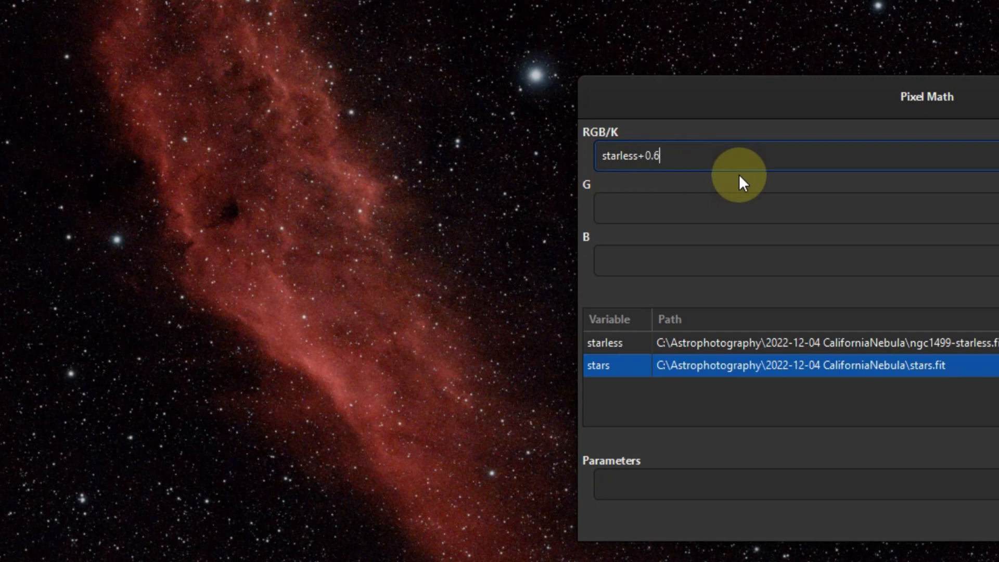
text(*)
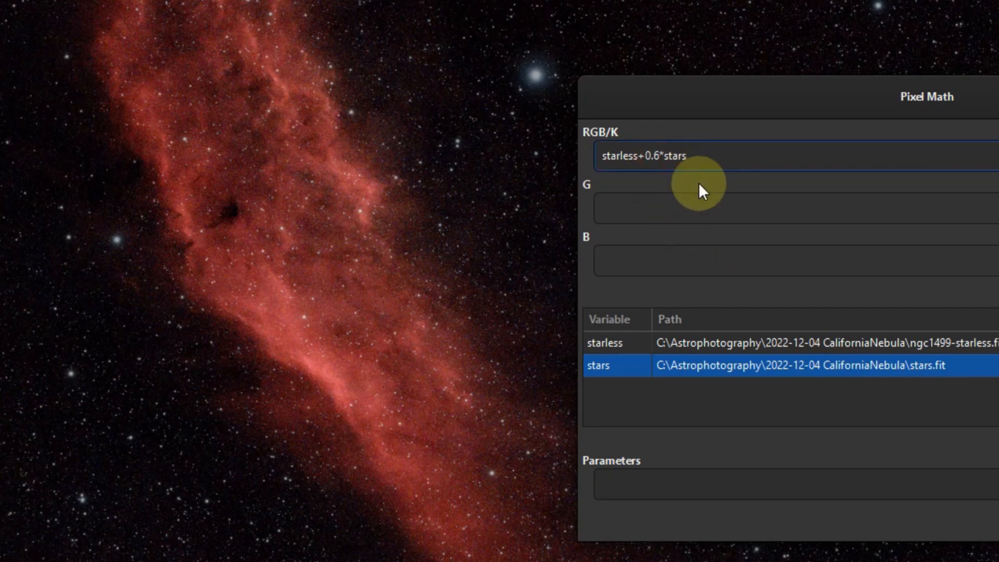
Try star multipliers 0.2, 0.7 and 2 in the blend, applying each to compare results
text(0.2)
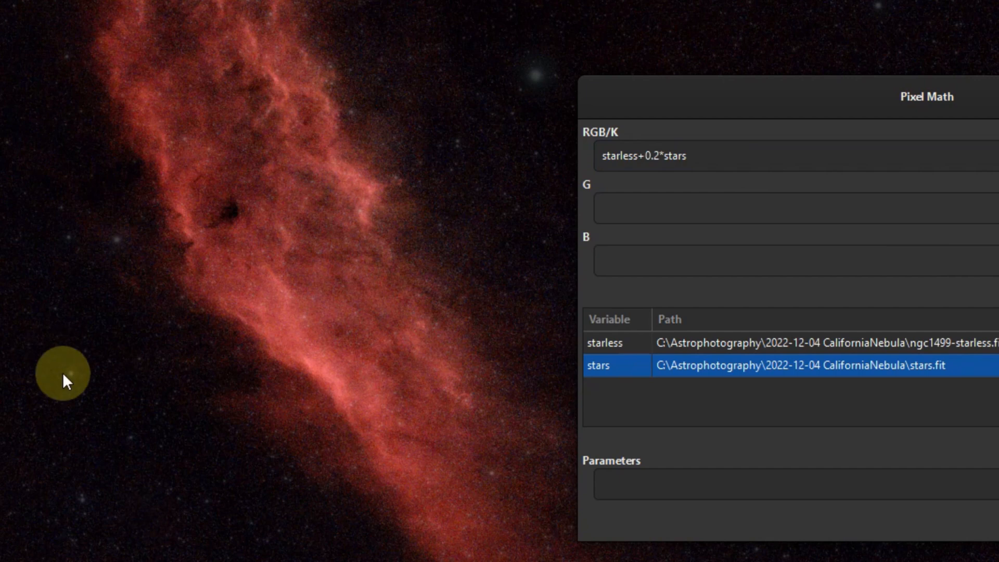
mouse_move(654, 155)
text(7)
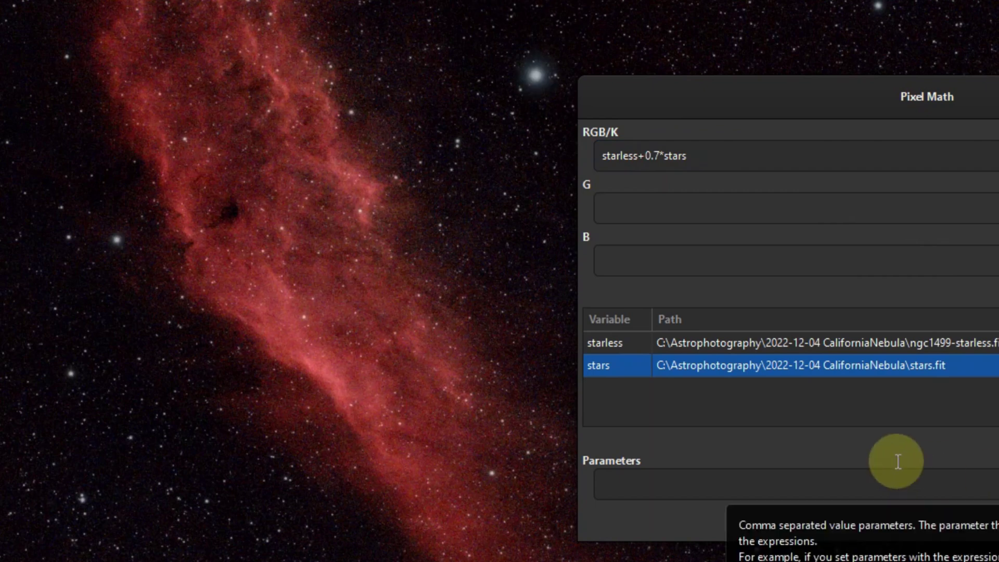
mouse_move(654, 155)
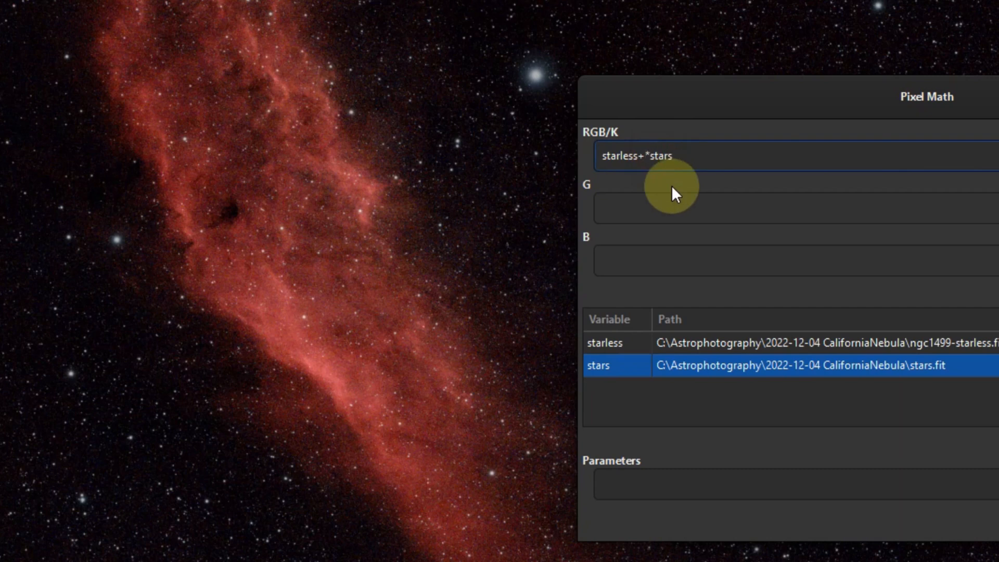
text(2)
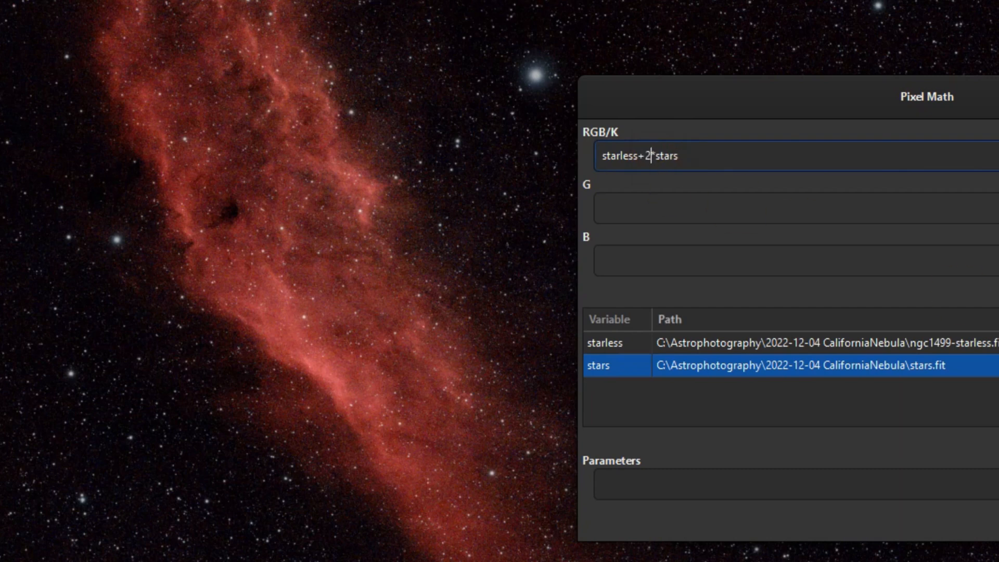
text(*)
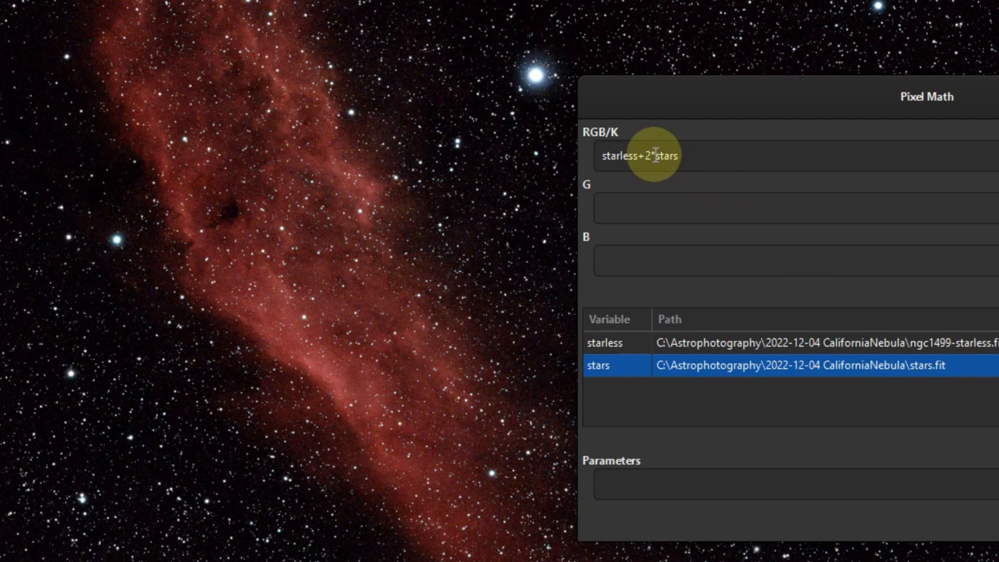
text(0)
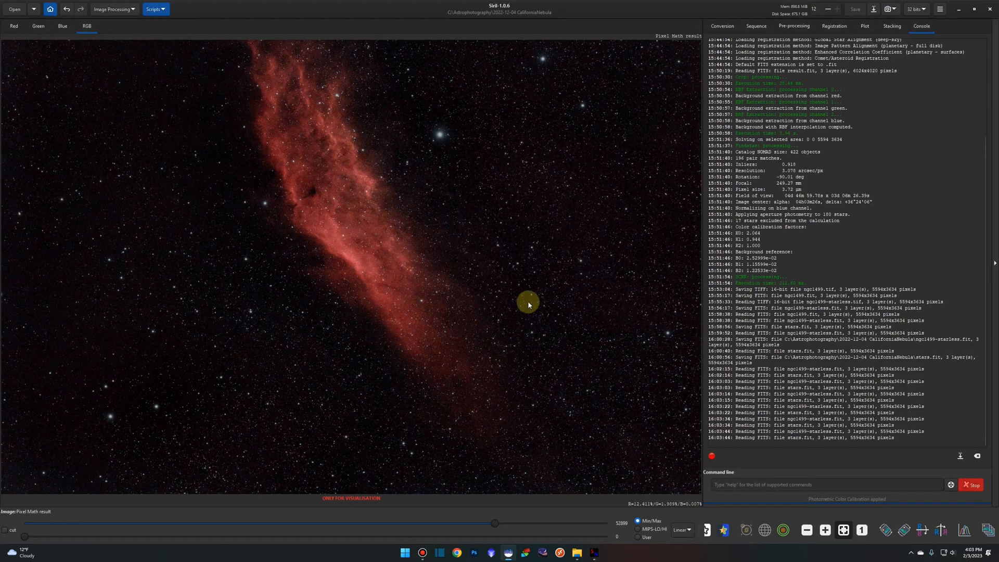
mouse_move(372, 193)
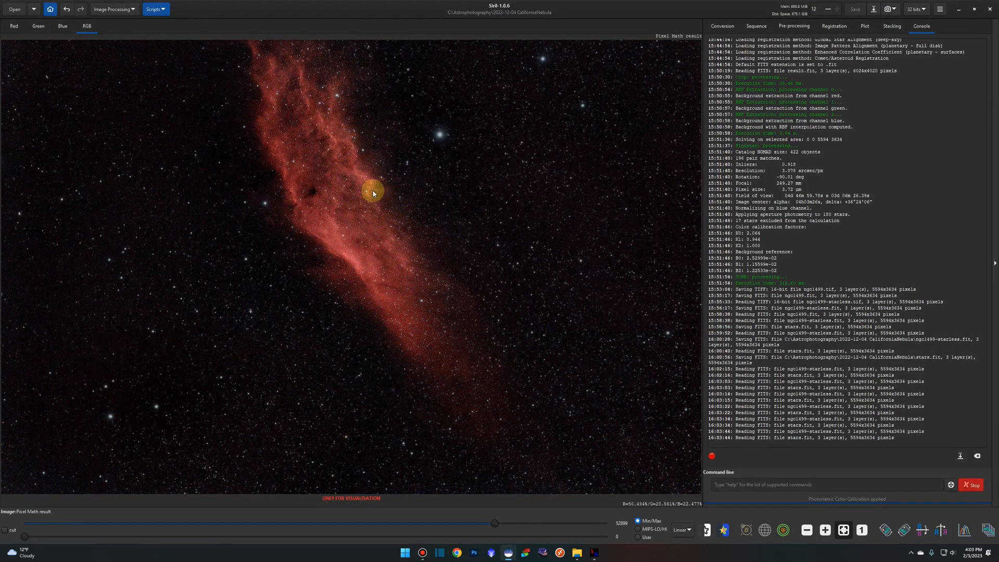
Save the recombined image as JPEG NGC1499-Final at 100% quality
right_click(373, 193)
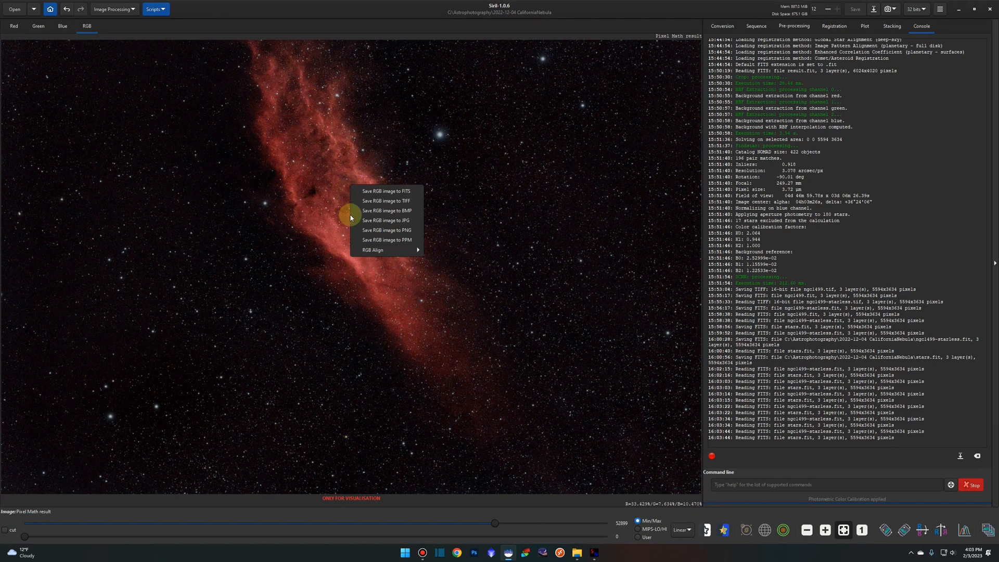
click(386, 220)
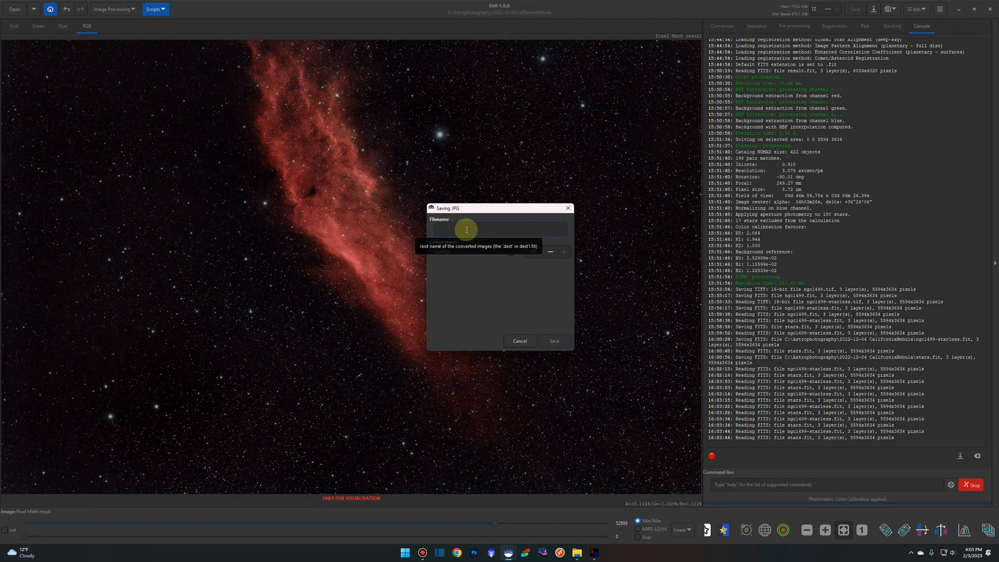
text(N)
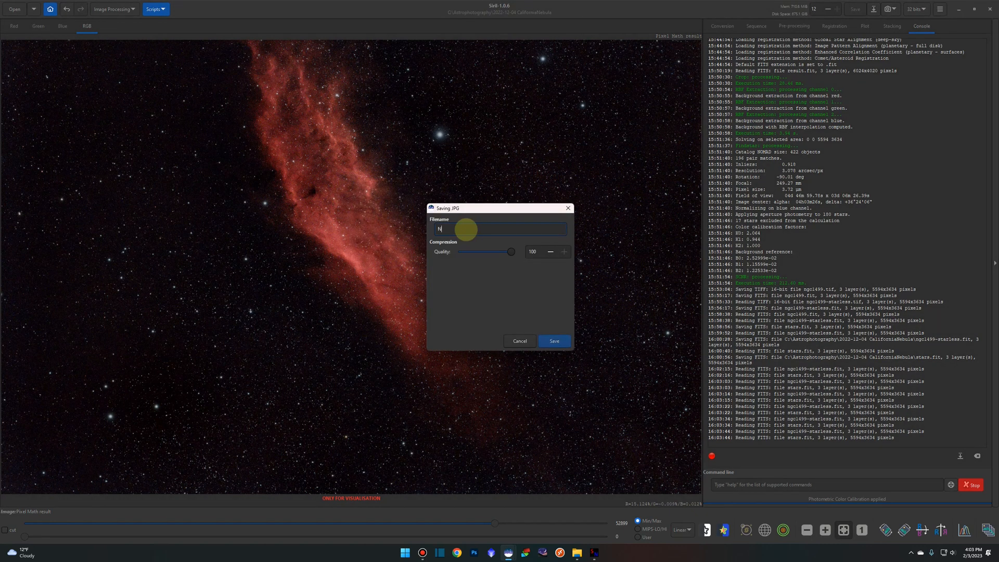
text(GC1499-)
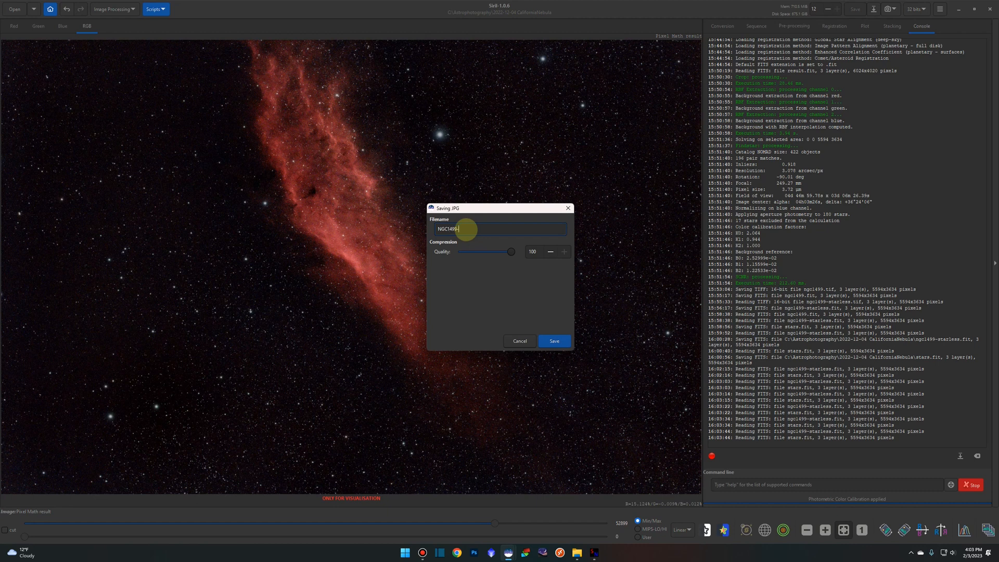
text(Final)
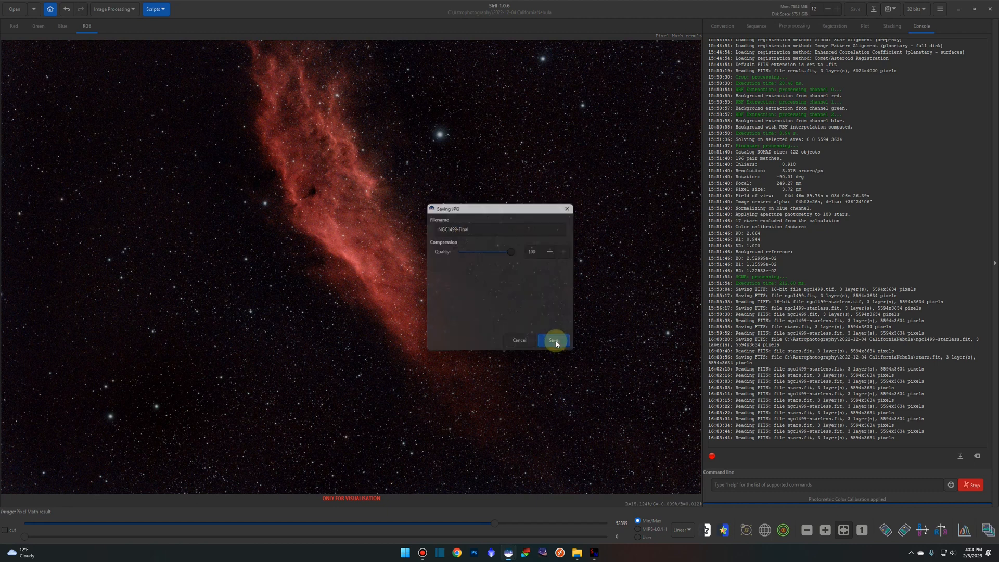
click(553, 341)
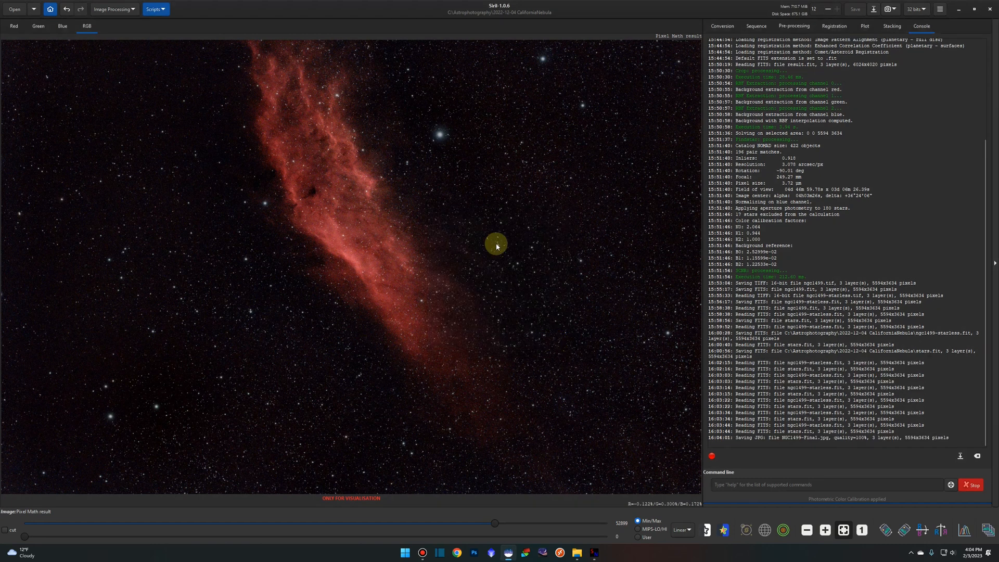